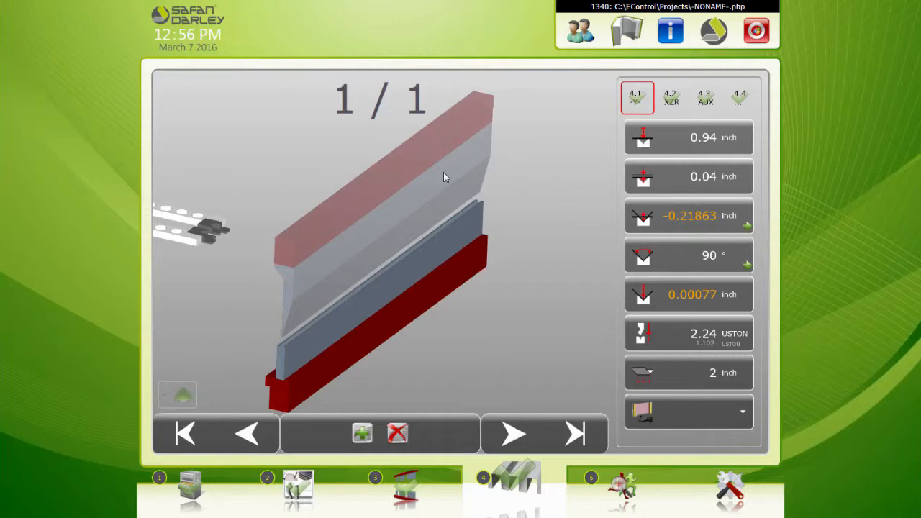
Bring up the login prompt and list the available user accounts, Operator through Test User.
{"action": "left_click", "coordinate": [580, 30]}
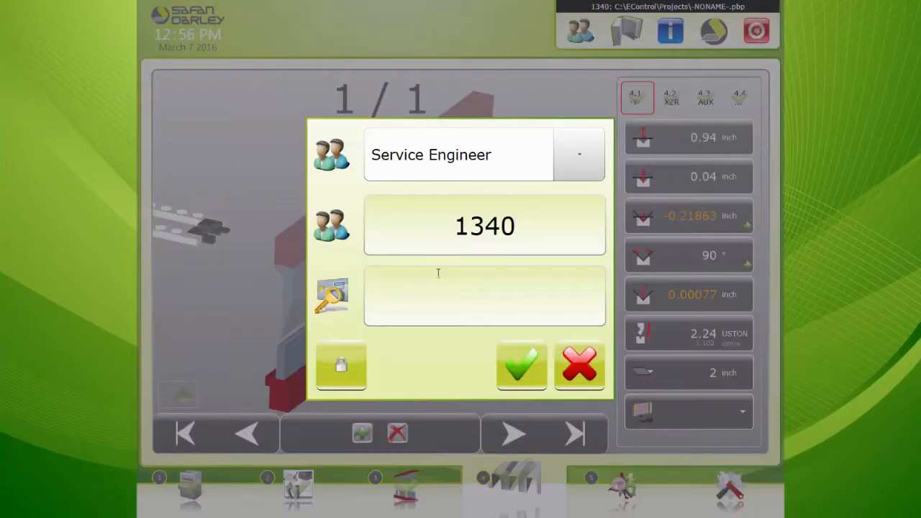
{"action": "left_click", "coordinate": [579, 154]}
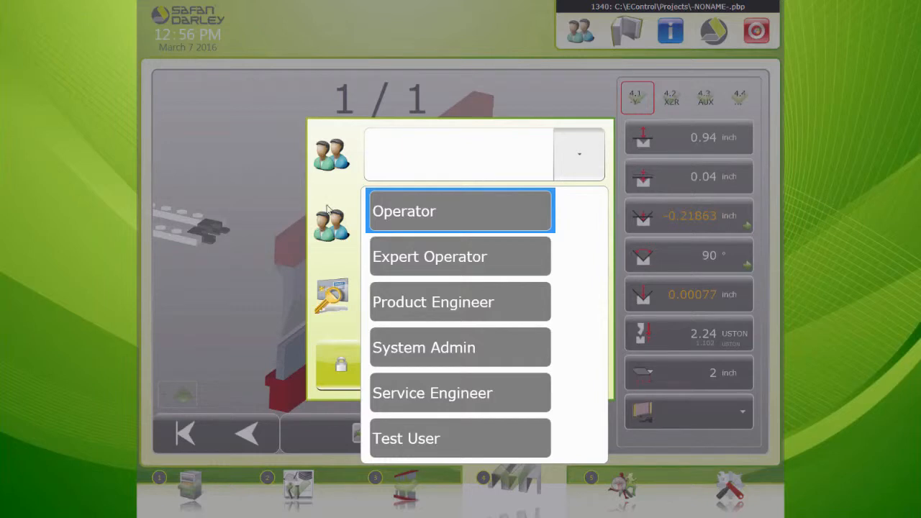
{"action": "mouse_move", "coordinate": [313, 185]}
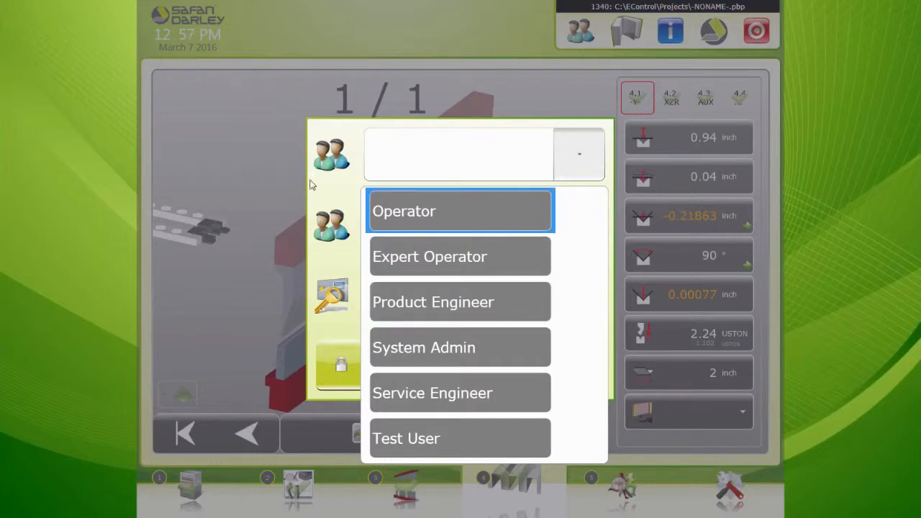
{"action": "mouse_move", "coordinate": [602, 167]}
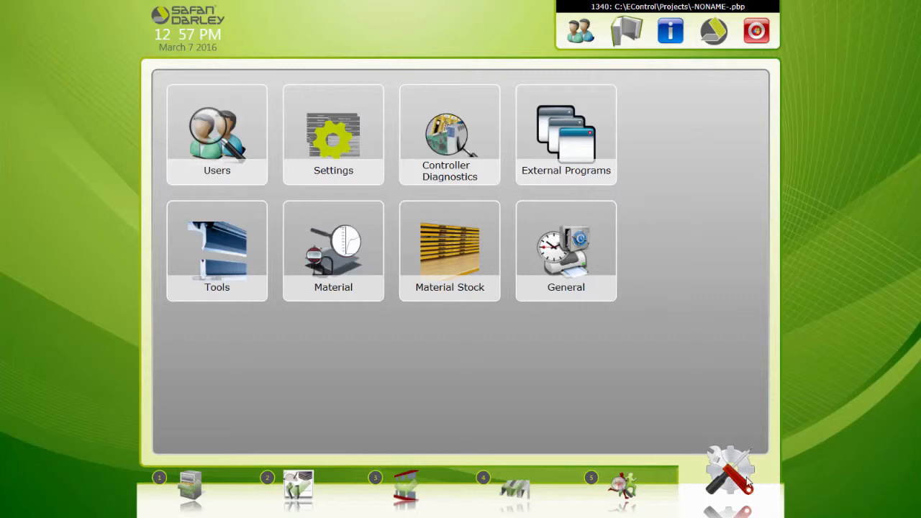
{"action": "mouse_move", "coordinate": [727, 486]}
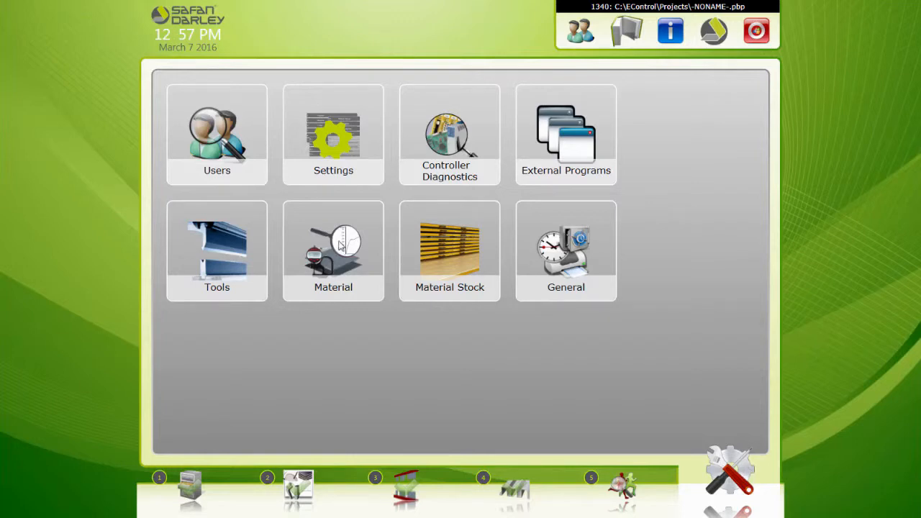
{"action": "mouse_move", "coordinate": [228, 121]}
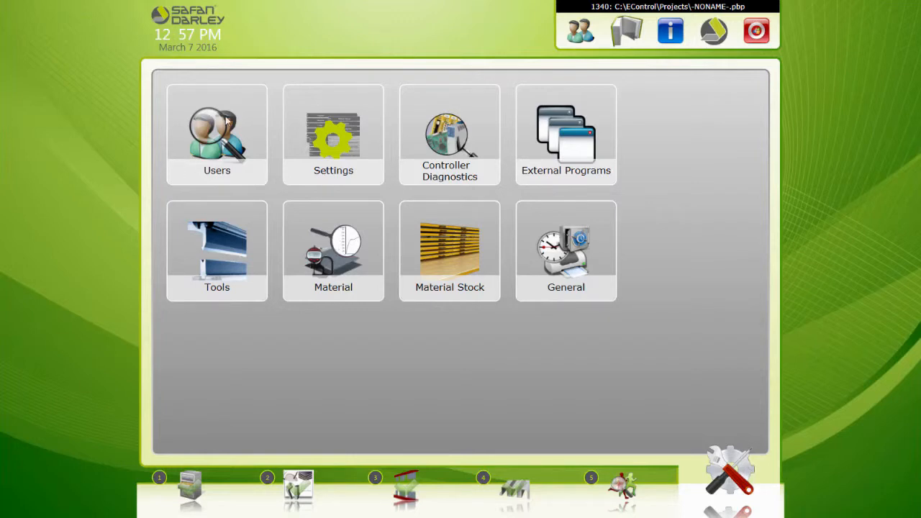
Go to the Users settings page from the settings home screen.
{"action": "left_click", "coordinate": [216, 133]}
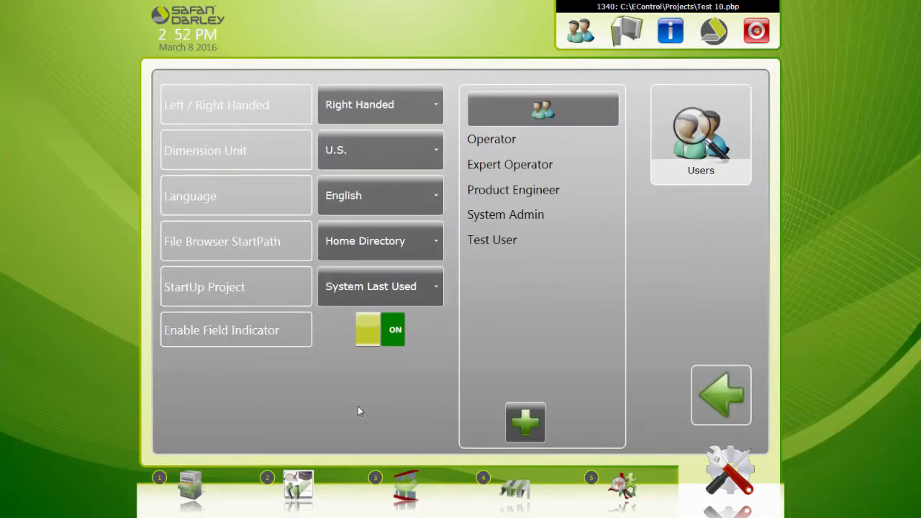
{"action": "mouse_move", "coordinate": [302, 442]}
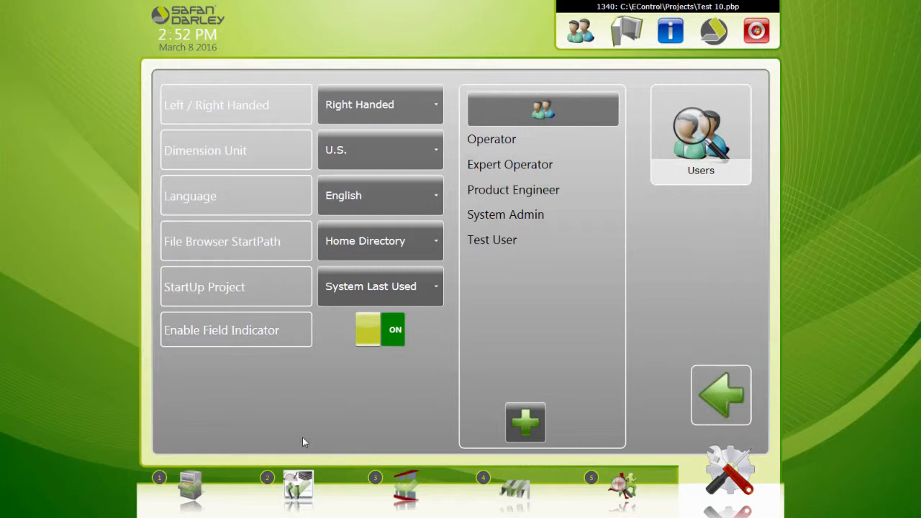
{"action": "mouse_move", "coordinate": [310, 424]}
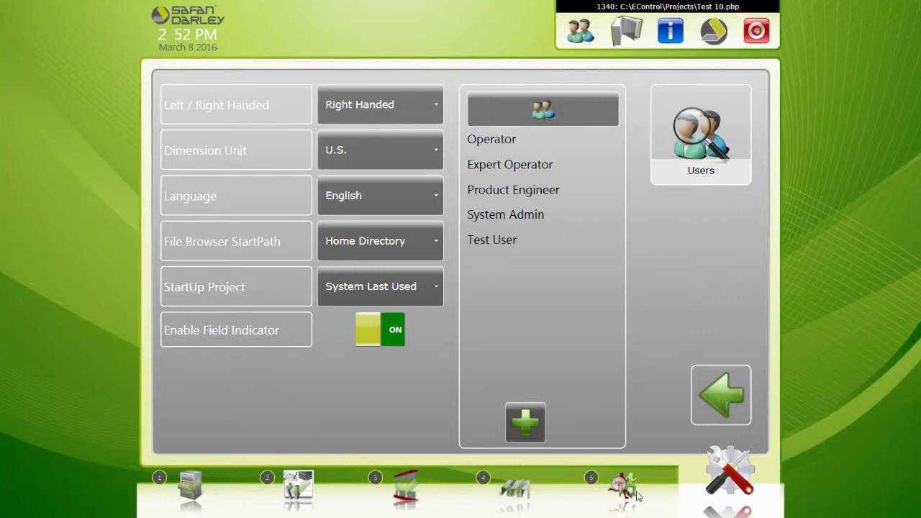
{"action": "mouse_move", "coordinate": [913, 447]}
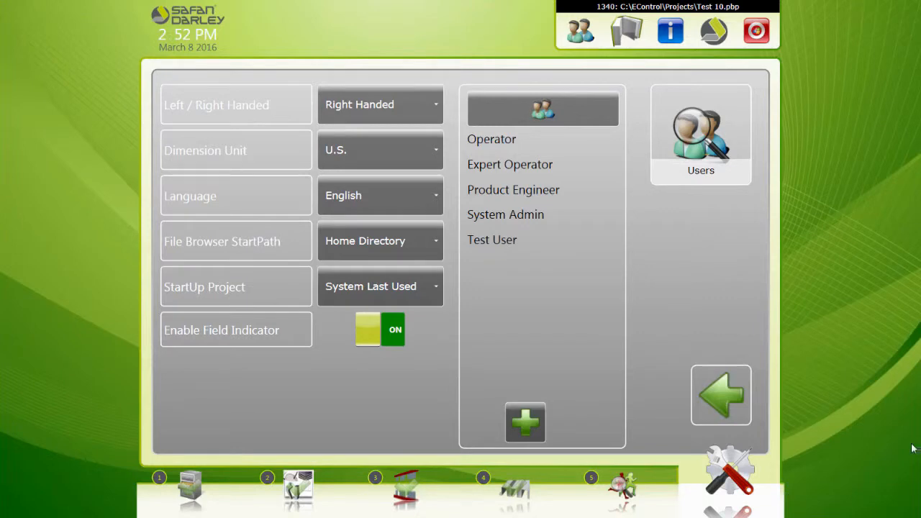
{"action": "mouse_move", "coordinate": [509, 24]}
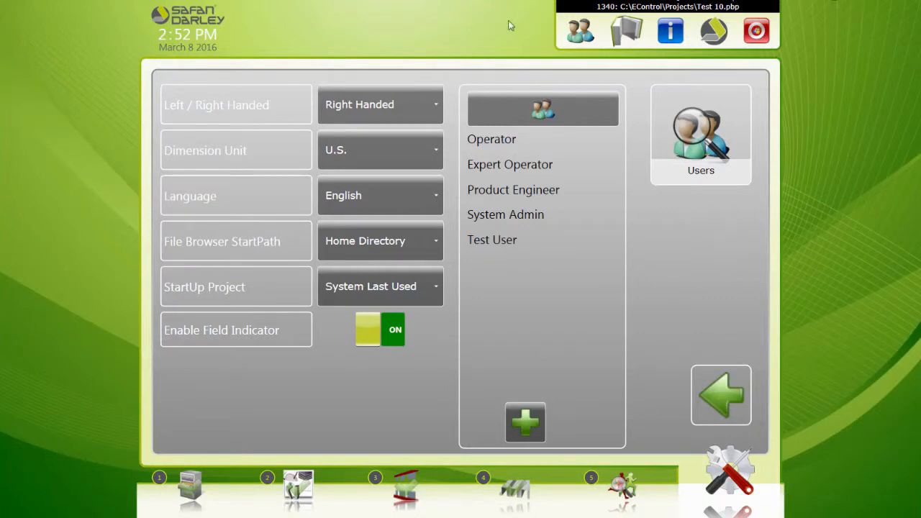
{"action": "mouse_move", "coordinate": [603, 20]}
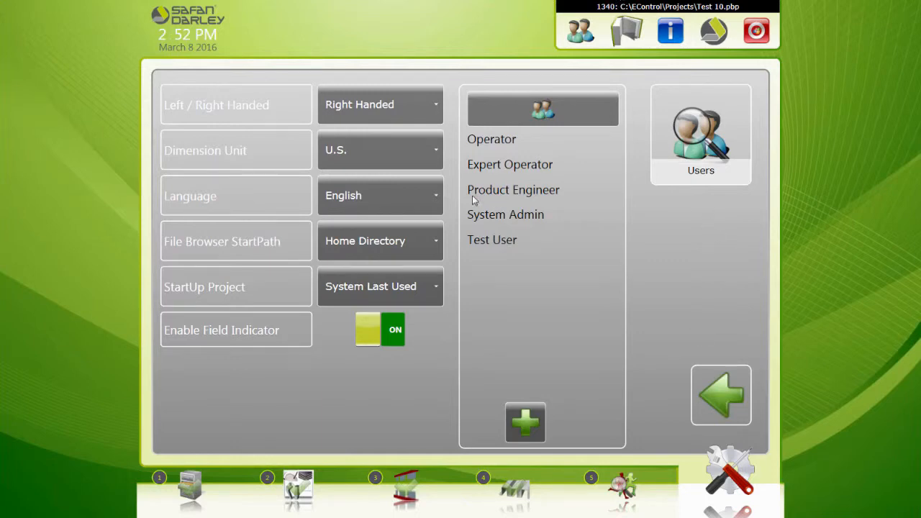
{"action": "mouse_move", "coordinate": [226, 188]}
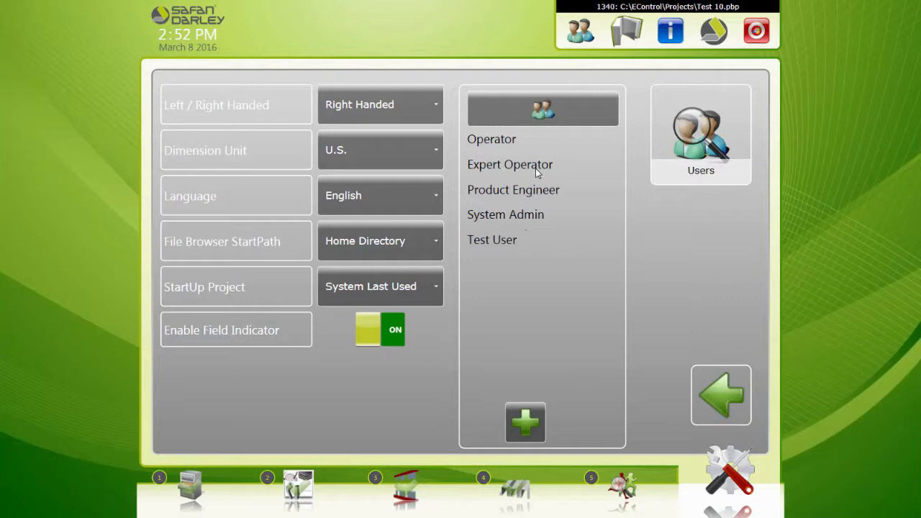
{"action": "mouse_move", "coordinate": [503, 173]}
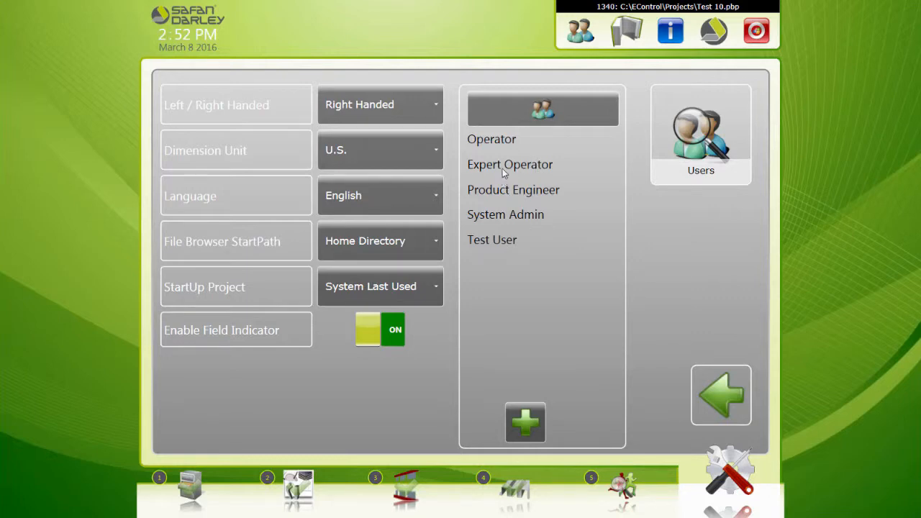
{"action": "mouse_move", "coordinate": [494, 143]}
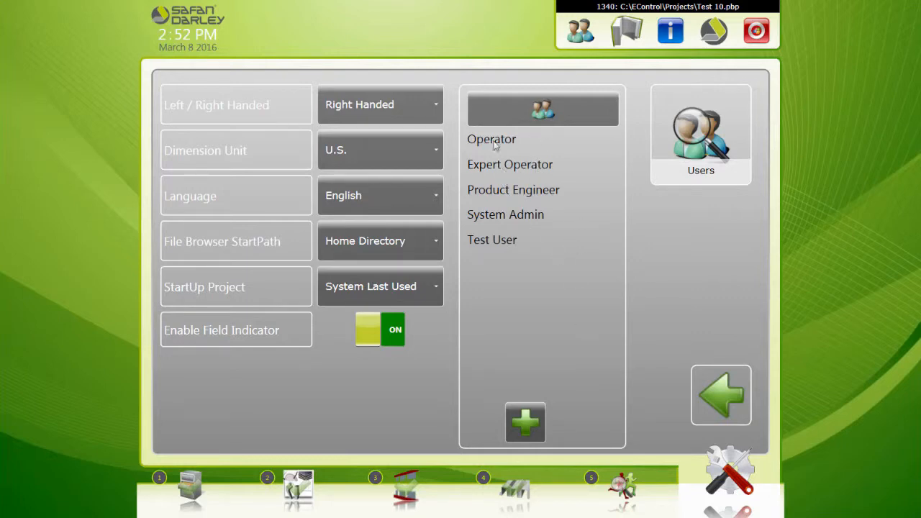
{"action": "mouse_move", "coordinate": [507, 157]}
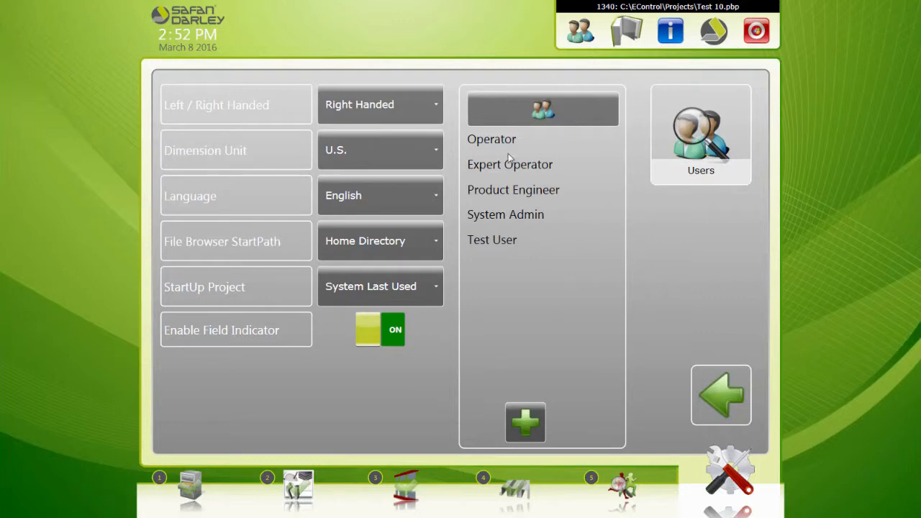
{"action": "mouse_move", "coordinate": [221, 345]}
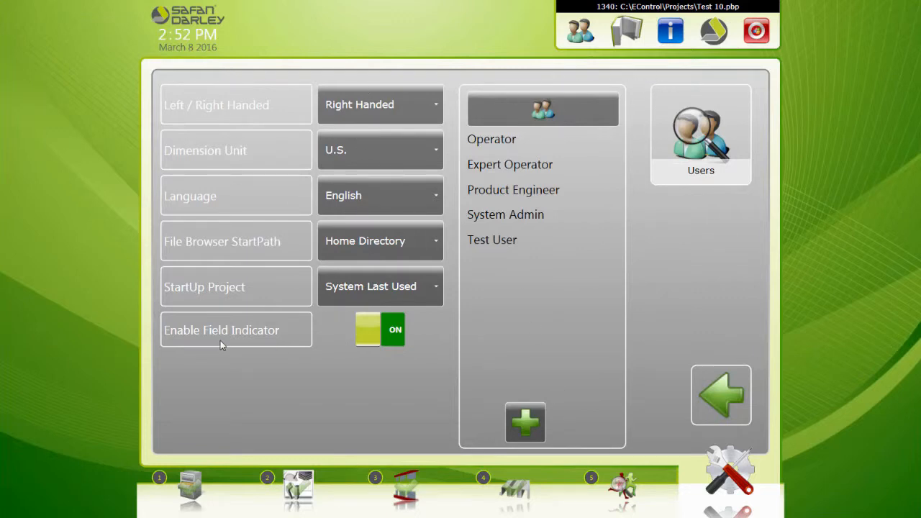
{"action": "mouse_move", "coordinate": [441, 161]}
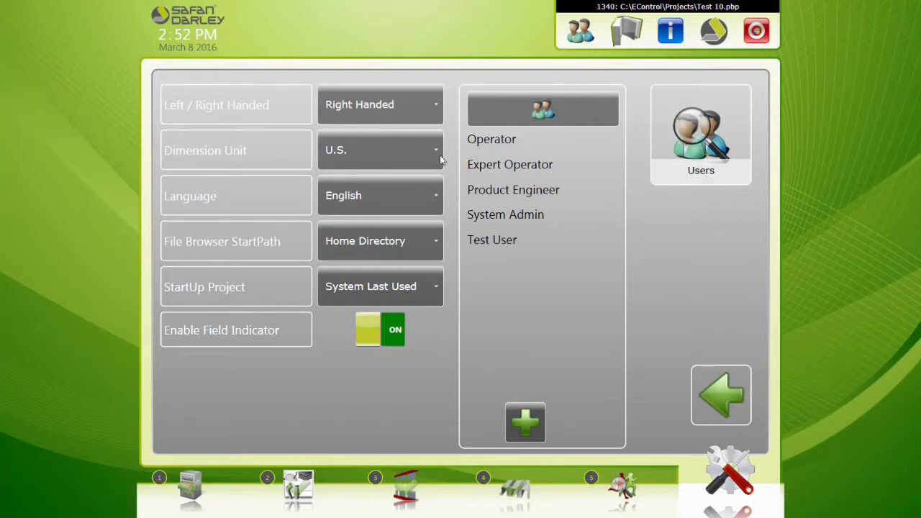
Select the Expert Operator account in the user list.
{"action": "left_click", "coordinate": [509, 164]}
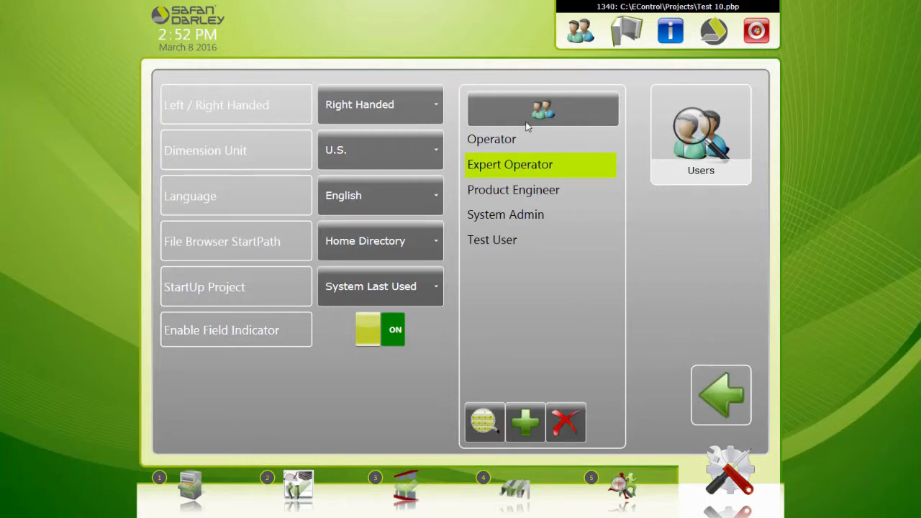
{"action": "mouse_move", "coordinate": [523, 183]}
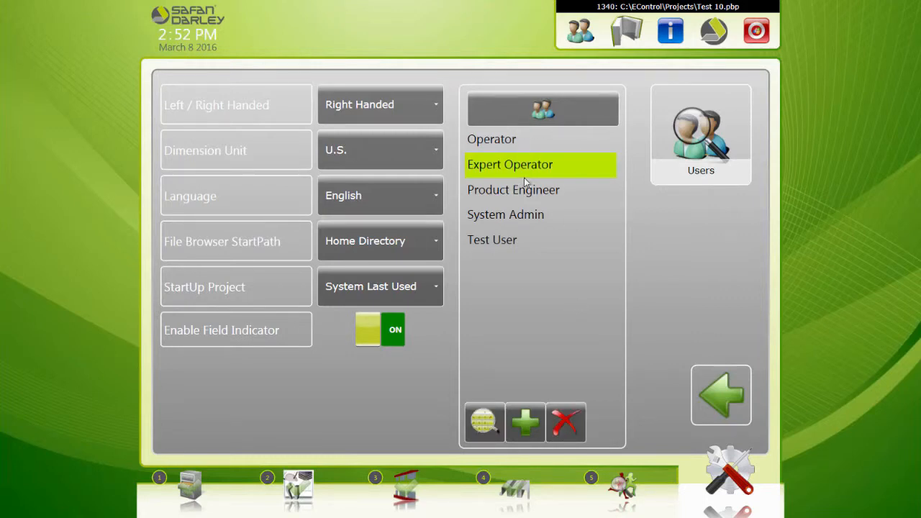
{"action": "mouse_move", "coordinate": [547, 218]}
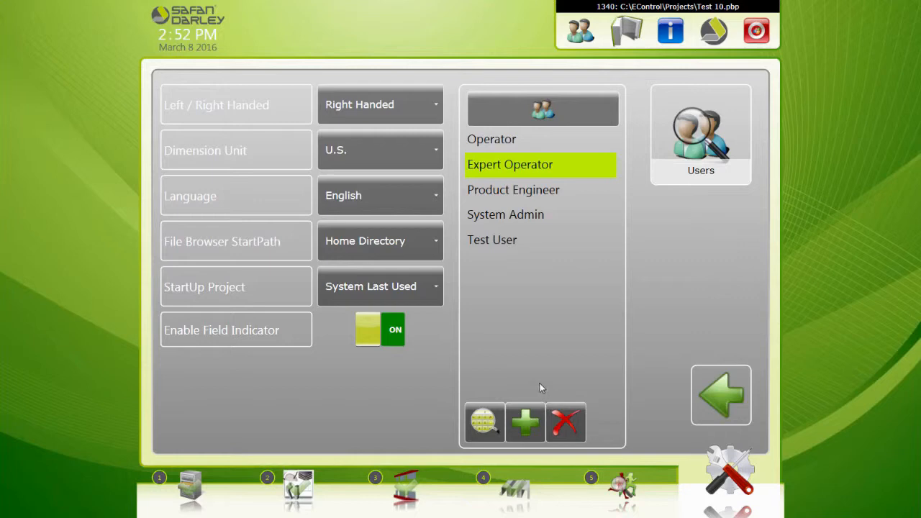
{"action": "mouse_move", "coordinate": [464, 368]}
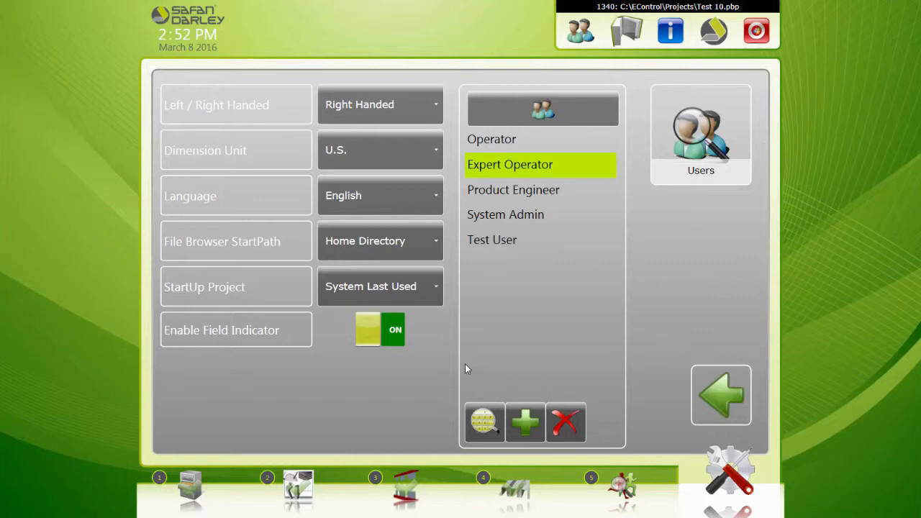
{"action": "mouse_move", "coordinate": [509, 218]}
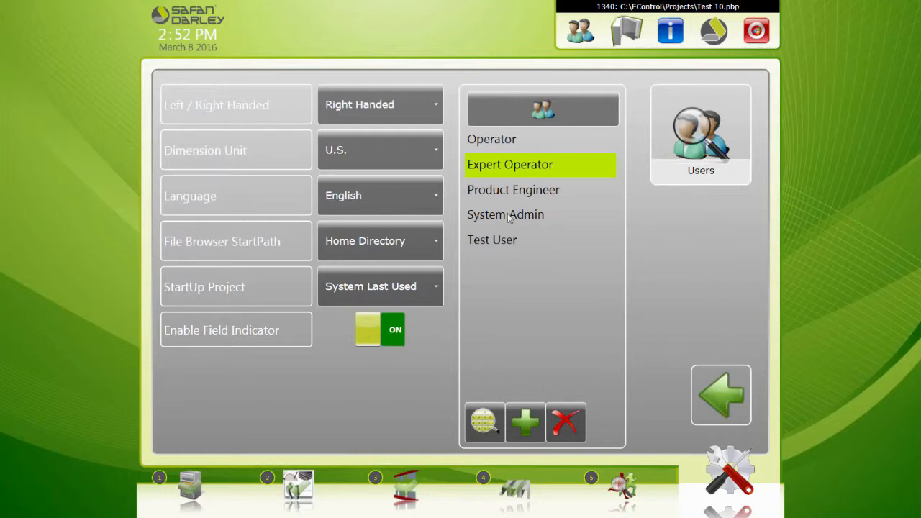
{"action": "mouse_move", "coordinate": [525, 366]}
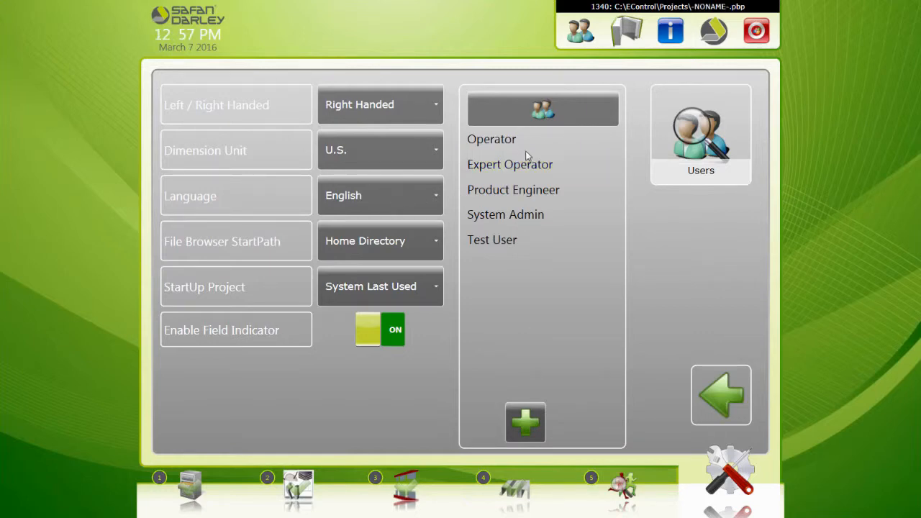
{"action": "mouse_move", "coordinate": [507, 196]}
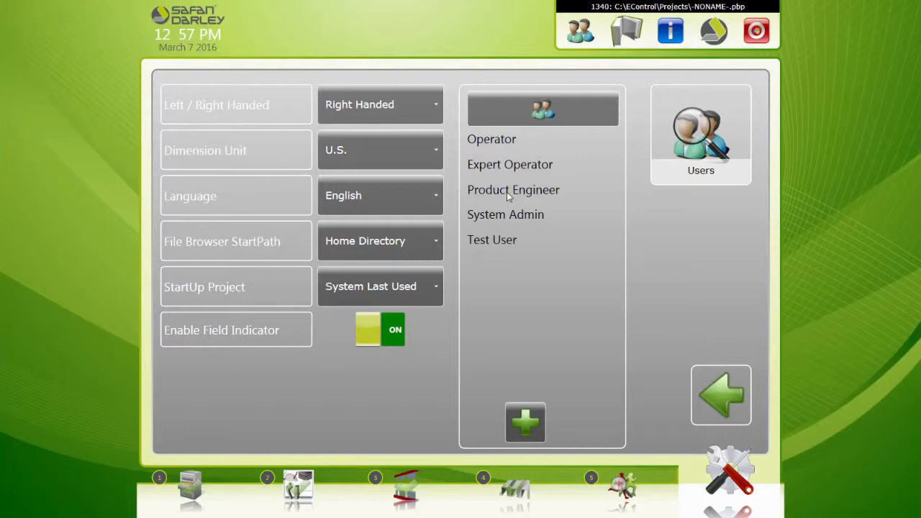
{"action": "mouse_move", "coordinate": [482, 185]}
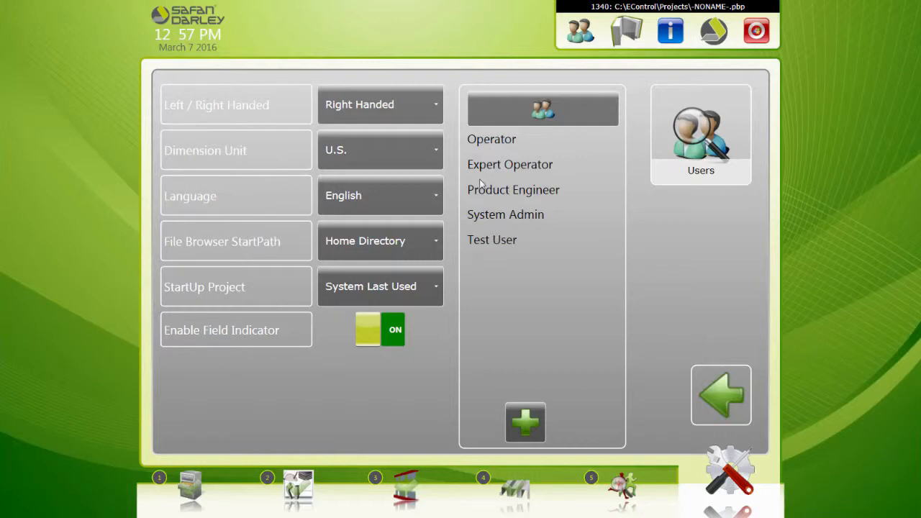
{"action": "mouse_move", "coordinate": [501, 128]}
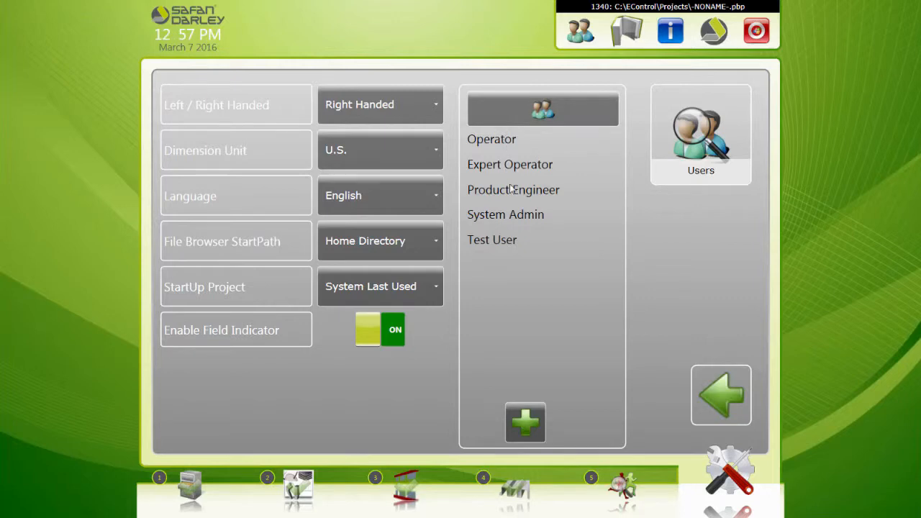
{"action": "mouse_move", "coordinate": [484, 228]}
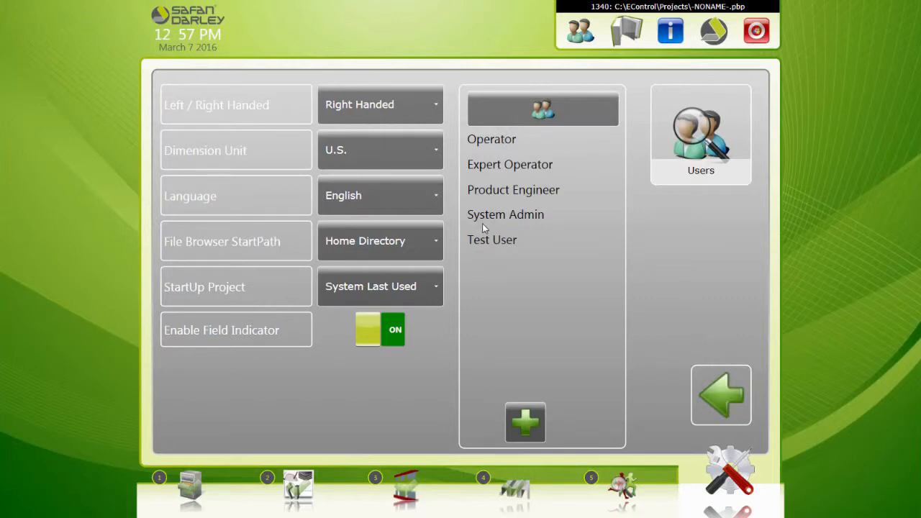
{"action": "mouse_move", "coordinate": [498, 219]}
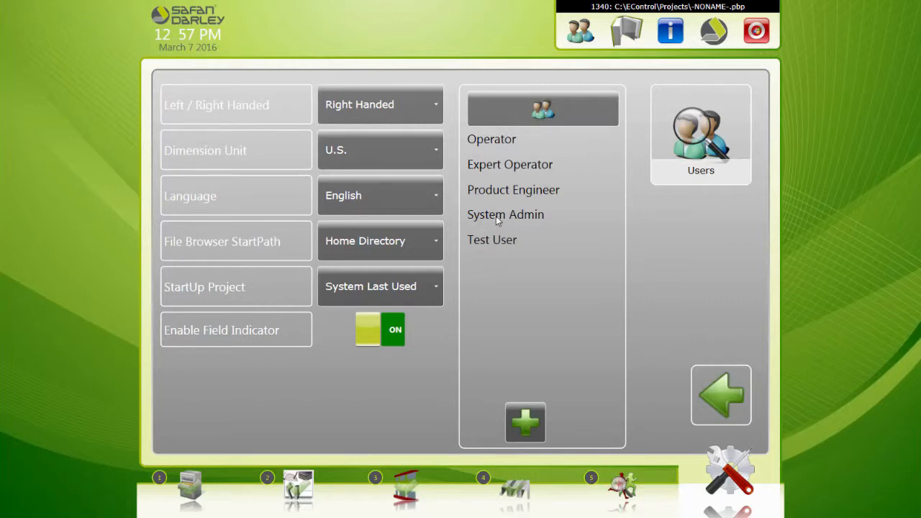
{"action": "mouse_move", "coordinate": [547, 215]}
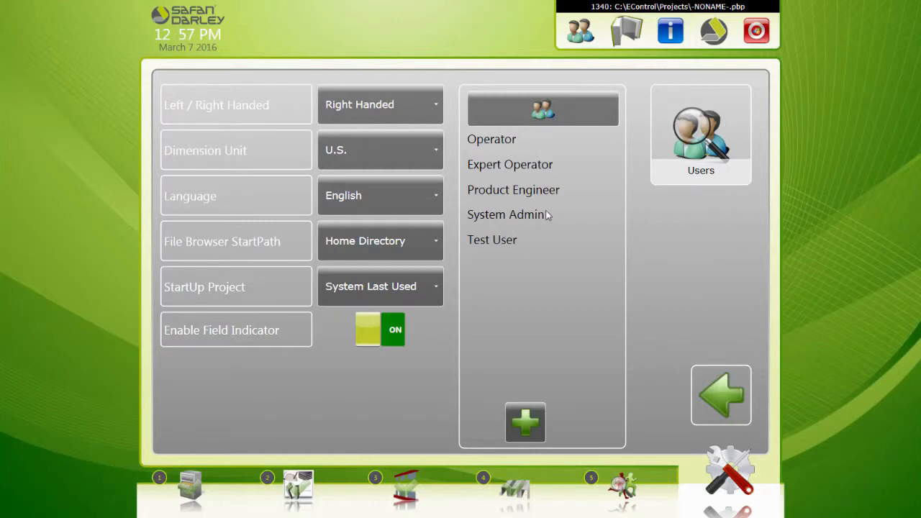
{"action": "mouse_move", "coordinate": [508, 221]}
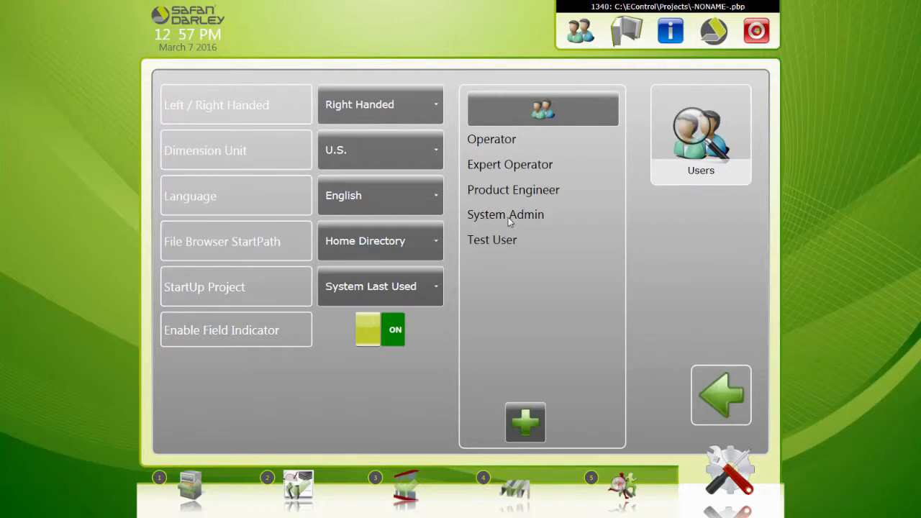
{"action": "mouse_move", "coordinate": [528, 220]}
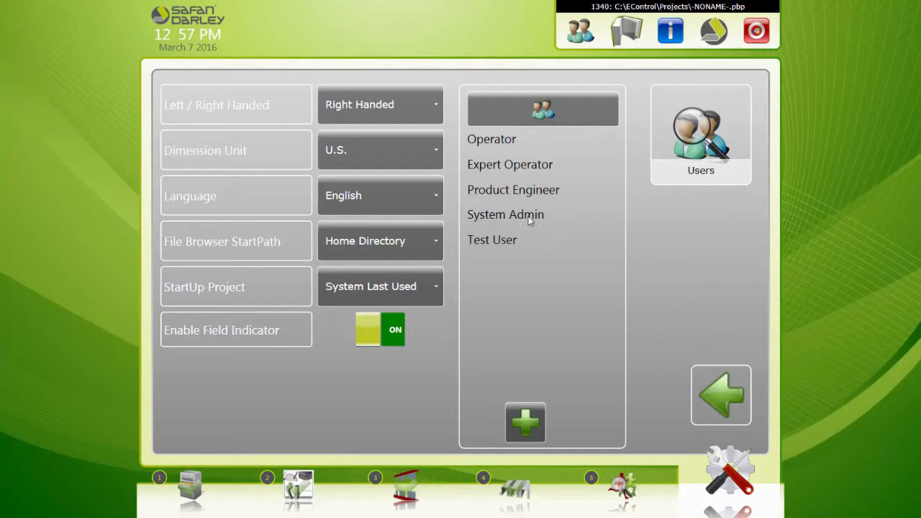
{"action": "mouse_move", "coordinate": [521, 208]}
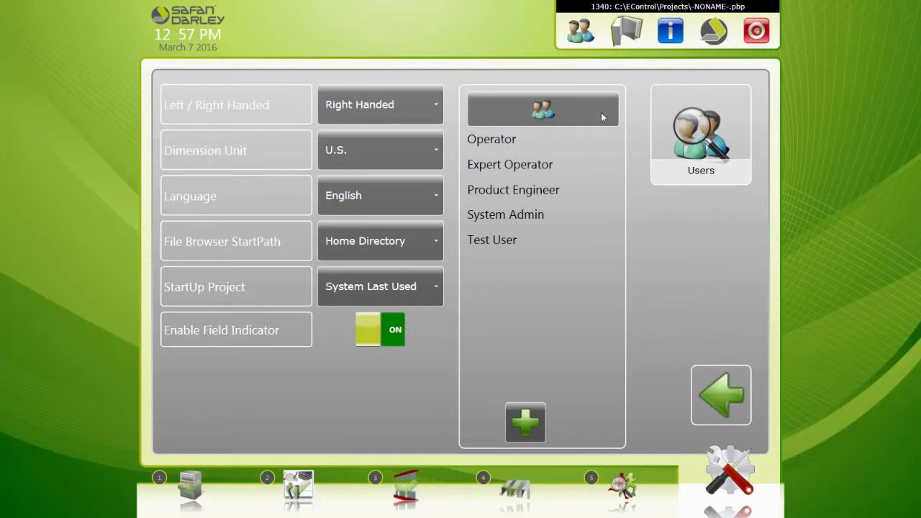
{"action": "mouse_move", "coordinate": [508, 144]}
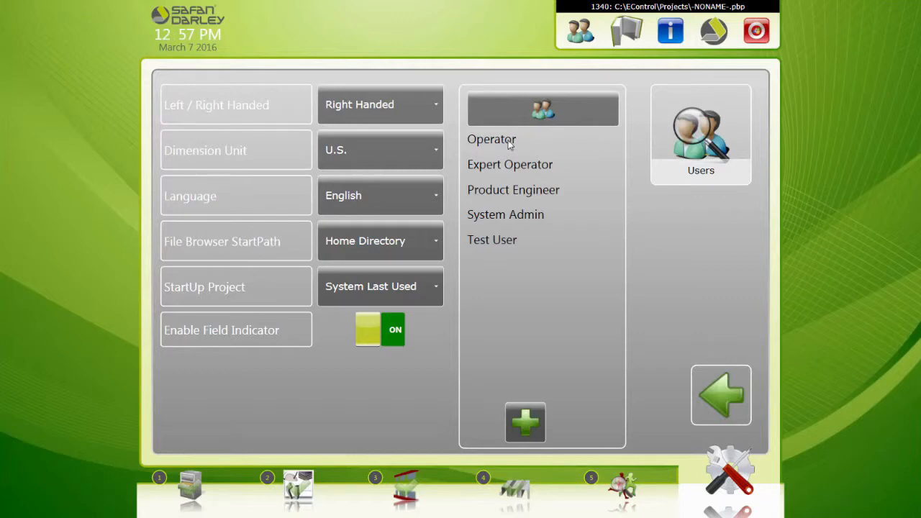
{"action": "mouse_move", "coordinate": [496, 144]}
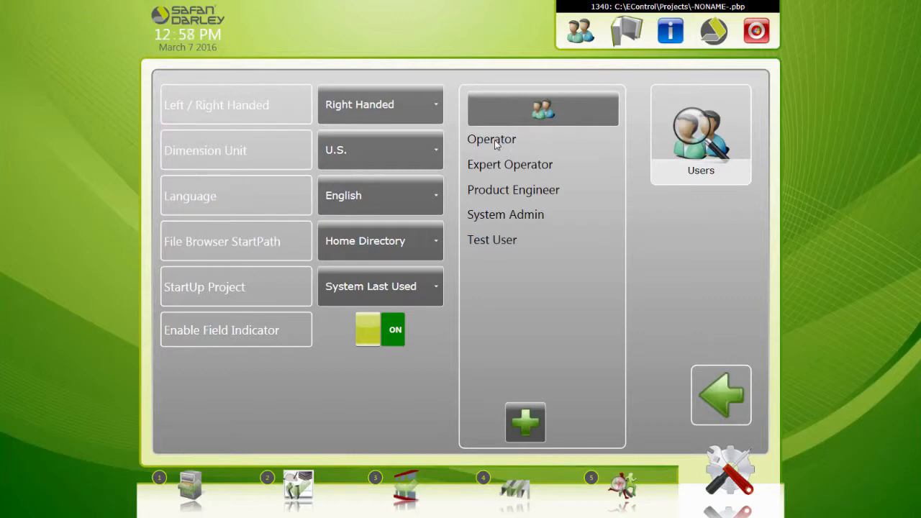
{"action": "mouse_move", "coordinate": [533, 166]}
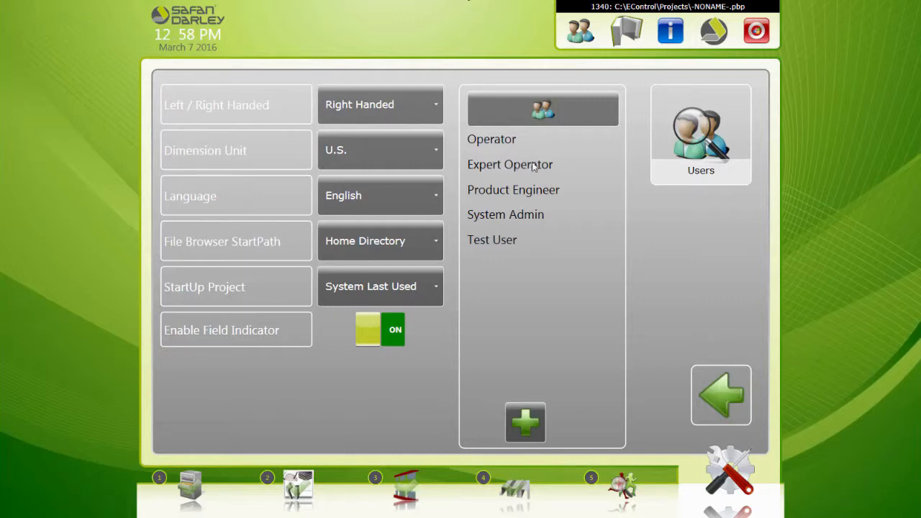
{"action": "mouse_move", "coordinate": [138, 304]}
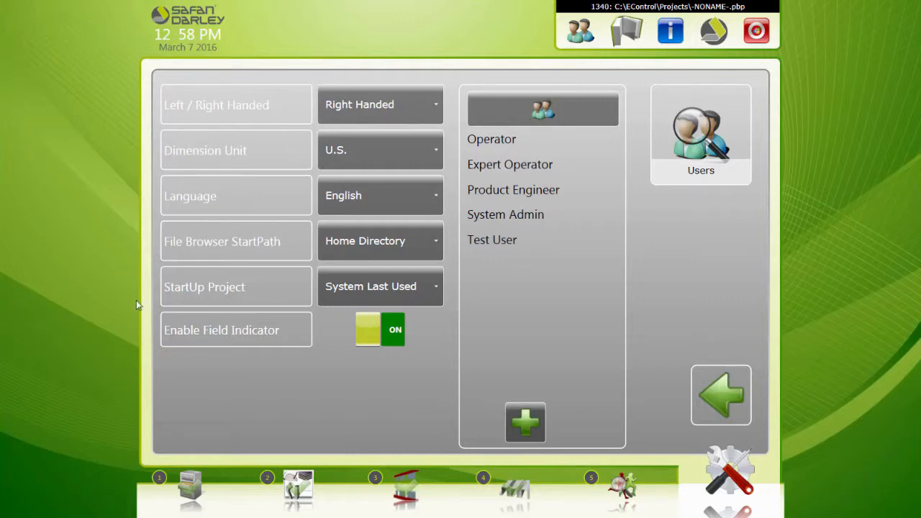
{"action": "mouse_move", "coordinate": [285, 200]}
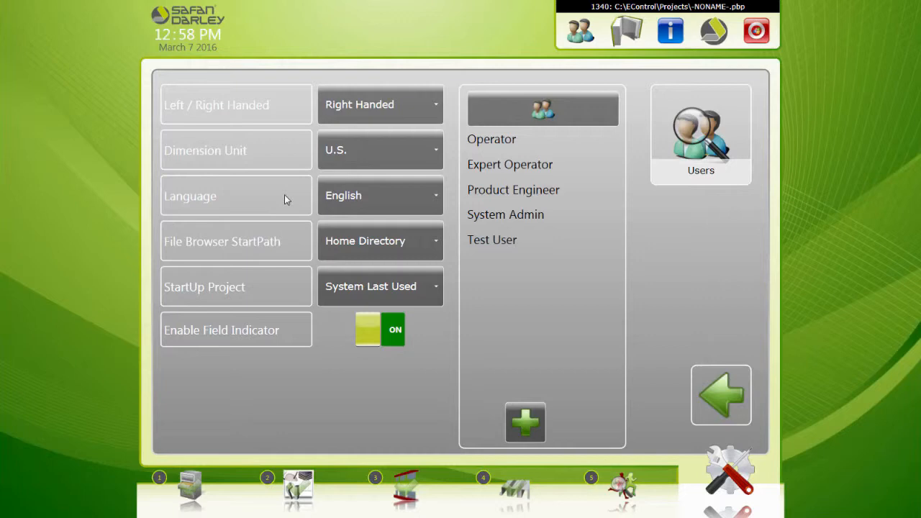
{"action": "mouse_move", "coordinate": [279, 405]}
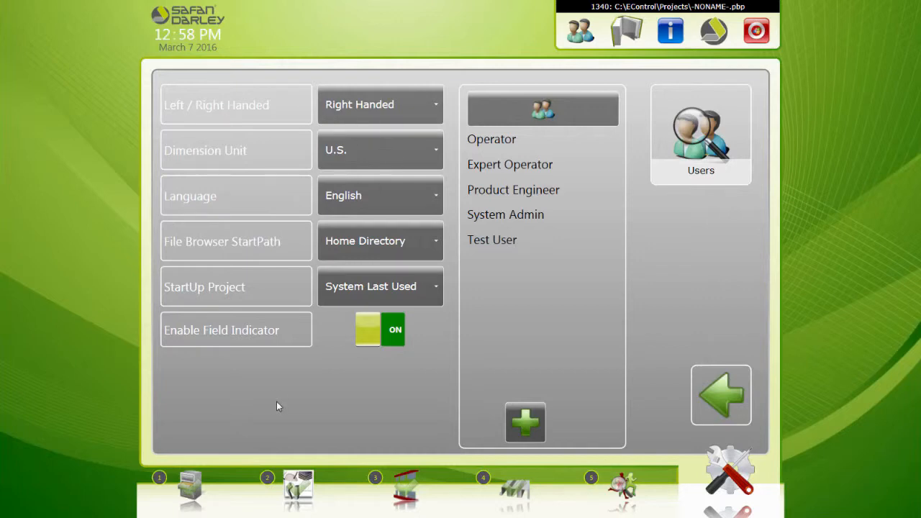
{"action": "mouse_move", "coordinate": [232, 163]}
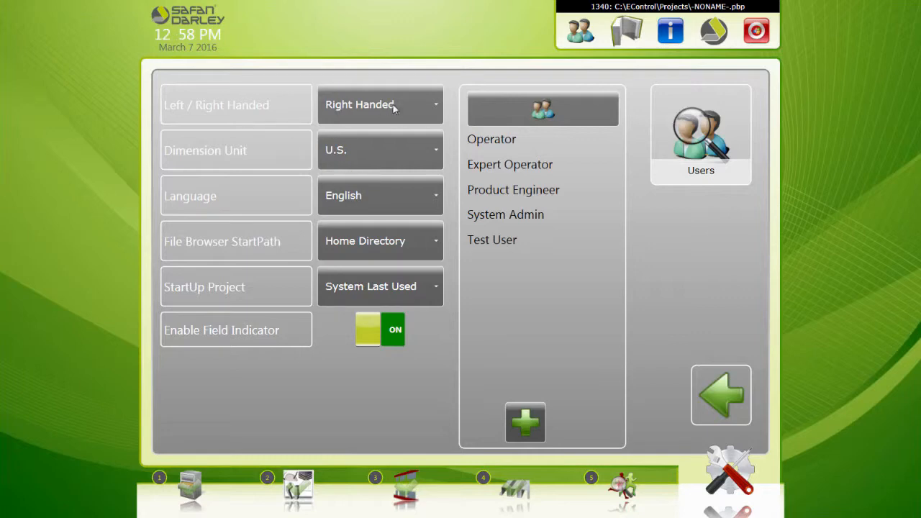
{"action": "mouse_move", "coordinate": [293, 82]}
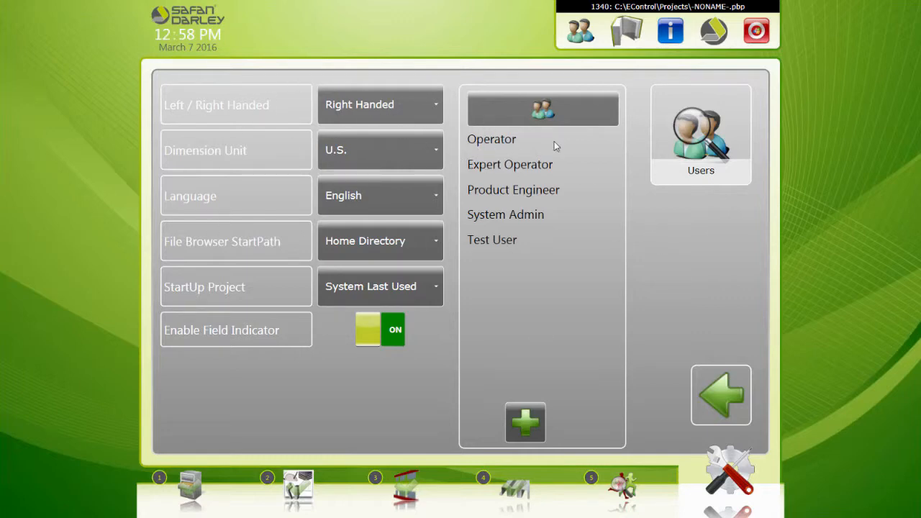
{"action": "mouse_move", "coordinate": [389, 189]}
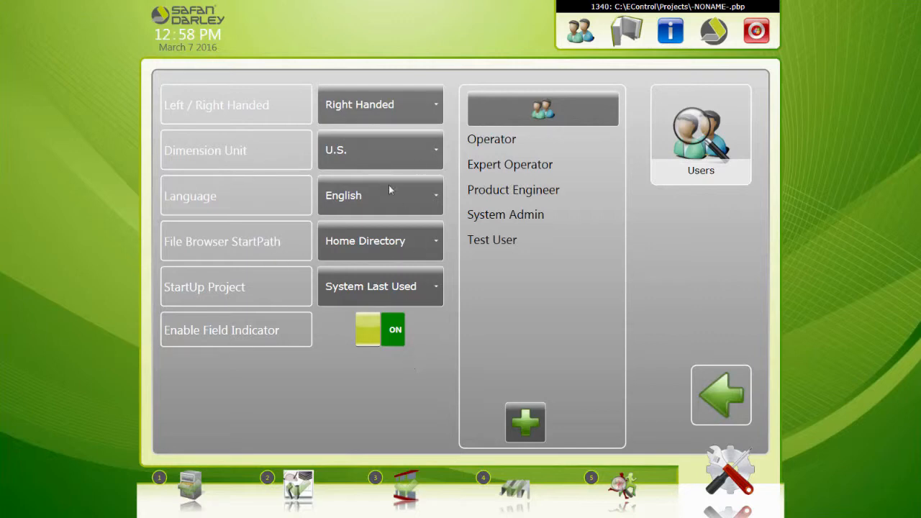
{"action": "mouse_move", "coordinate": [190, 420]}
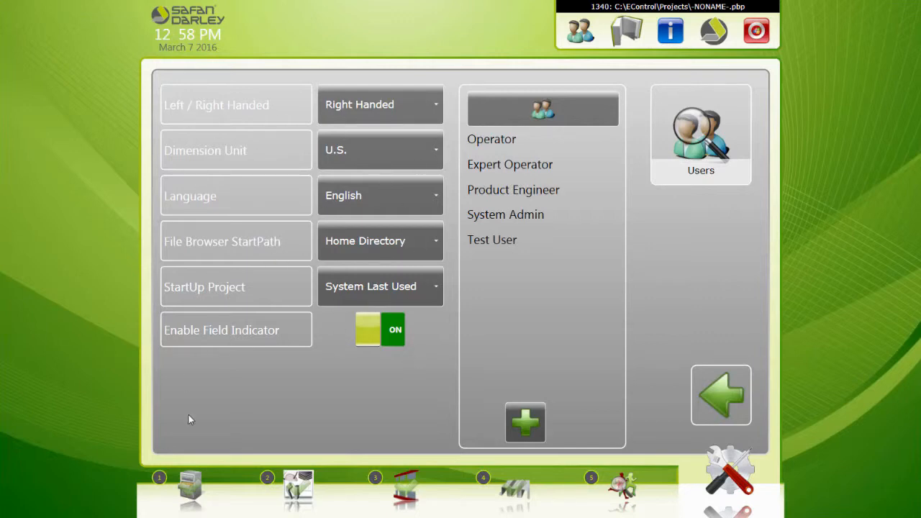
{"action": "mouse_move", "coordinate": [306, 82]}
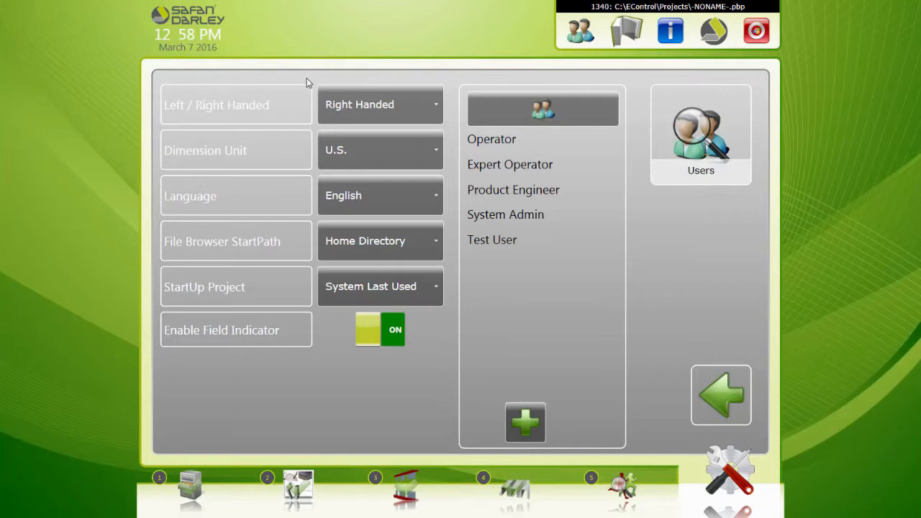
{"action": "mouse_move", "coordinate": [247, 118]}
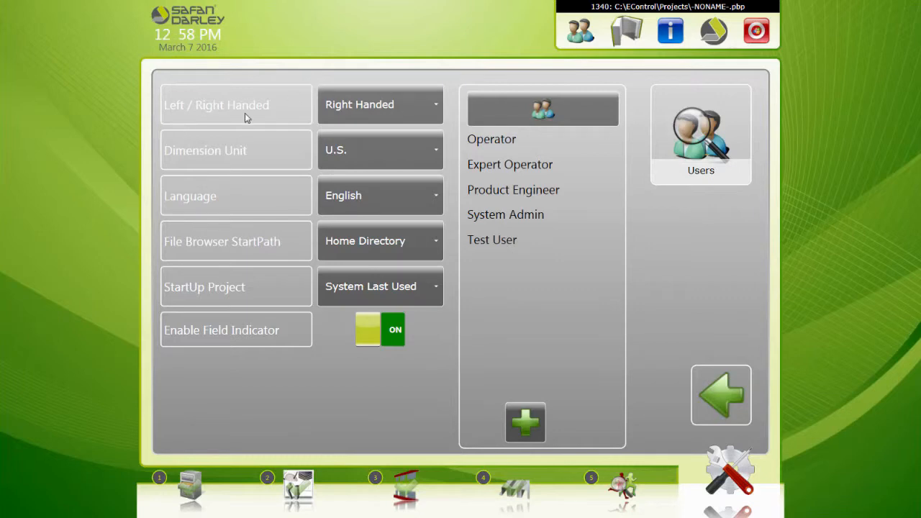
{"action": "mouse_move", "coordinate": [293, 114]}
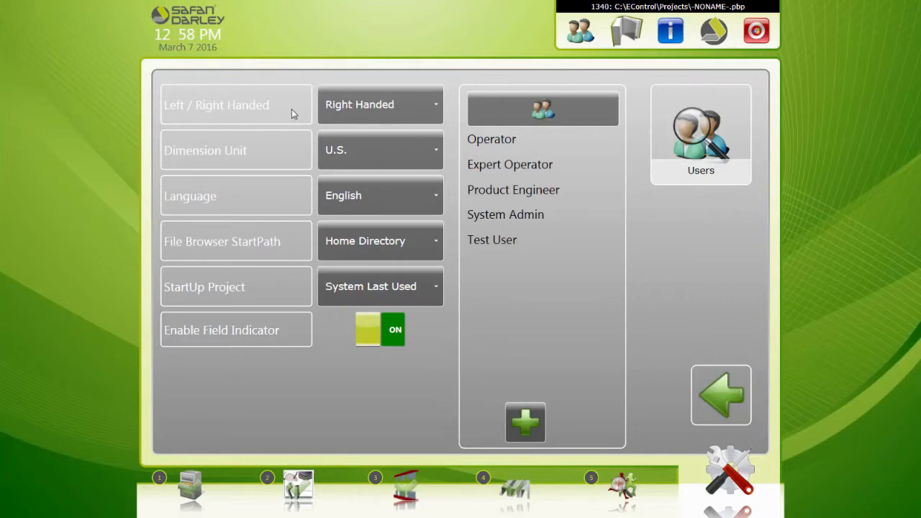
Keep handedness on Right Handed, view the bending step screen, then return to settings home.
{"action": "left_click", "coordinate": [380, 104]}
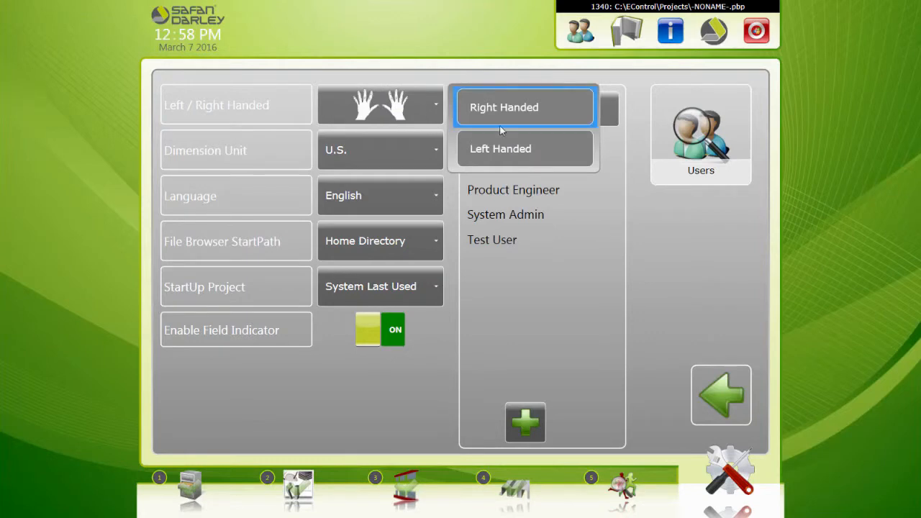
{"action": "left_click", "coordinate": [503, 107]}
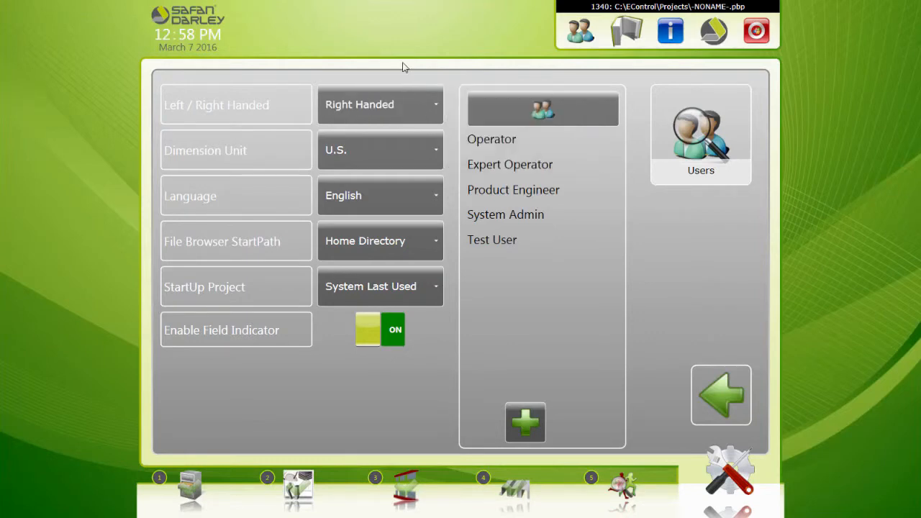
{"action": "left_click", "coordinate": [720, 395]}
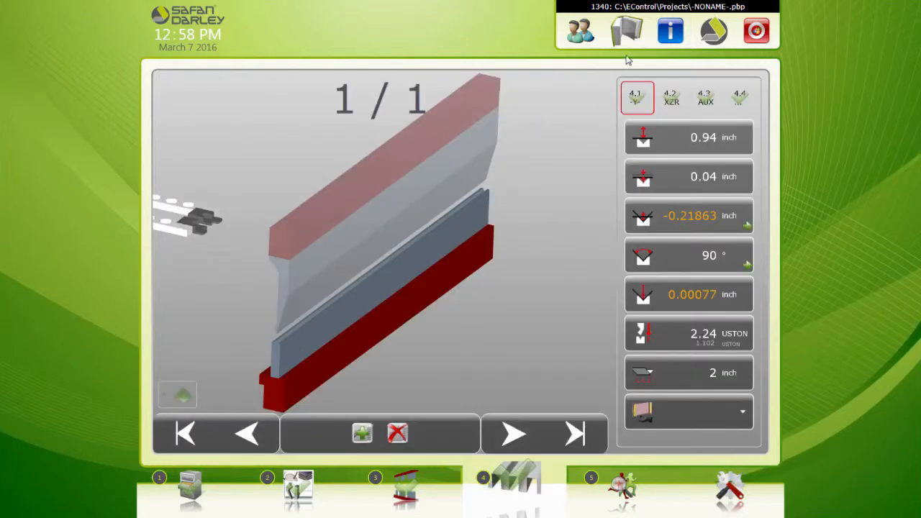
{"action": "mouse_move", "coordinate": [811, 369]}
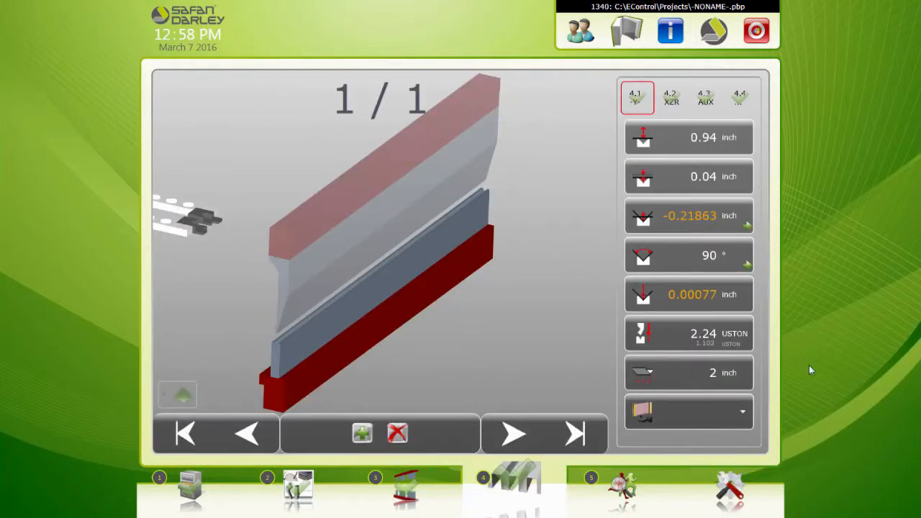
{"action": "left_click", "coordinate": [729, 489]}
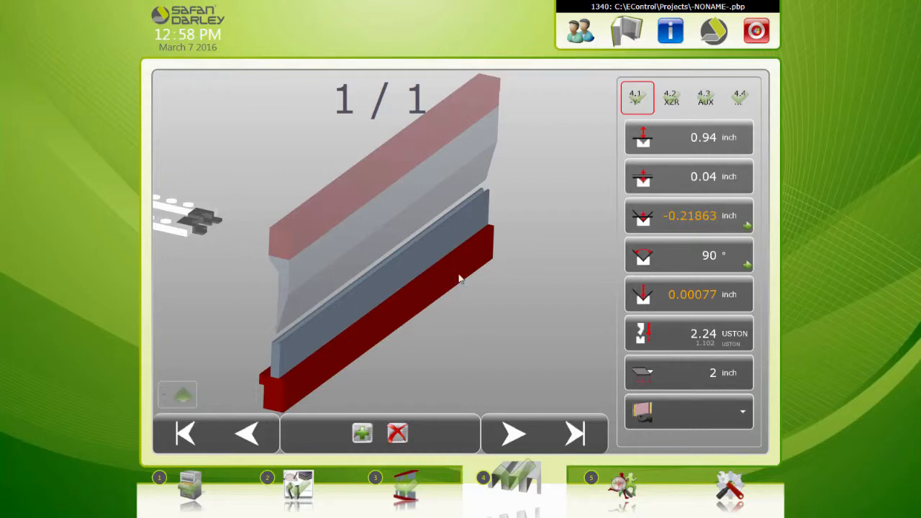
{"action": "mouse_move", "coordinate": [662, 416]}
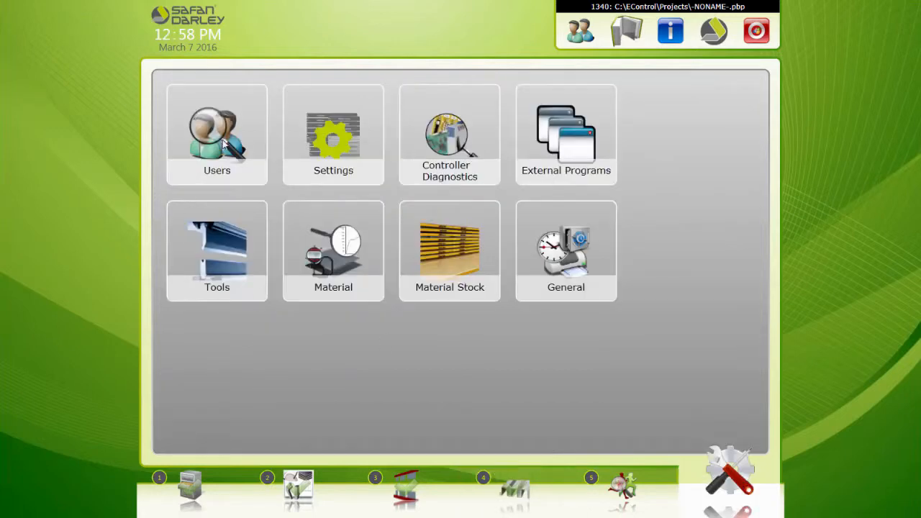
Switch handedness to Left Handed and view the mirrored bending step screen.
{"action": "left_click", "coordinate": [216, 134]}
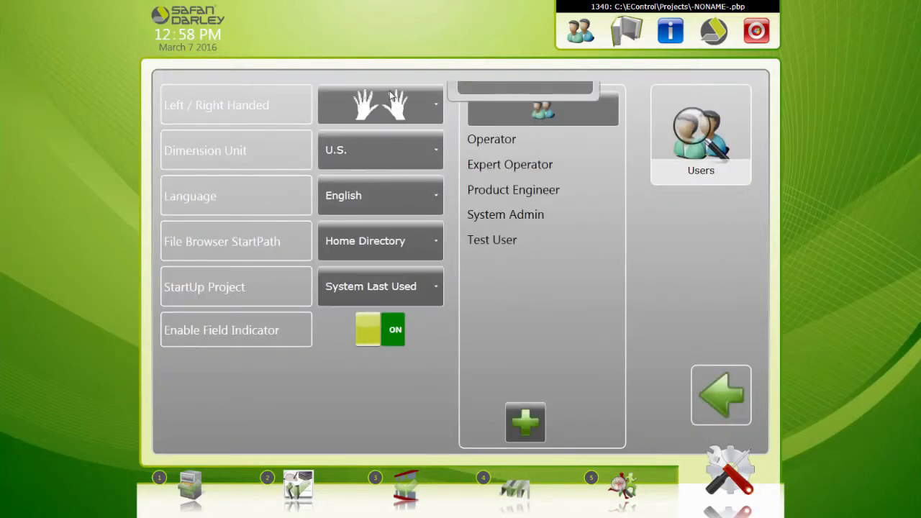
{"action": "left_click", "coordinate": [380, 104]}
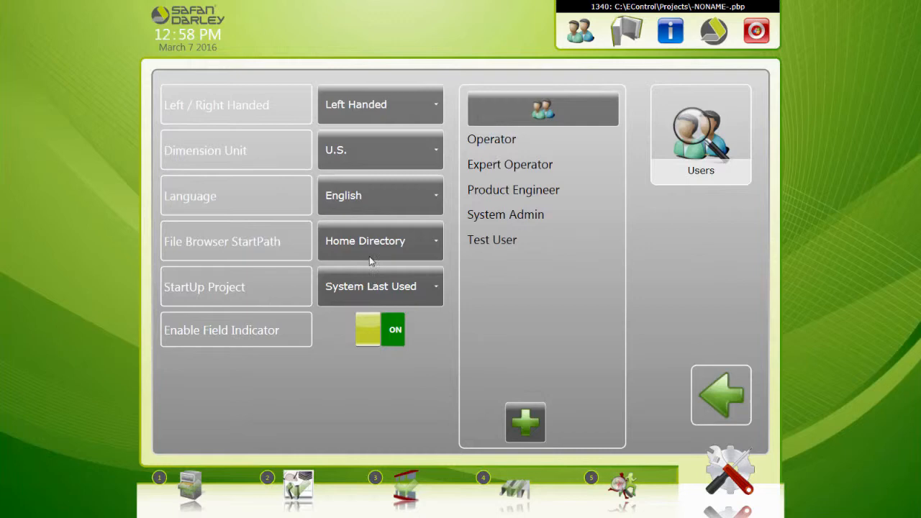
{"action": "left_click", "coordinate": [719, 394]}
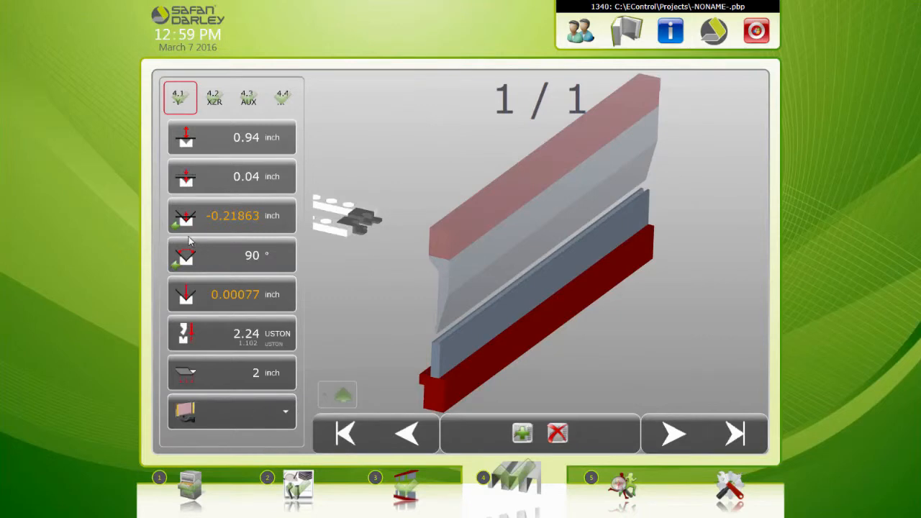
{"action": "mouse_move", "coordinate": [311, 349]}
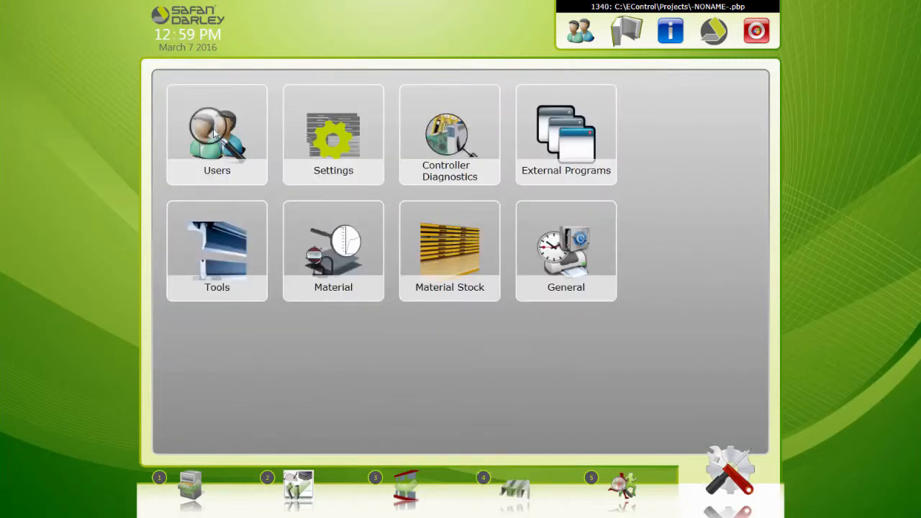
Return to the Users page and set handedness back to Right Handed.
{"action": "left_click", "coordinate": [216, 135]}
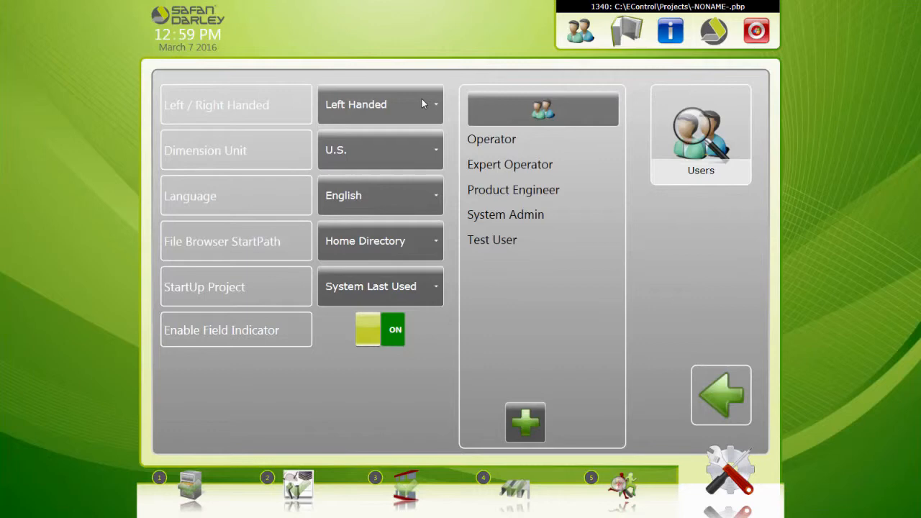
{"action": "left_click", "coordinate": [379, 104]}
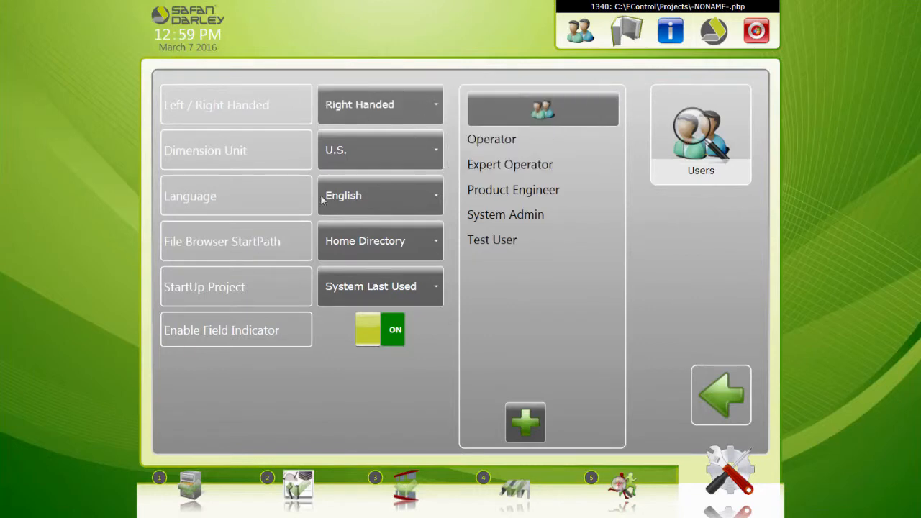
{"action": "mouse_move", "coordinate": [252, 157]}
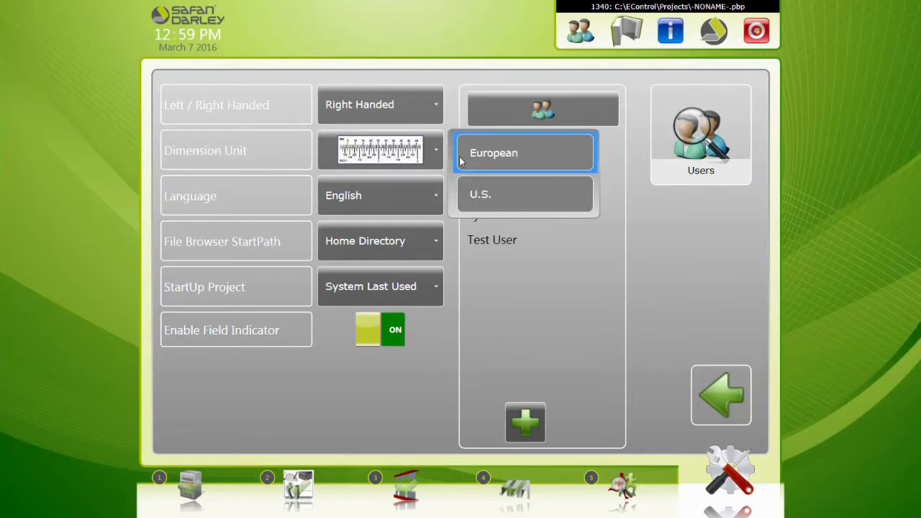
{"action": "left_click", "coordinate": [524, 194]}
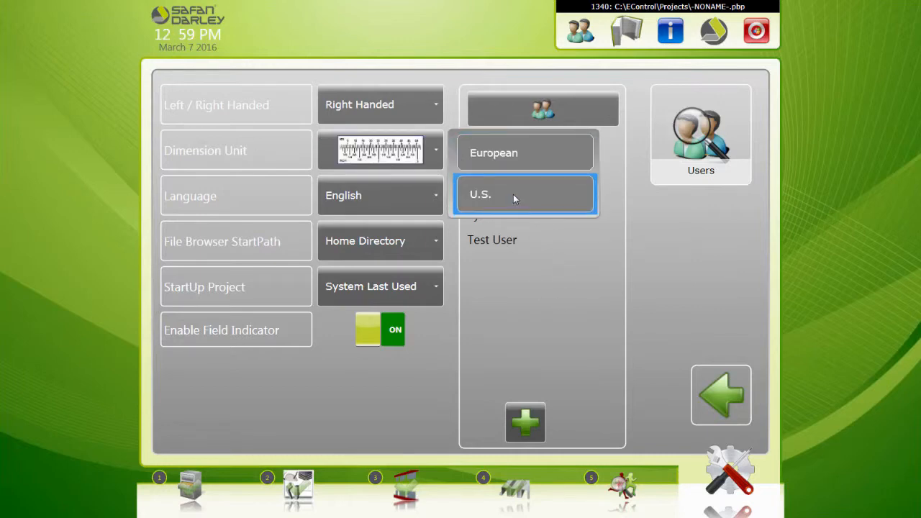
{"action": "left_click", "coordinate": [525, 152]}
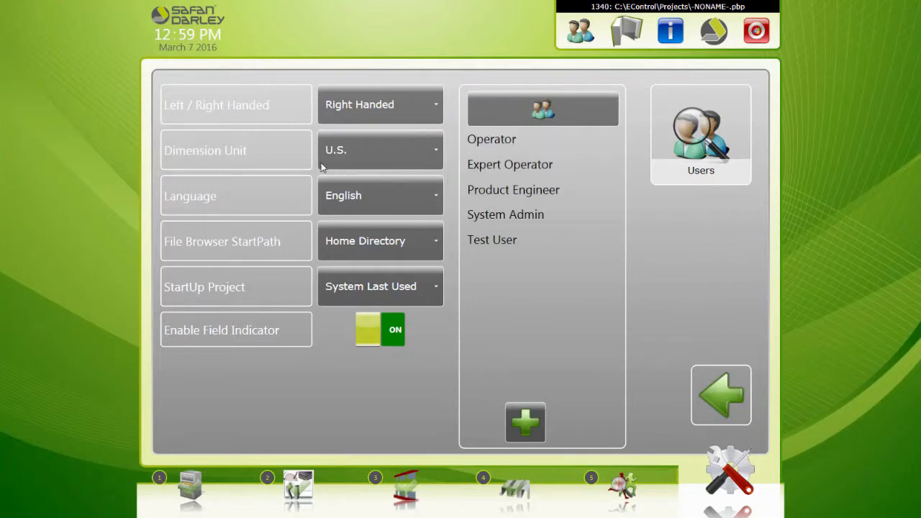
{"action": "mouse_move", "coordinate": [207, 148]}
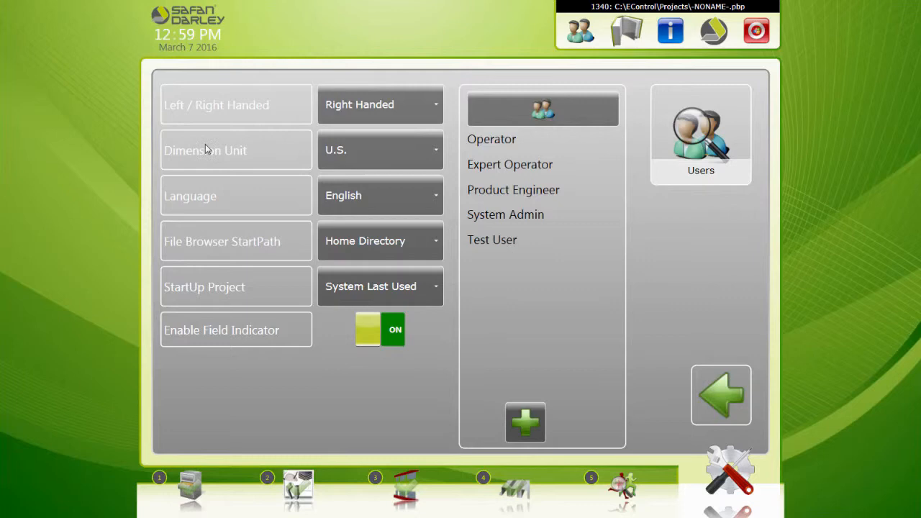
{"action": "mouse_move", "coordinate": [340, 217]}
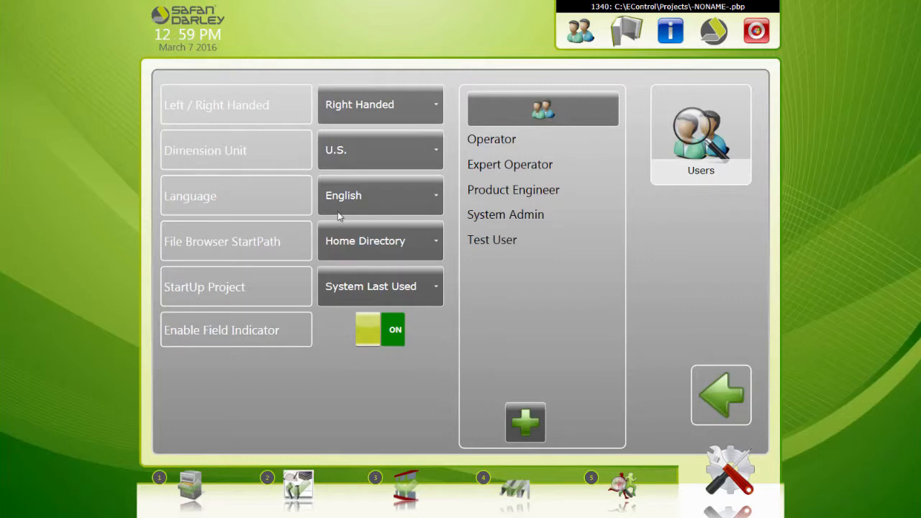
{"action": "mouse_move", "coordinate": [351, 167]}
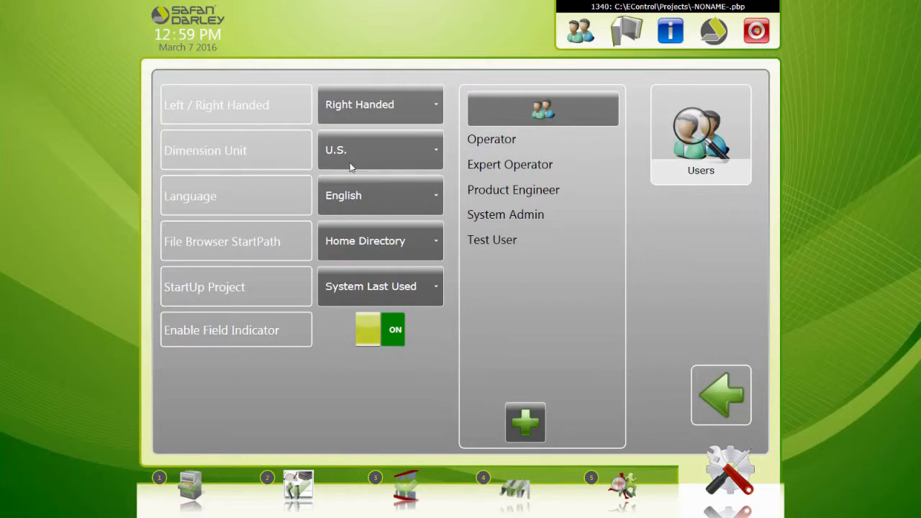
{"action": "mouse_move", "coordinate": [395, 149]}
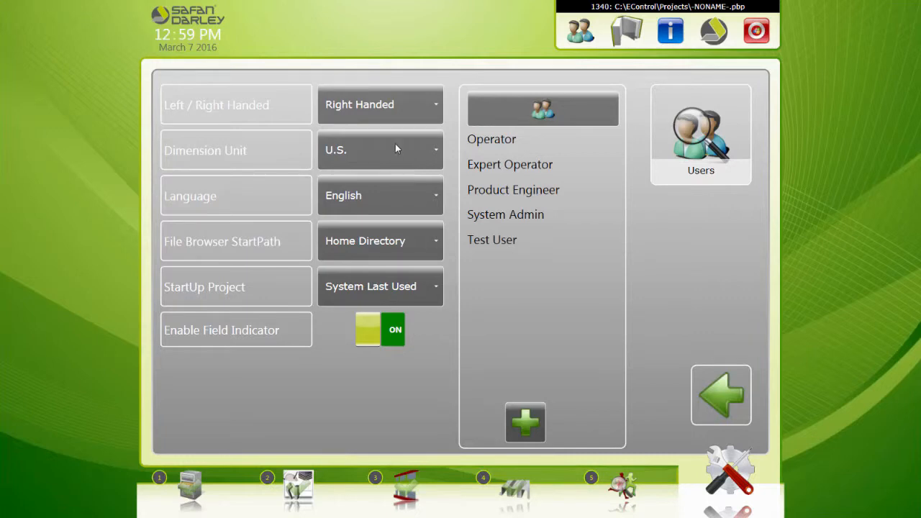
{"action": "mouse_move", "coordinate": [302, 139]}
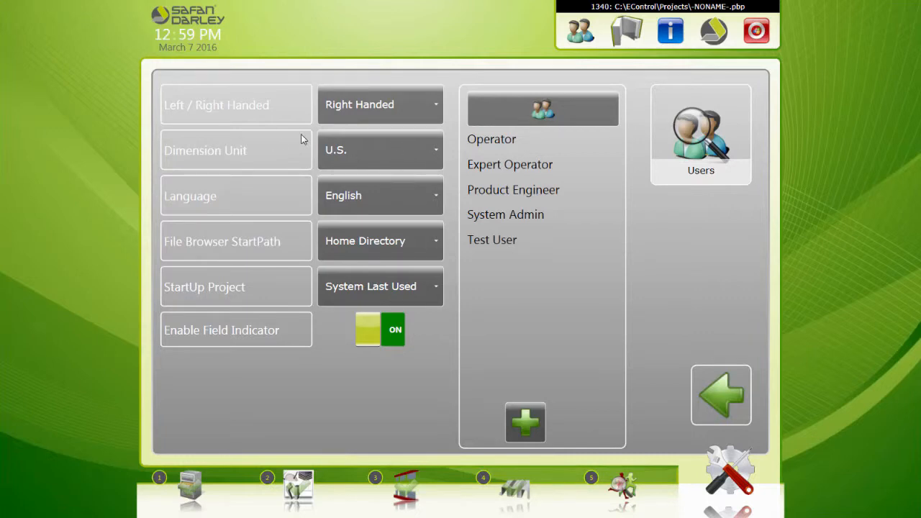
{"action": "mouse_move", "coordinate": [212, 161]}
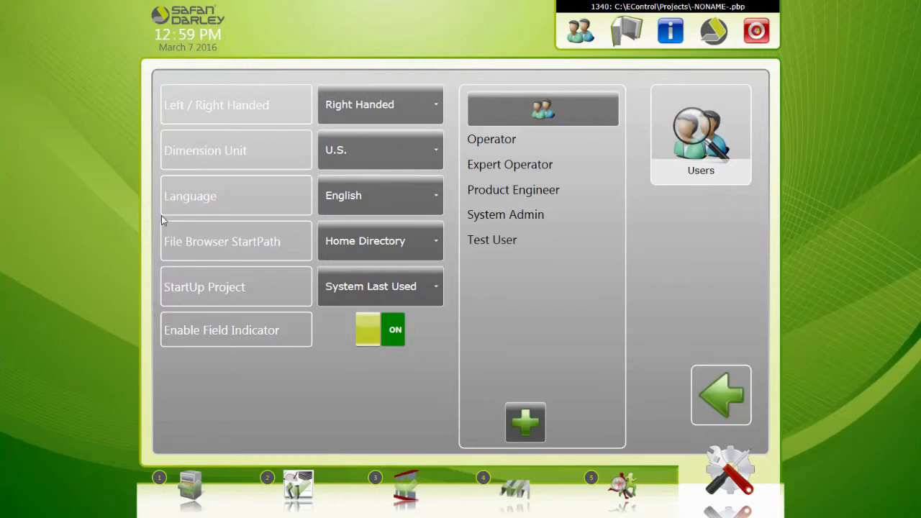
{"action": "mouse_move", "coordinate": [393, 199]}
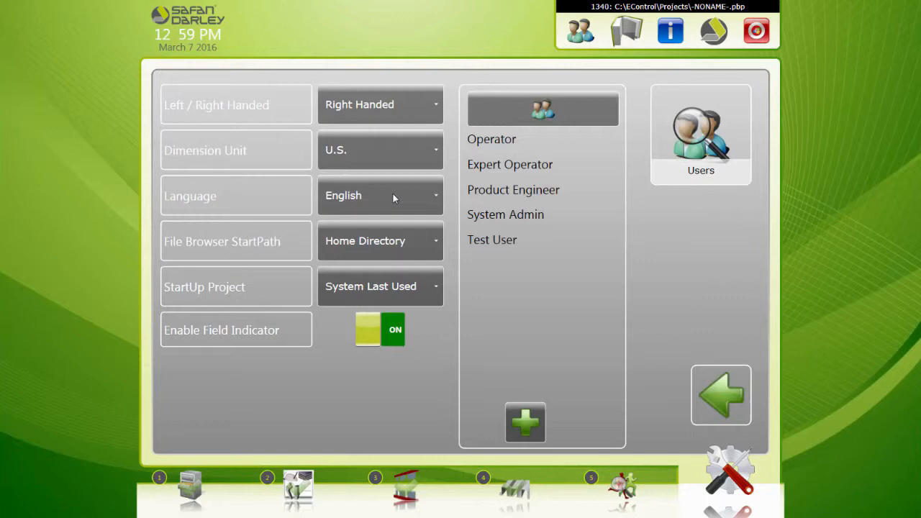
{"action": "left_click", "coordinate": [380, 195]}
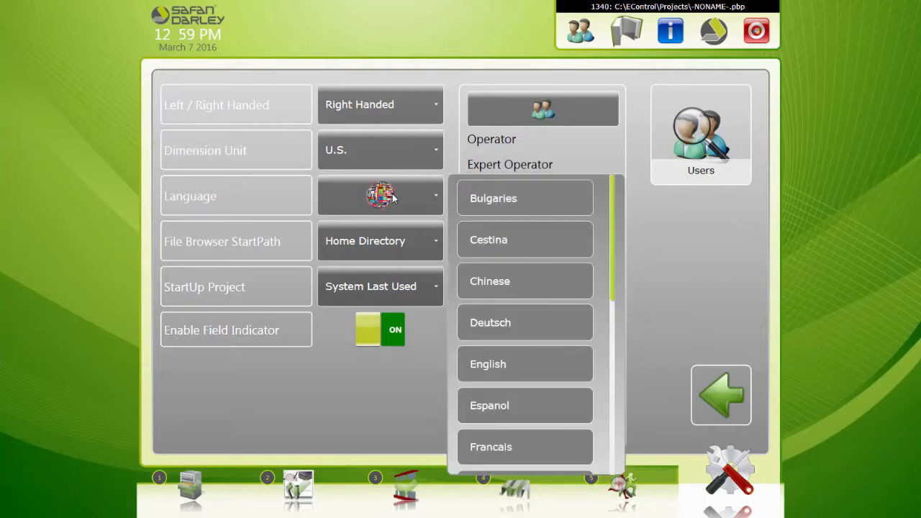
{"action": "scroll", "scroll_direction": "down", "scroll_amount": 3}
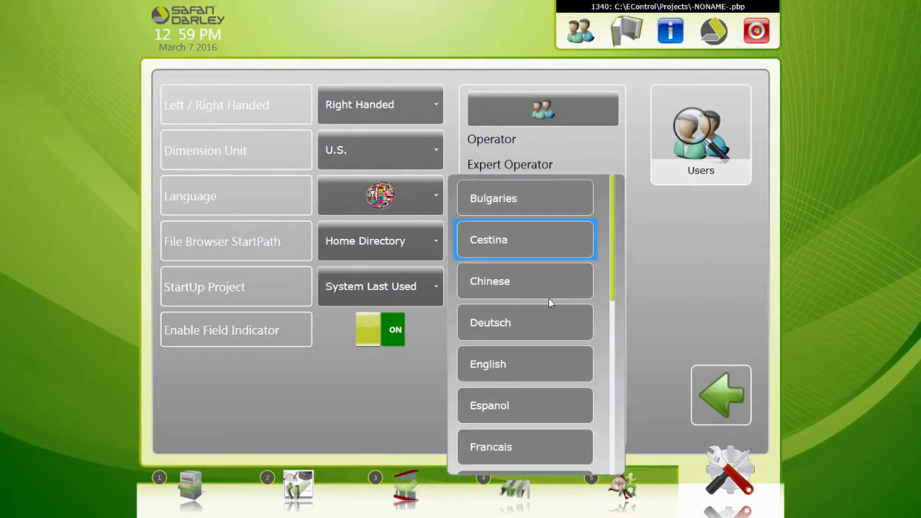
{"action": "left_click", "coordinate": [525, 198]}
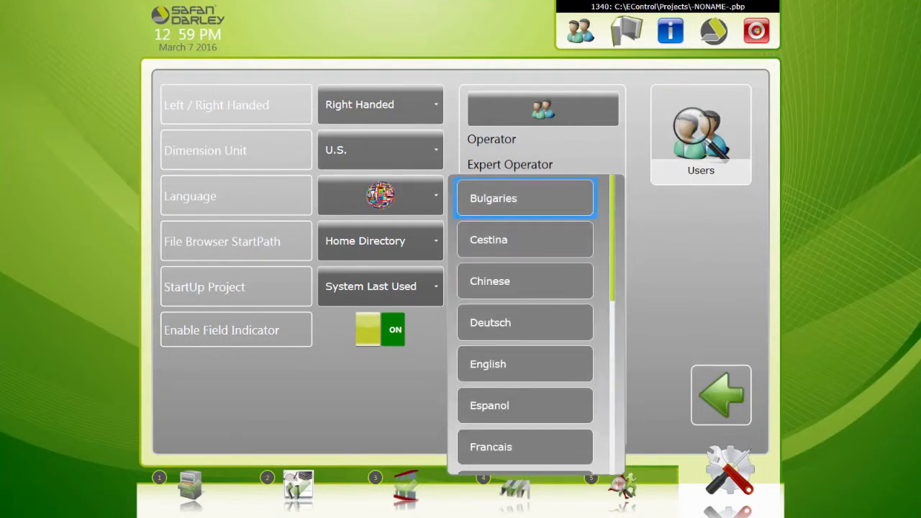
{"action": "left_click", "coordinate": [525, 280]}
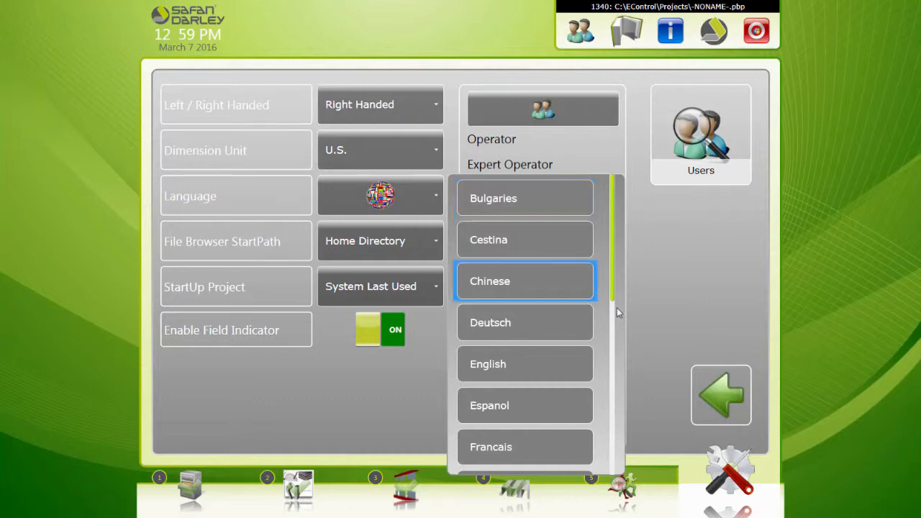
{"action": "scroll", "scroll_direction": "down", "scroll_amount": 3}
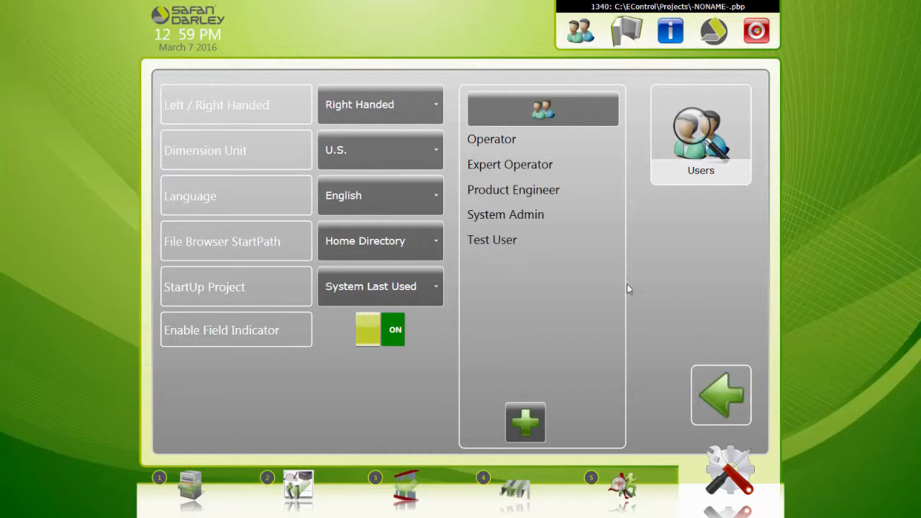
{"action": "mouse_move", "coordinate": [283, 172]}
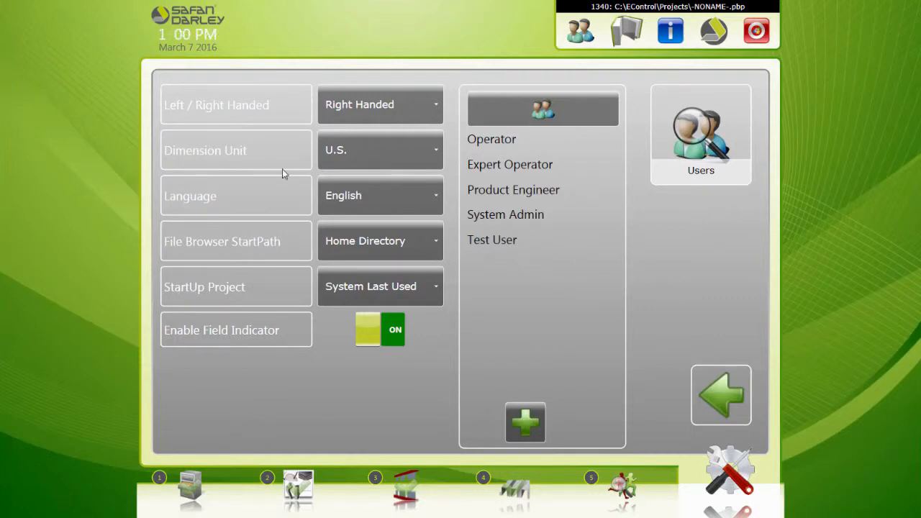
{"action": "mouse_move", "coordinate": [261, 261]}
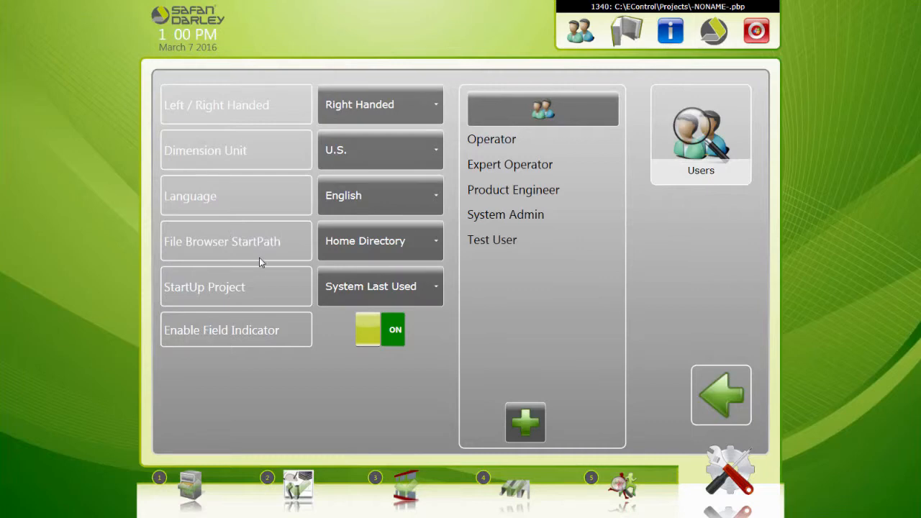
{"action": "mouse_move", "coordinate": [259, 242]}
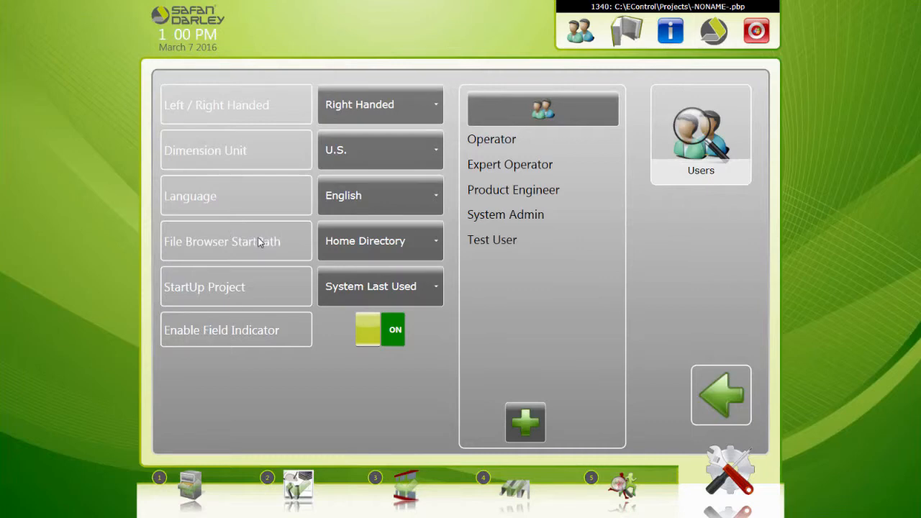
{"action": "mouse_move", "coordinate": [401, 245]}
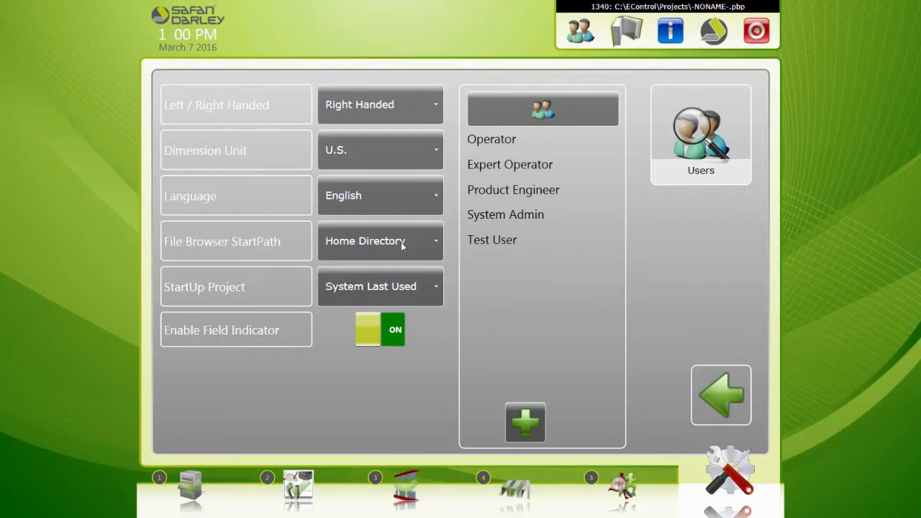
{"action": "mouse_move", "coordinate": [284, 250]}
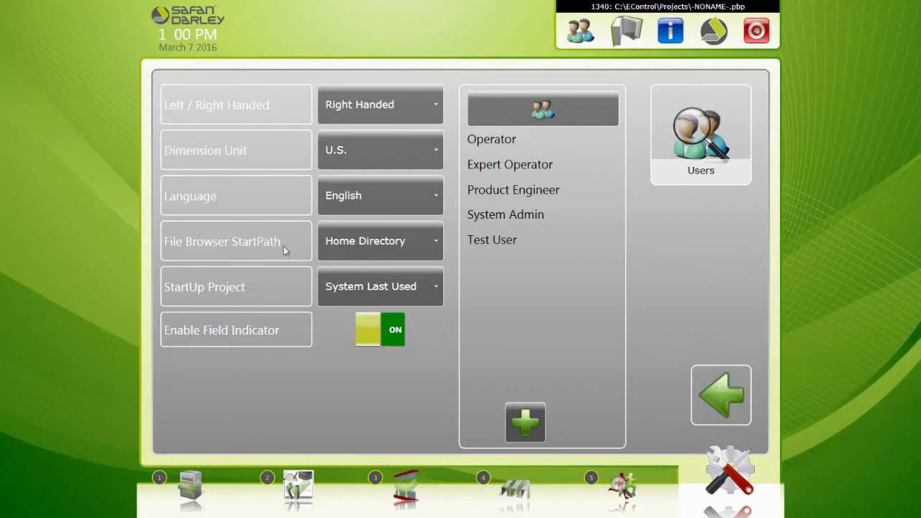
{"action": "mouse_move", "coordinate": [355, 245]}
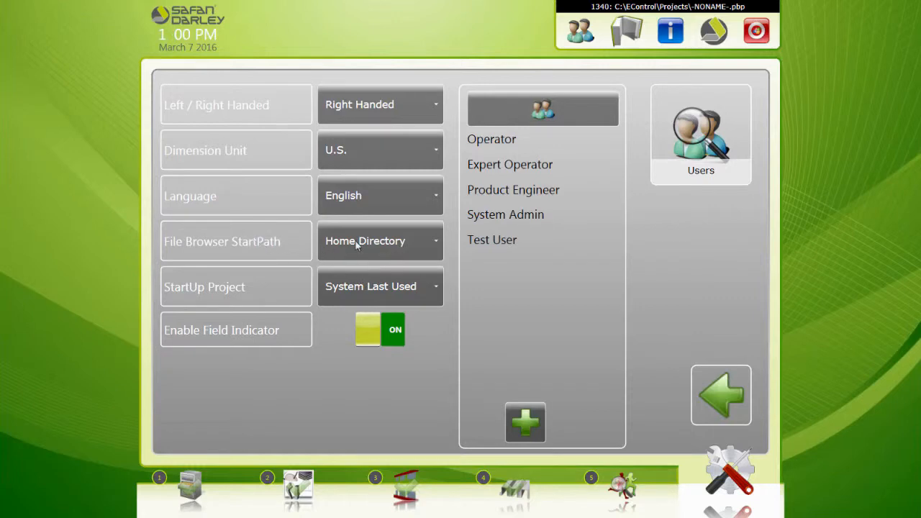
{"action": "left_click", "coordinate": [380, 241]}
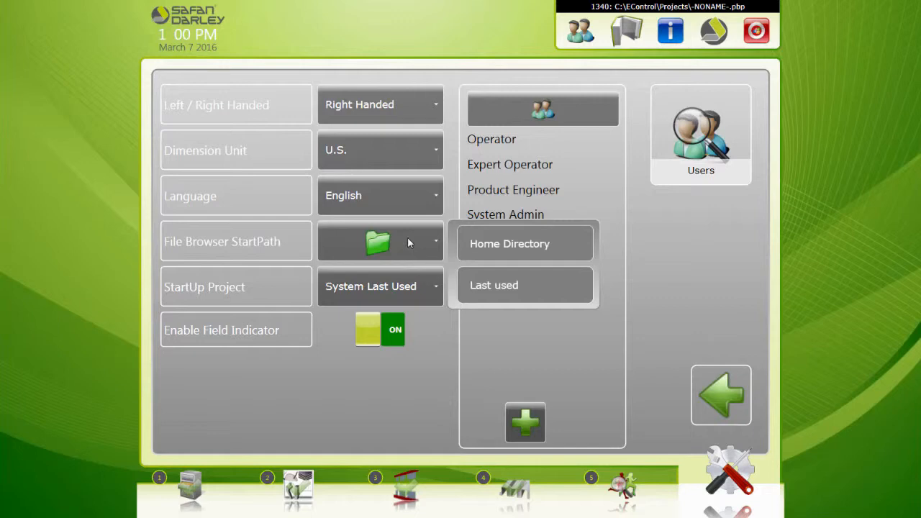
{"action": "left_click", "coordinate": [524, 285]}
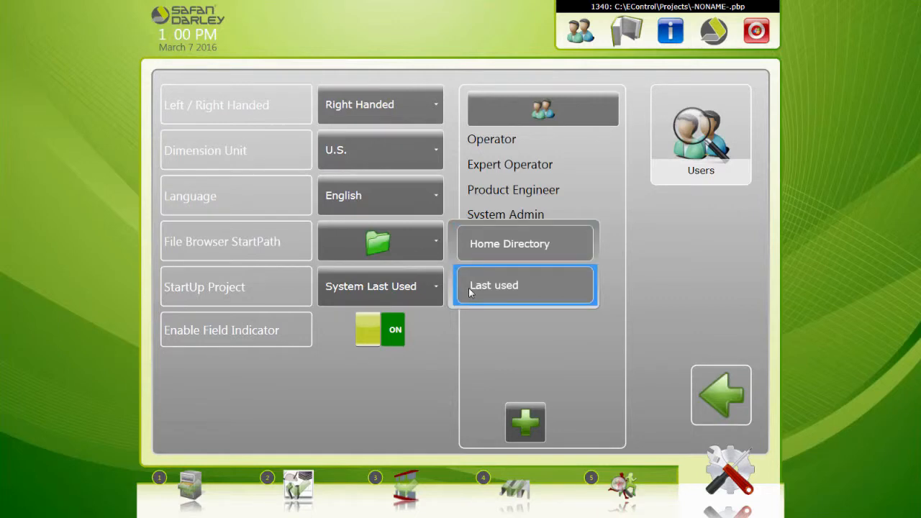
{"action": "mouse_move", "coordinate": [545, 296]}
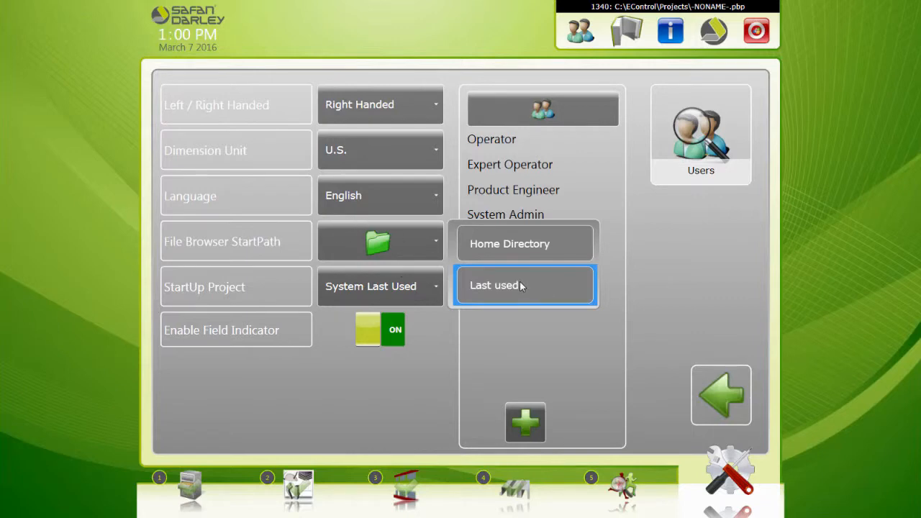
{"action": "mouse_move", "coordinate": [504, 307]}
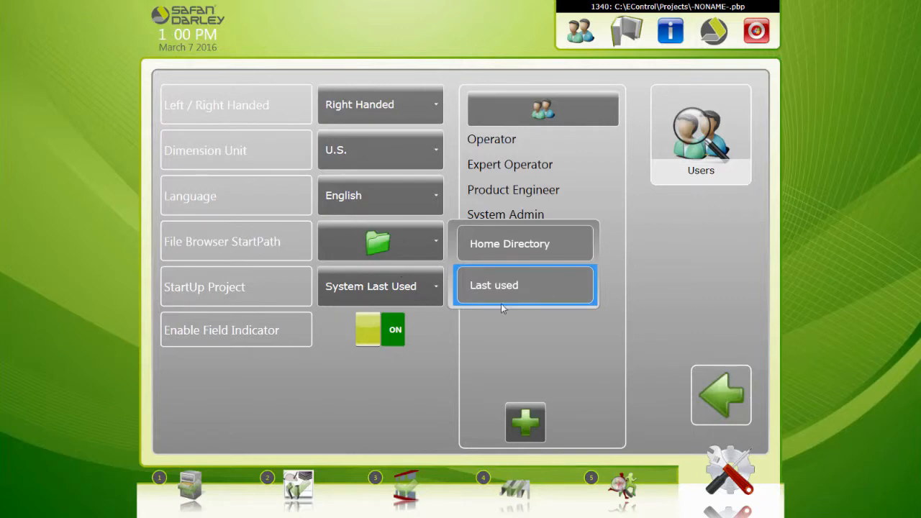
{"action": "left_click", "coordinate": [524, 244]}
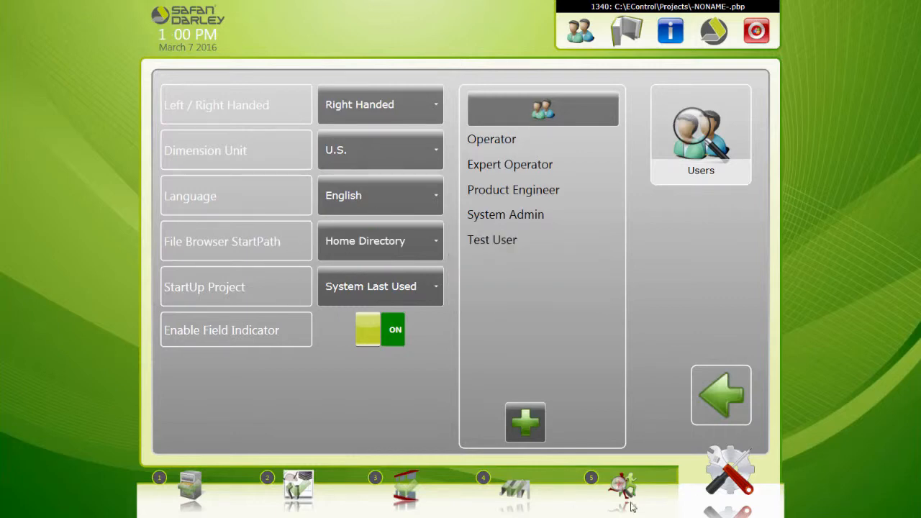
{"action": "mouse_move", "coordinate": [720, 394]}
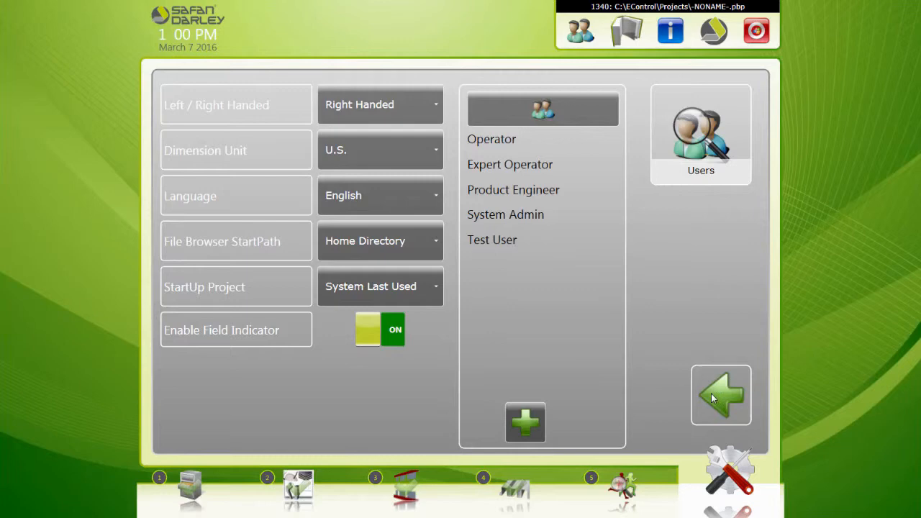
Leave settings for the project file module and browse projects under C:\EControl\Projects.
{"action": "left_click", "coordinate": [720, 394]}
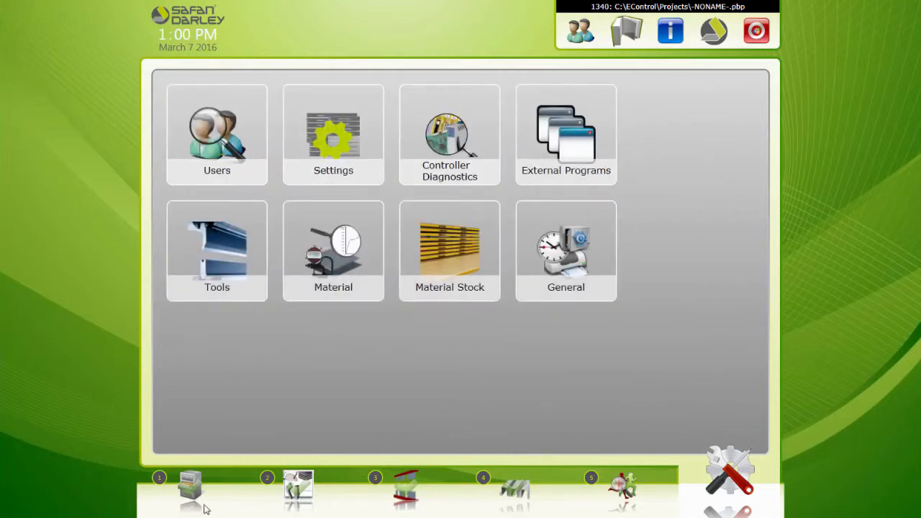
{"action": "left_click", "coordinate": [189, 489]}
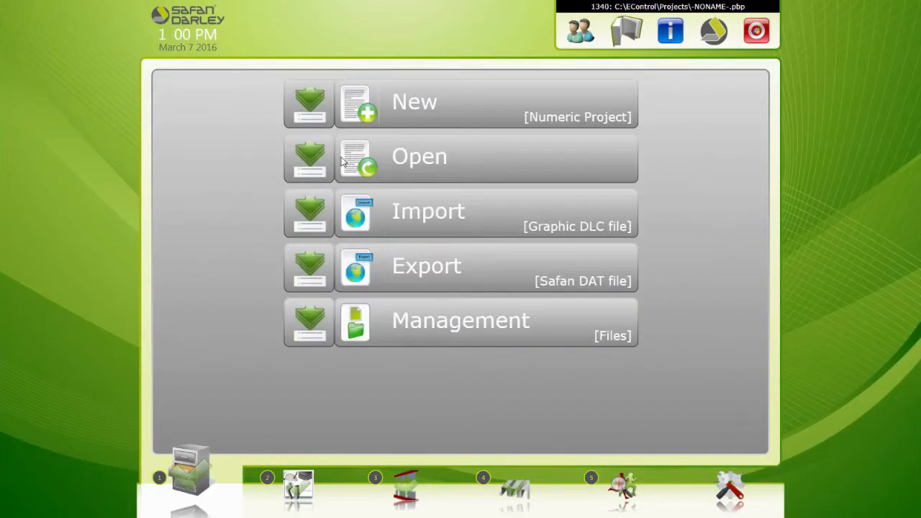
{"action": "left_click", "coordinate": [419, 156]}
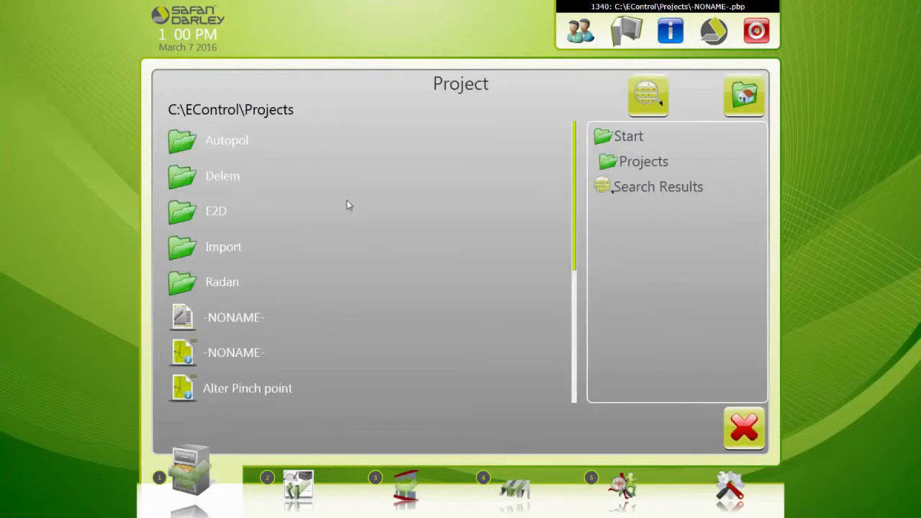
{"action": "mouse_move", "coordinate": [226, 114]}
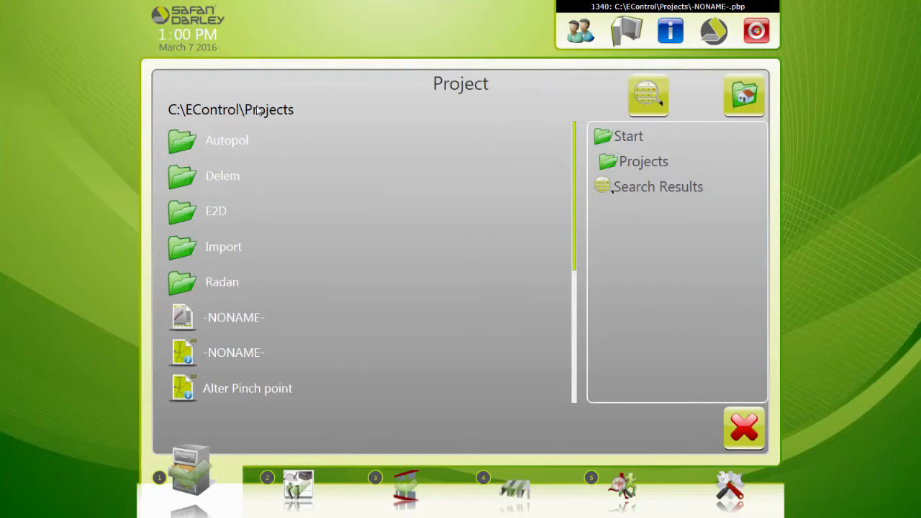
{"action": "mouse_move", "coordinate": [326, 272]}
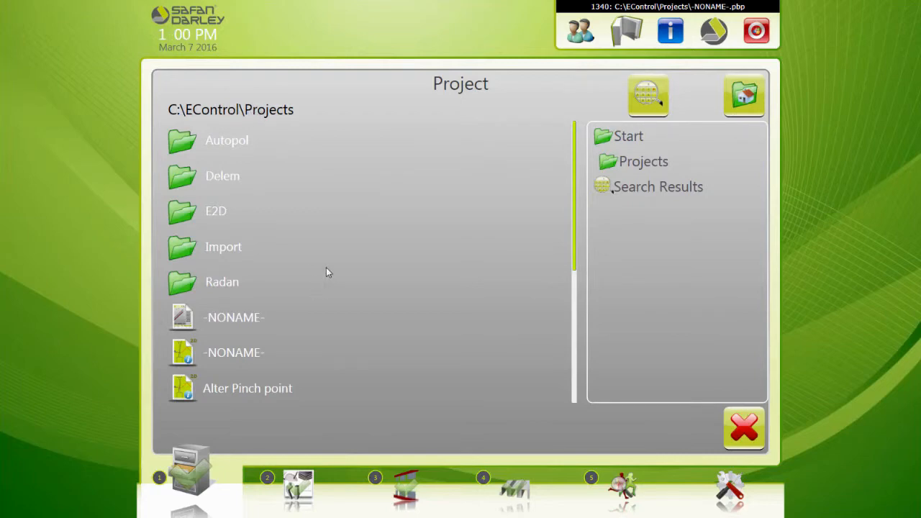
{"action": "mouse_move", "coordinate": [429, 357]}
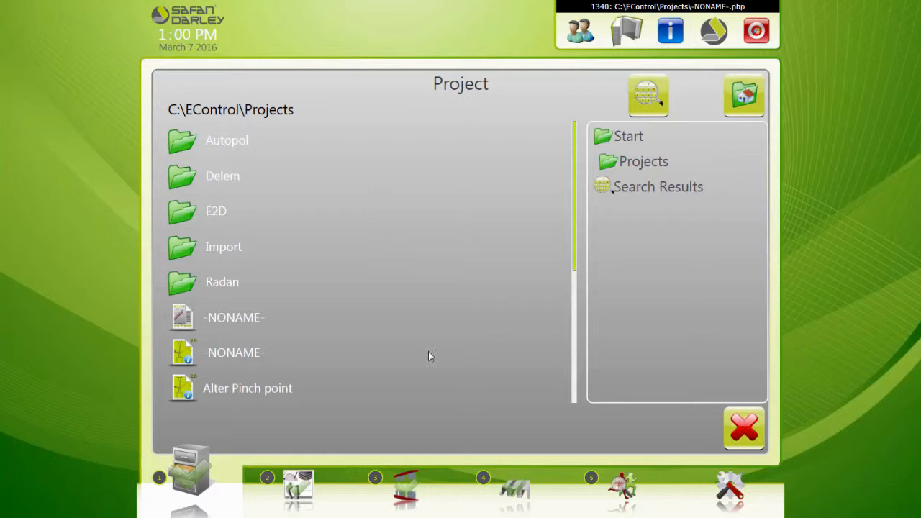
{"action": "mouse_move", "coordinate": [474, 225]}
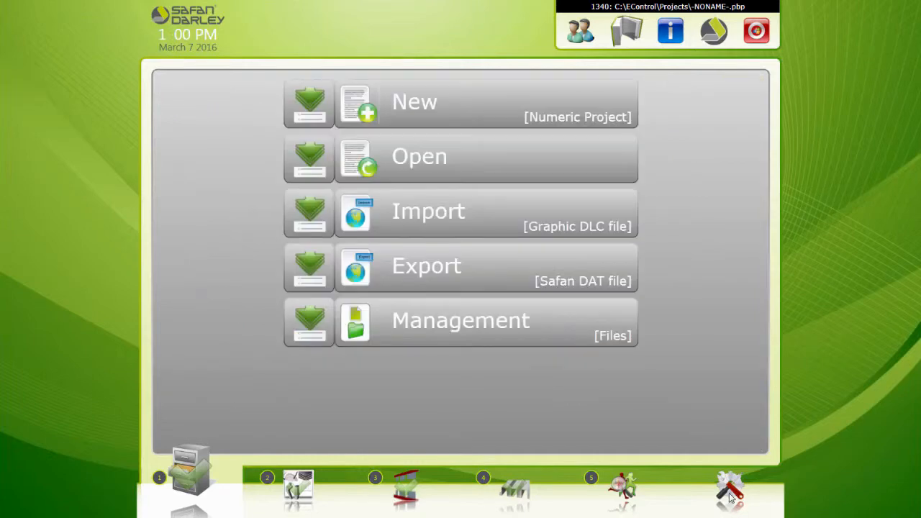
On the Users page, set the File Browser StartPath to Home Directory.
{"action": "left_click", "coordinate": [729, 491]}
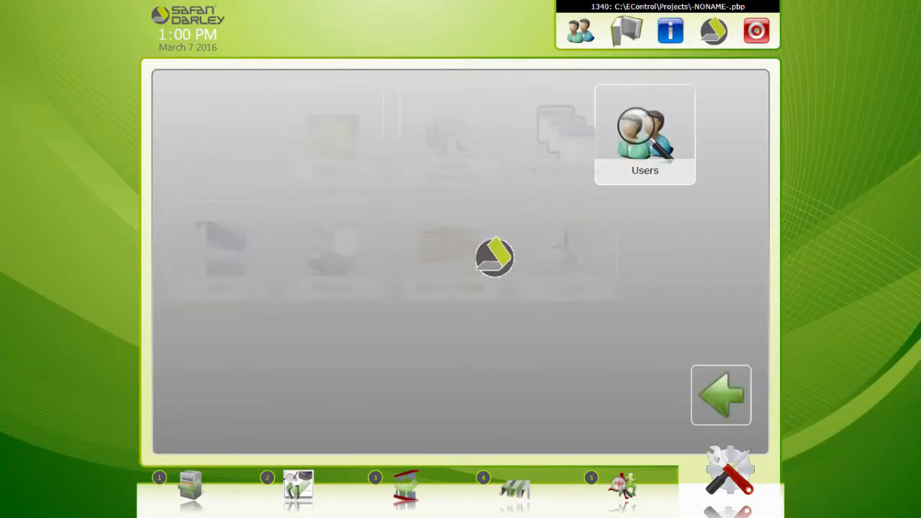
{"action": "left_click", "coordinate": [645, 133]}
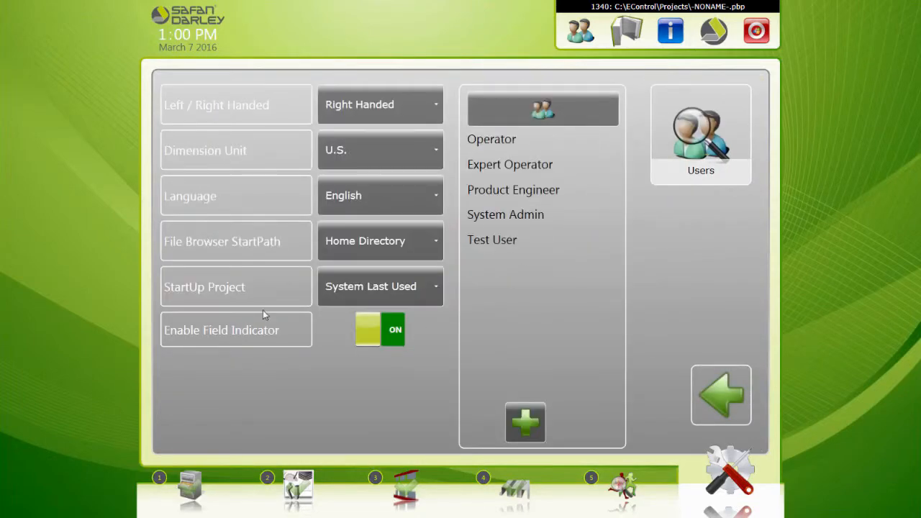
{"action": "left_click", "coordinate": [380, 241]}
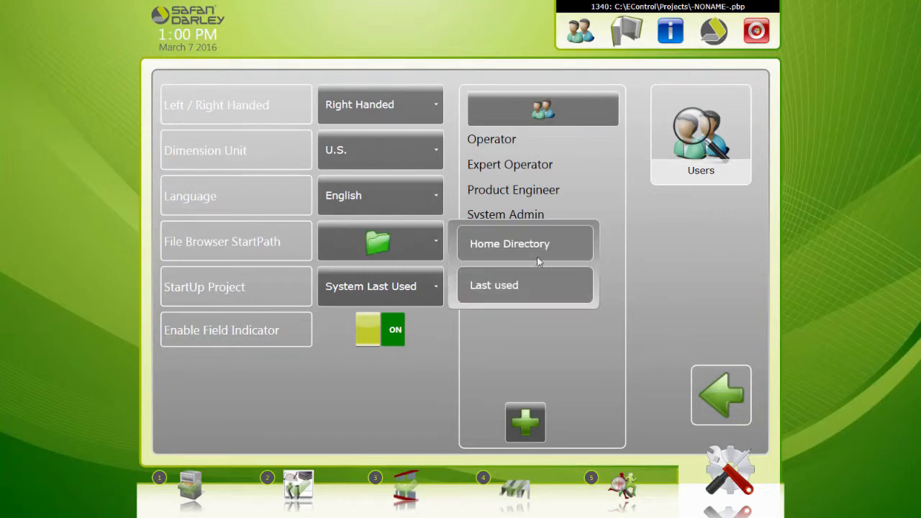
{"action": "left_click", "coordinate": [524, 284]}
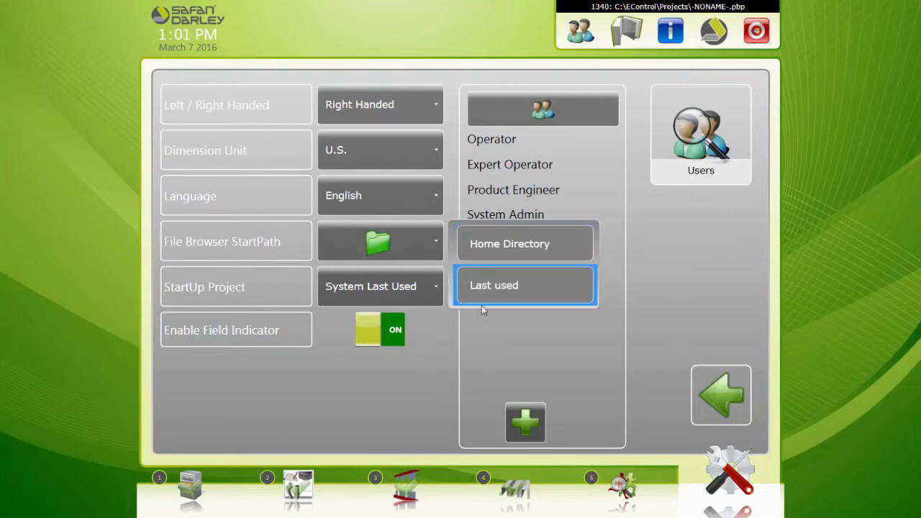
{"action": "left_click", "coordinate": [509, 243]}
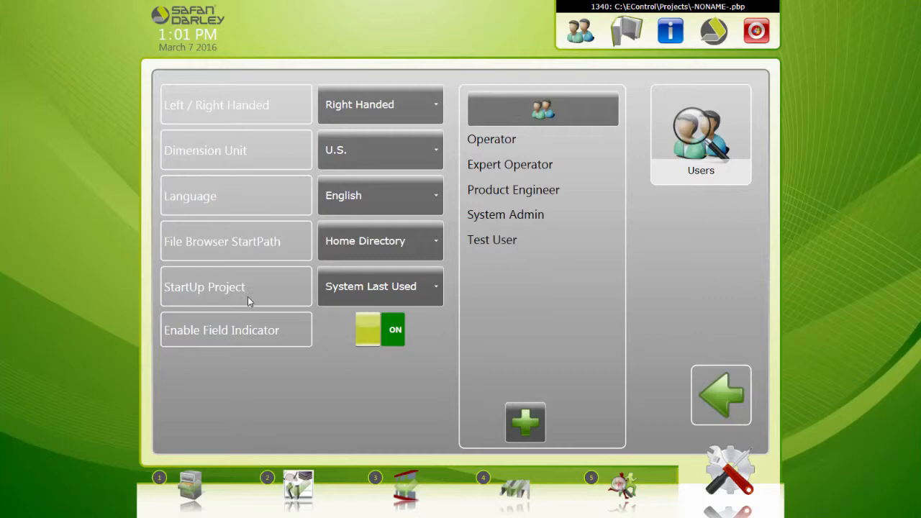
{"action": "mouse_move", "coordinate": [254, 290]}
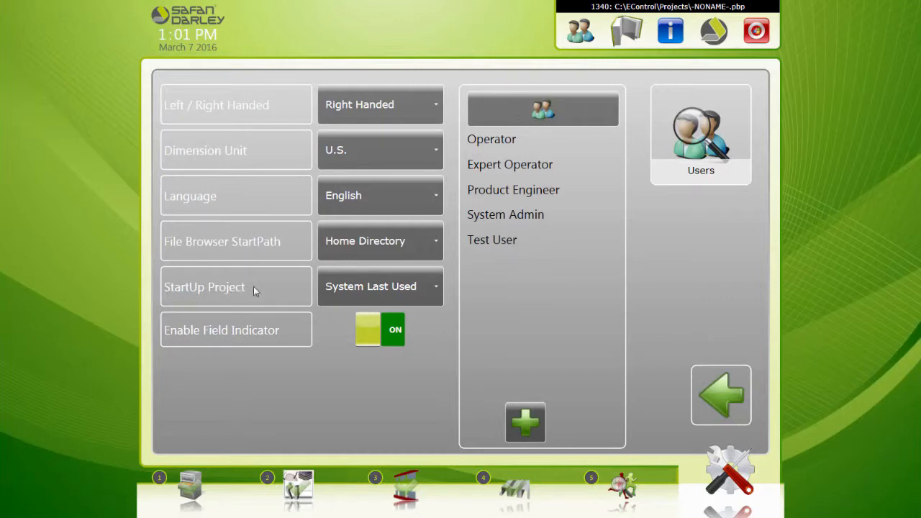
{"action": "mouse_move", "coordinate": [288, 287]}
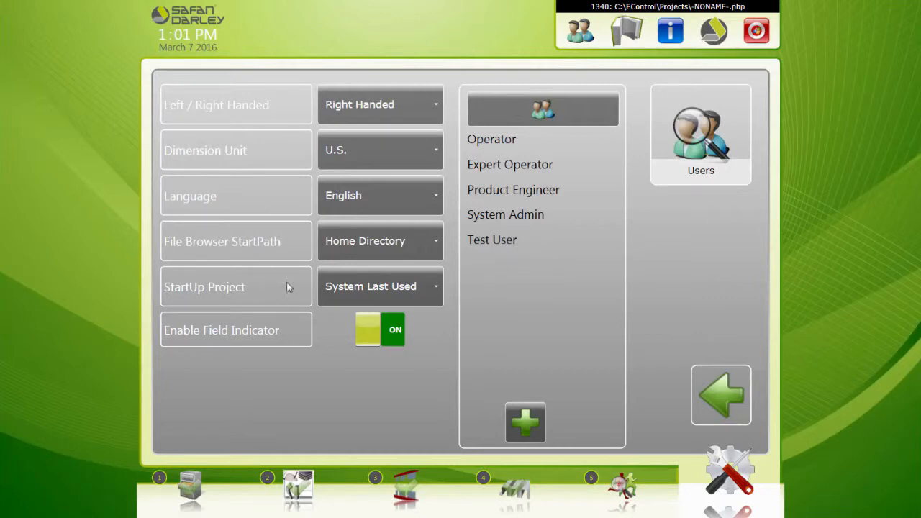
{"action": "mouse_move", "coordinate": [586, 444]}
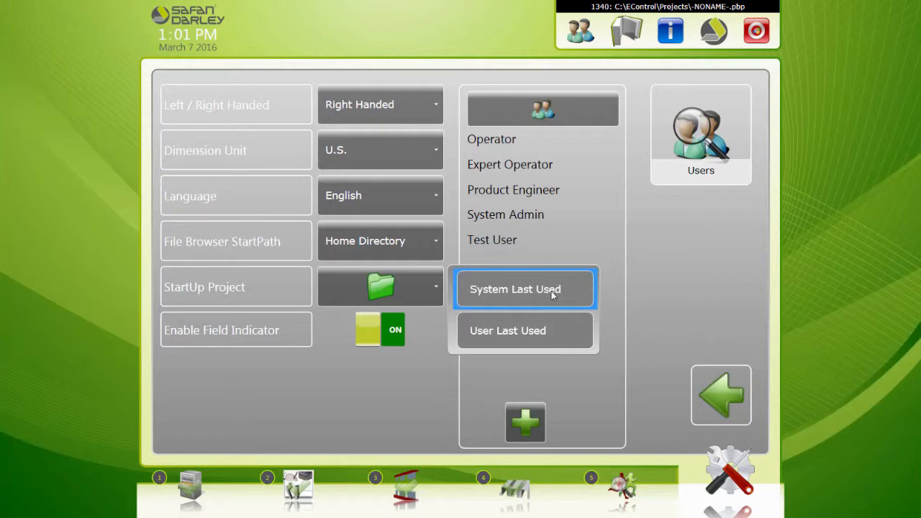
{"action": "mouse_move", "coordinate": [503, 294]}
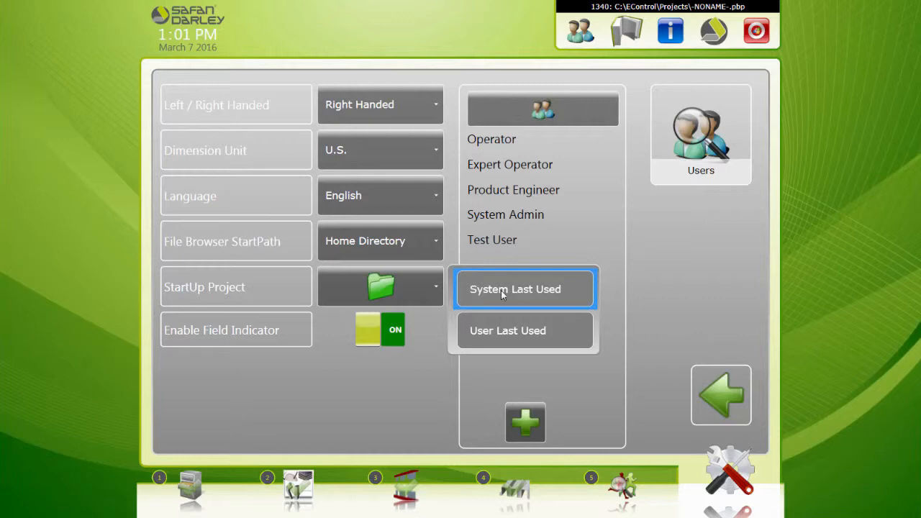
{"action": "left_click", "coordinate": [524, 330]}
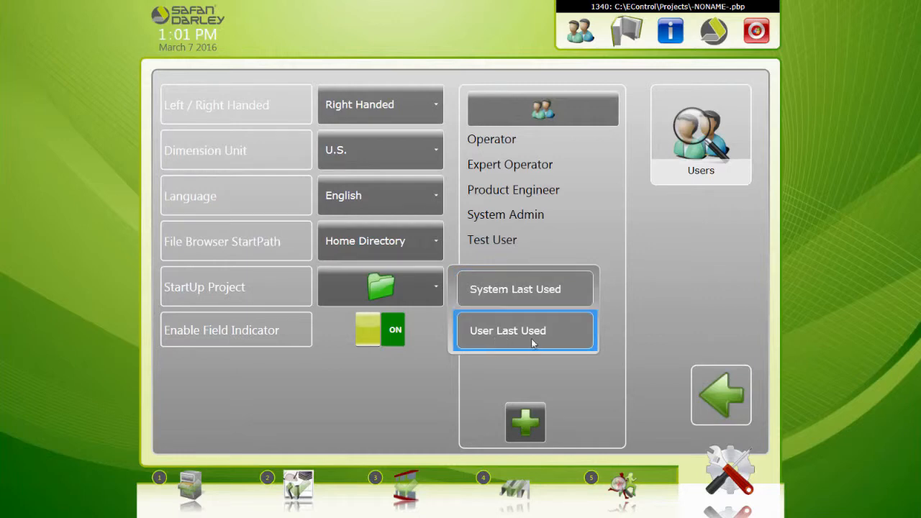
{"action": "left_click", "coordinate": [523, 288]}
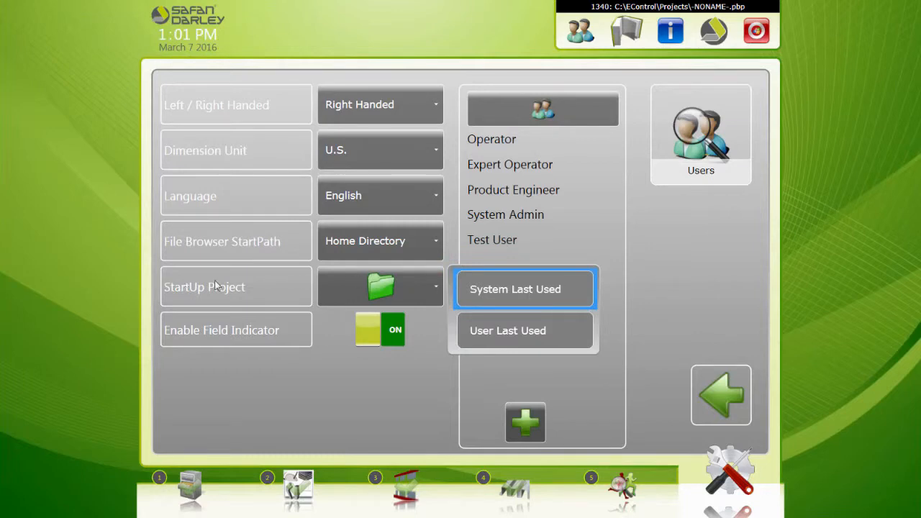
{"action": "mouse_move", "coordinate": [244, 290]}
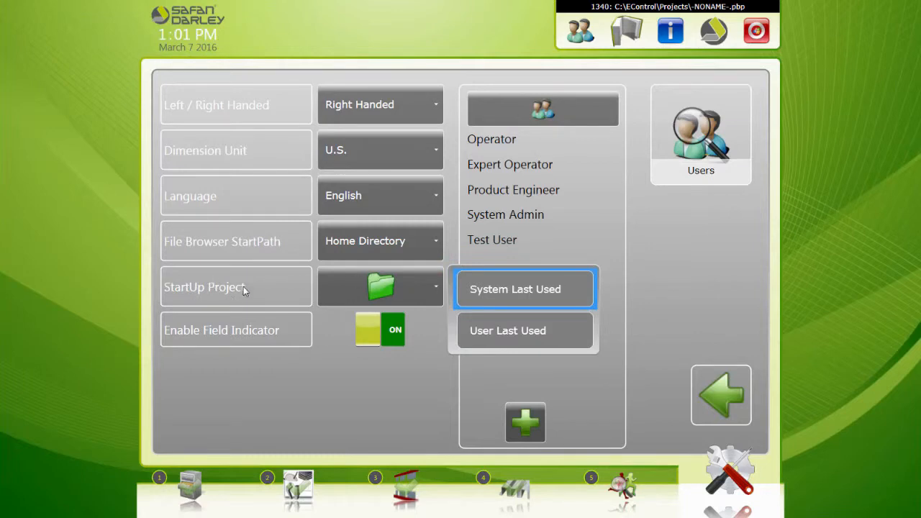
{"action": "mouse_move", "coordinate": [274, 282]}
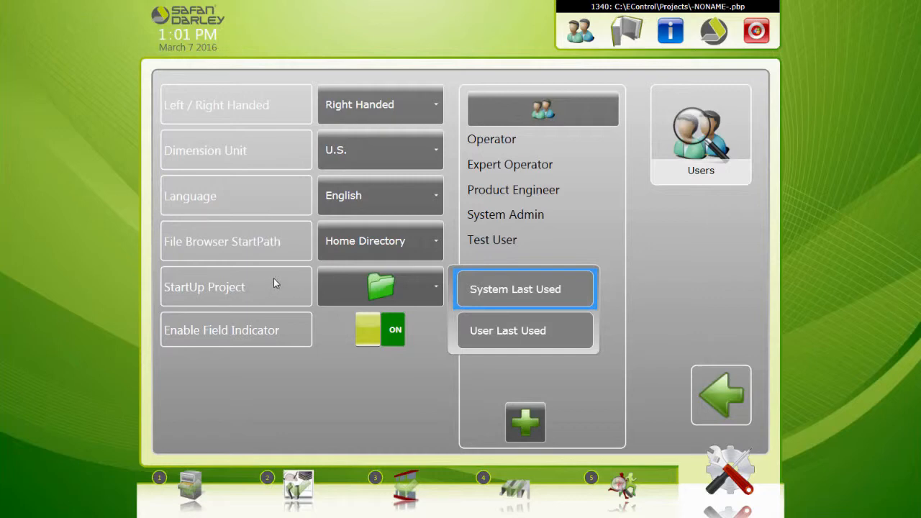
{"action": "left_click", "coordinate": [525, 289]}
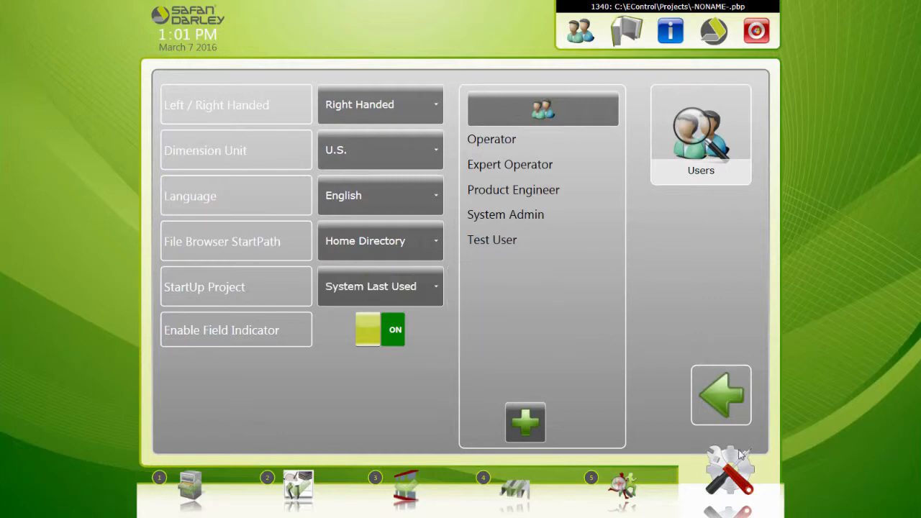
{"action": "mouse_move", "coordinate": [272, 363]}
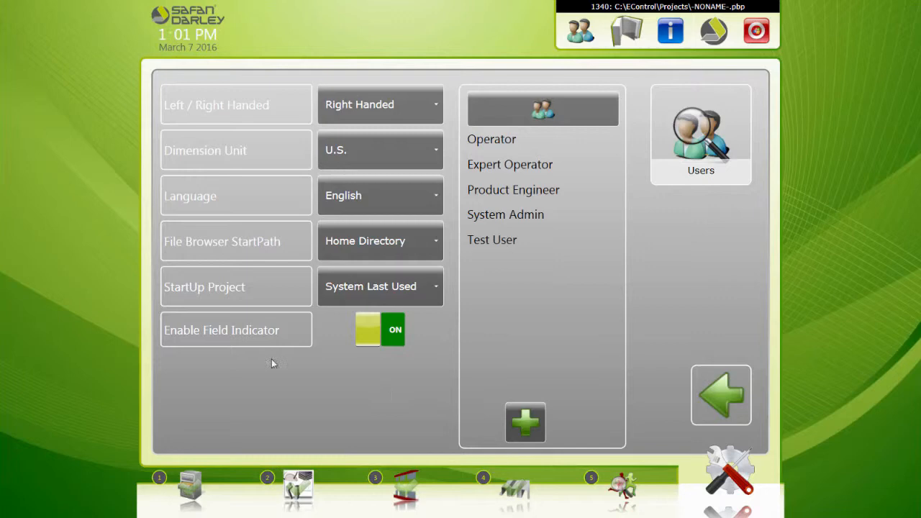
{"action": "mouse_move", "coordinate": [272, 323]}
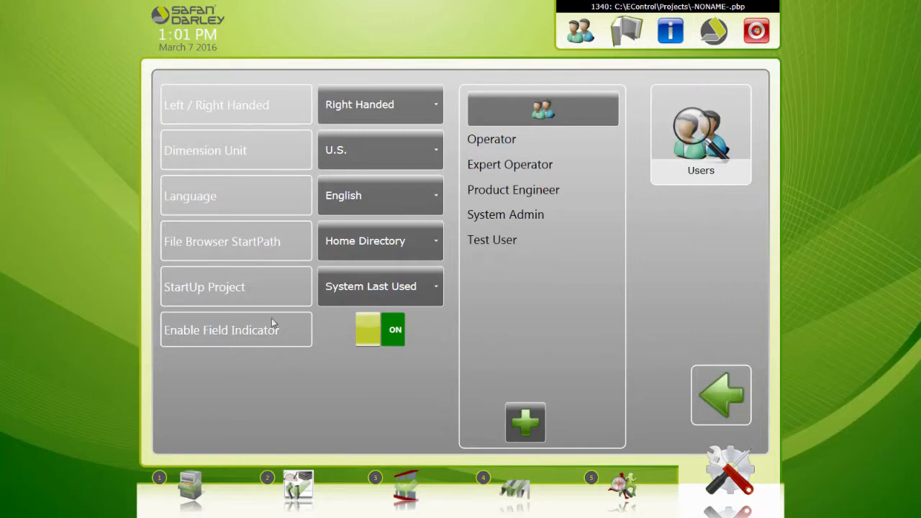
{"action": "mouse_move", "coordinate": [620, 272]}
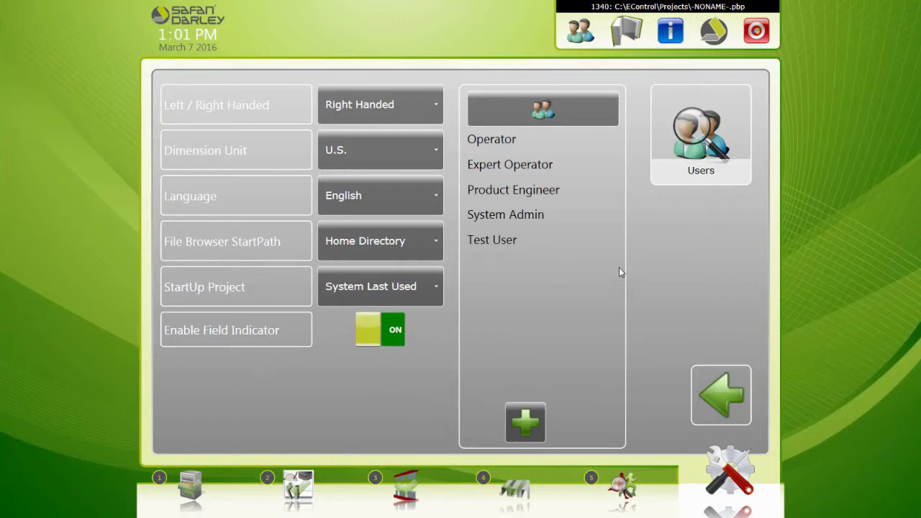
{"action": "mouse_move", "coordinate": [590, 95]}
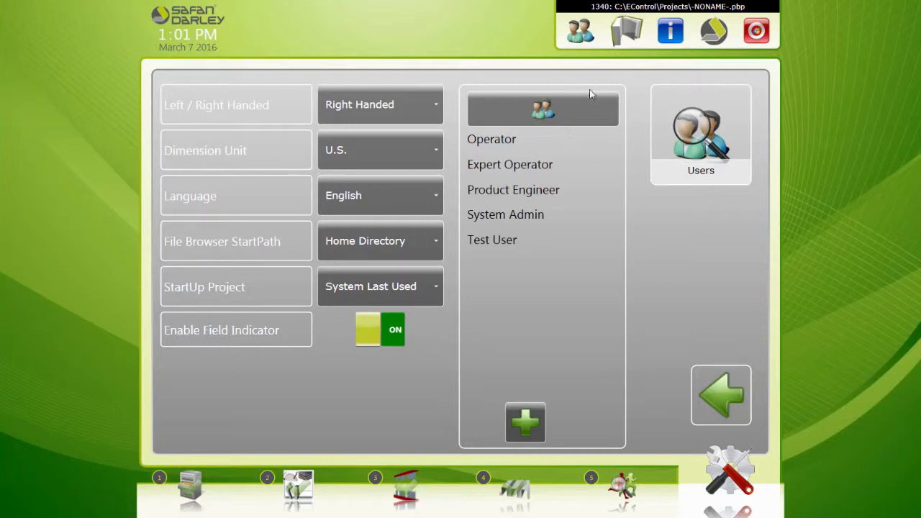
{"action": "mouse_move", "coordinate": [650, 323]}
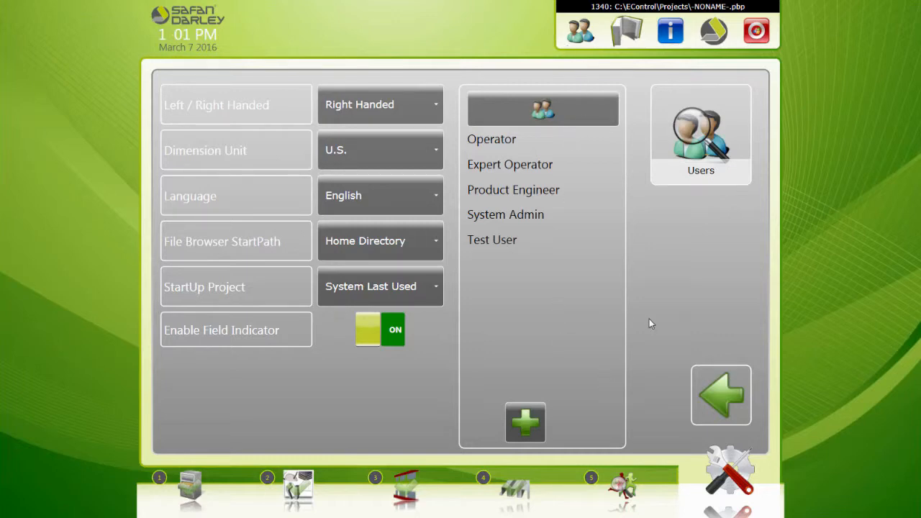
{"action": "mouse_move", "coordinate": [556, 188]}
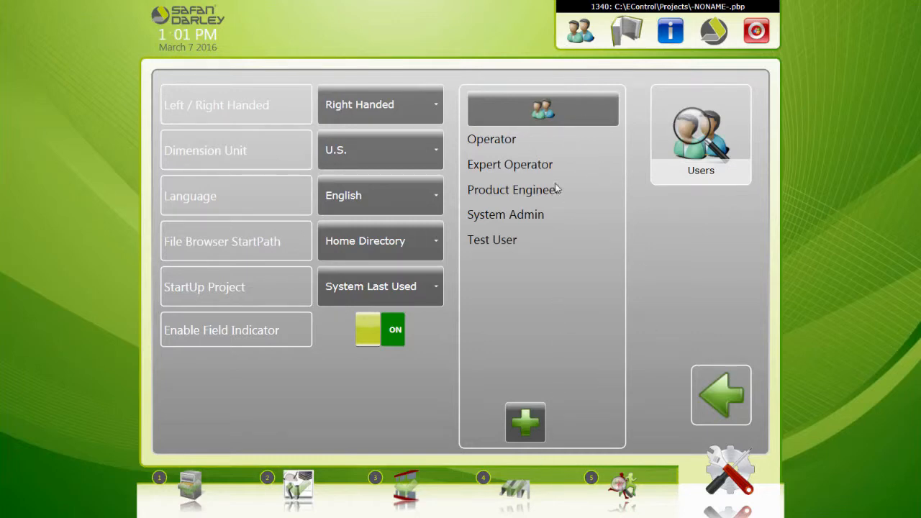
{"action": "mouse_move", "coordinate": [280, 298]}
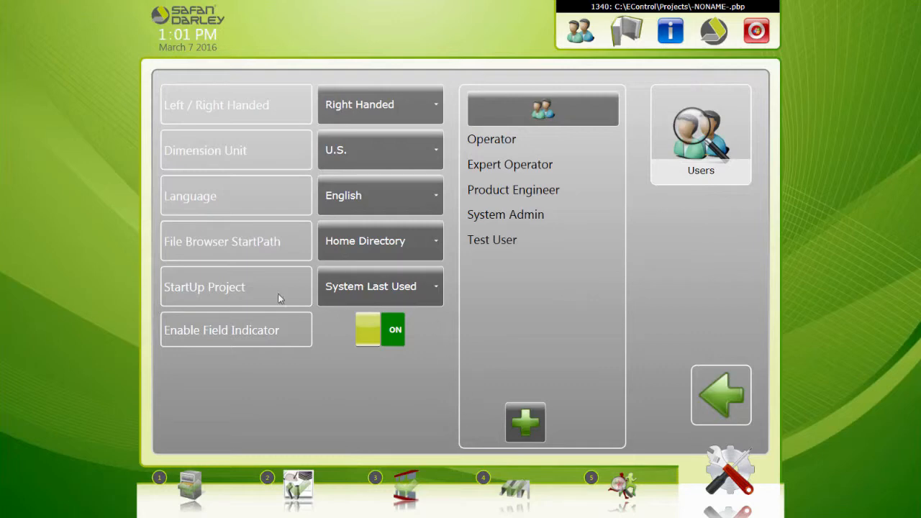
Select the Operator account in the user list.
{"action": "left_click", "coordinate": [491, 139]}
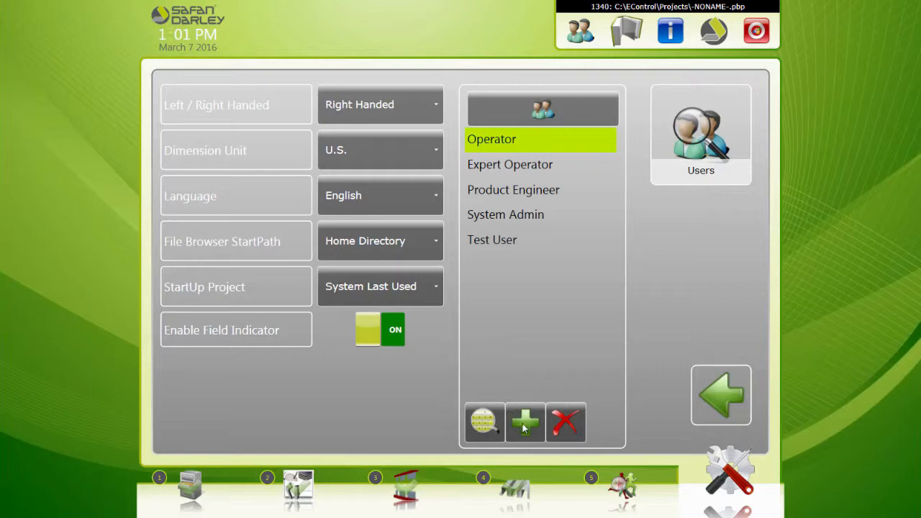
{"action": "mouse_move", "coordinate": [538, 175]}
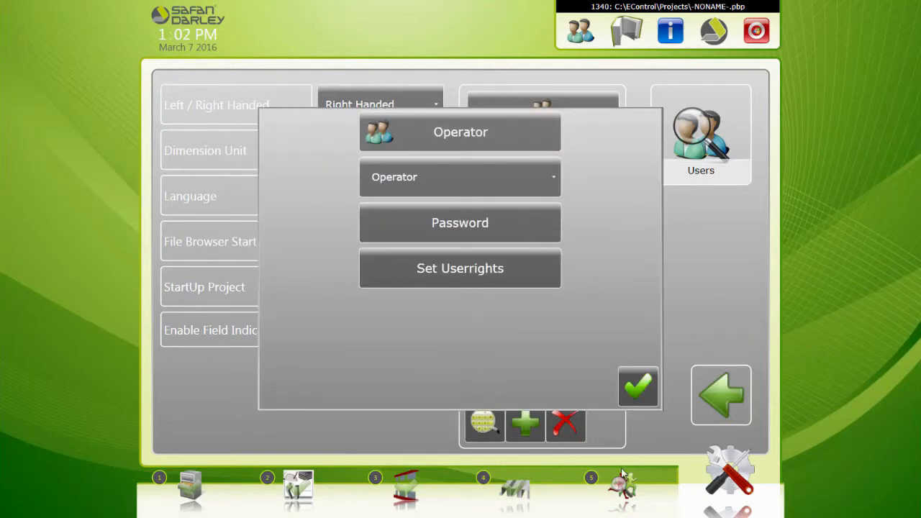
{"action": "left_click", "coordinate": [459, 177]}
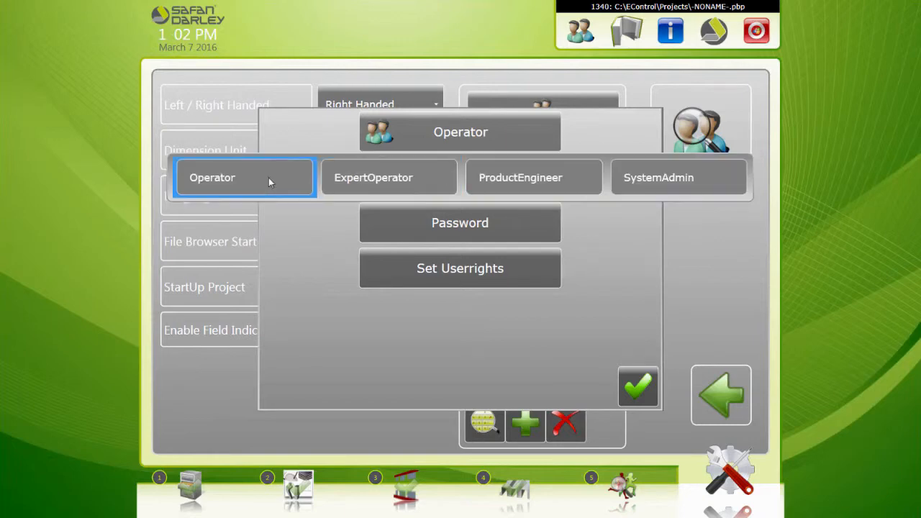
{"action": "left_click", "coordinate": [678, 177]}
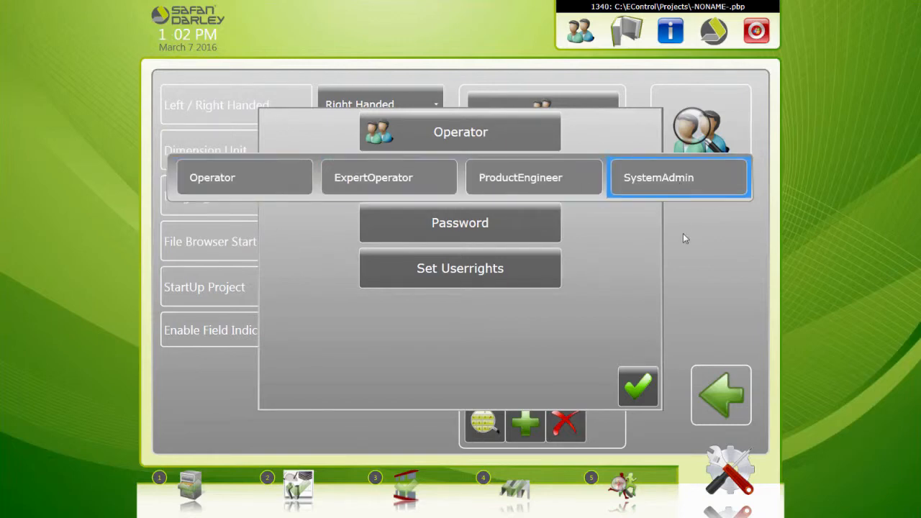
{"action": "mouse_move", "coordinate": [667, 245]}
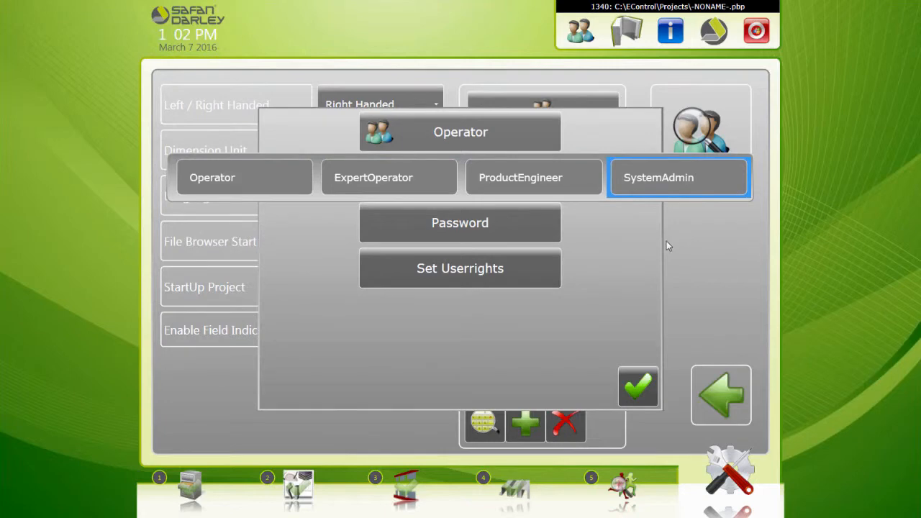
{"action": "mouse_move", "coordinate": [674, 253]}
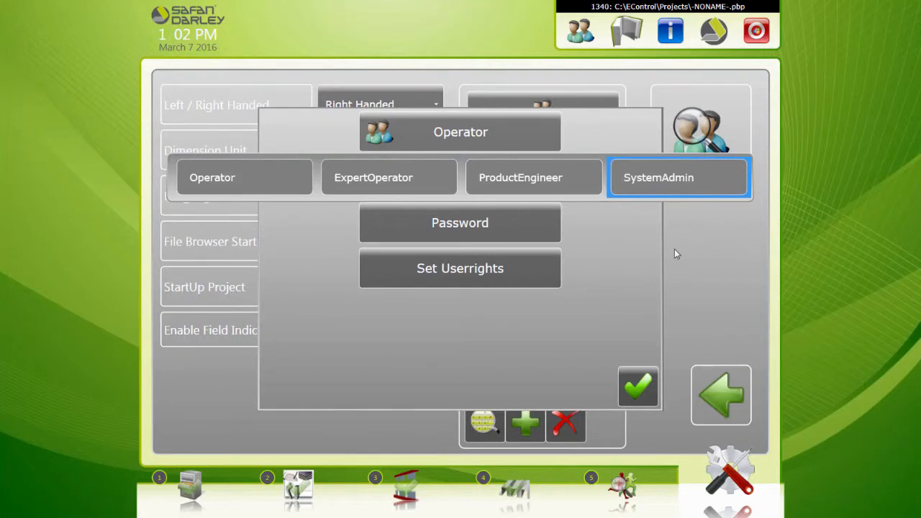
{"action": "left_click", "coordinate": [244, 177]}
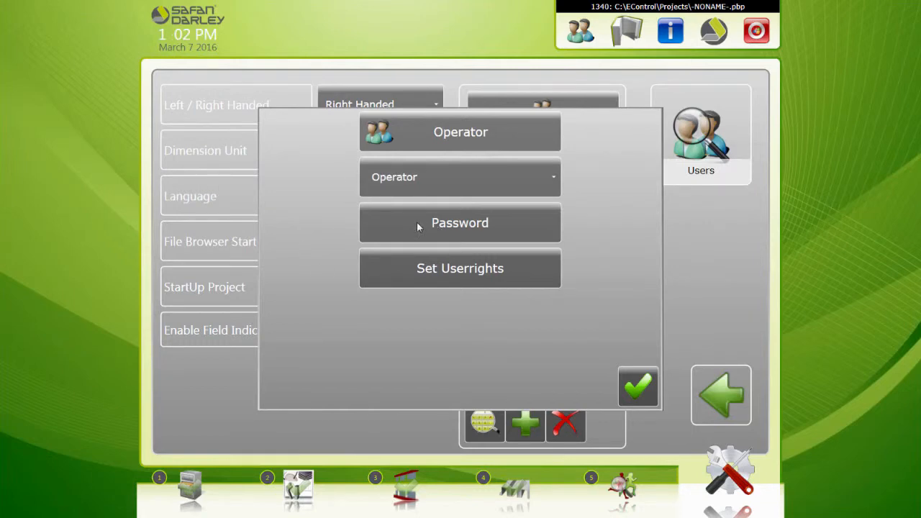
{"action": "mouse_move", "coordinate": [489, 233]}
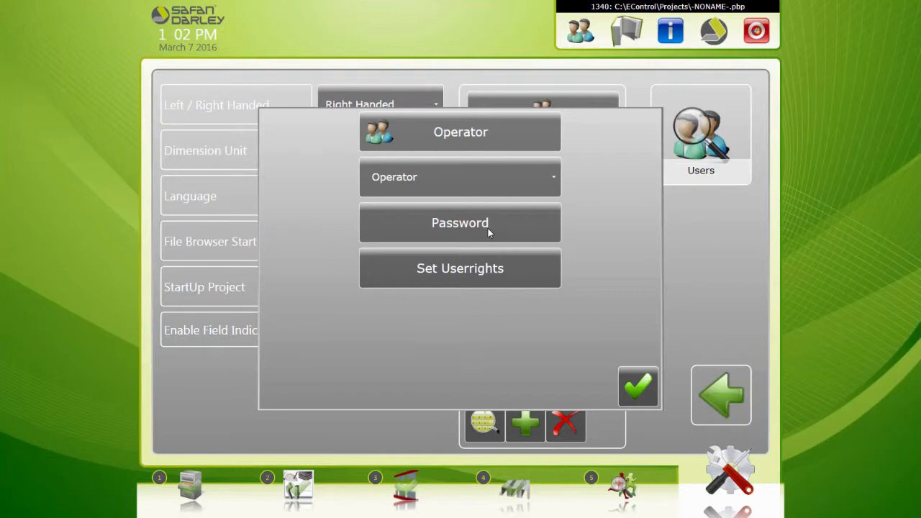
{"action": "mouse_move", "coordinate": [433, 232]}
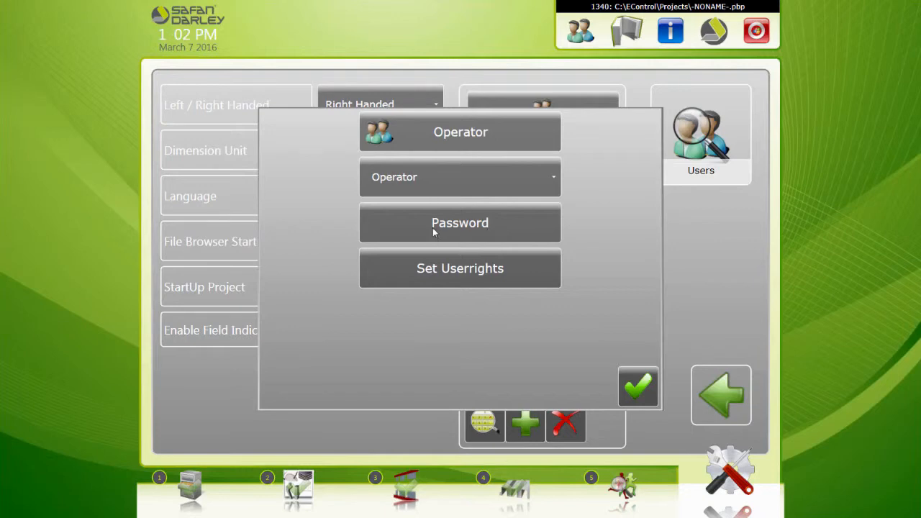
{"action": "mouse_move", "coordinate": [473, 281]}
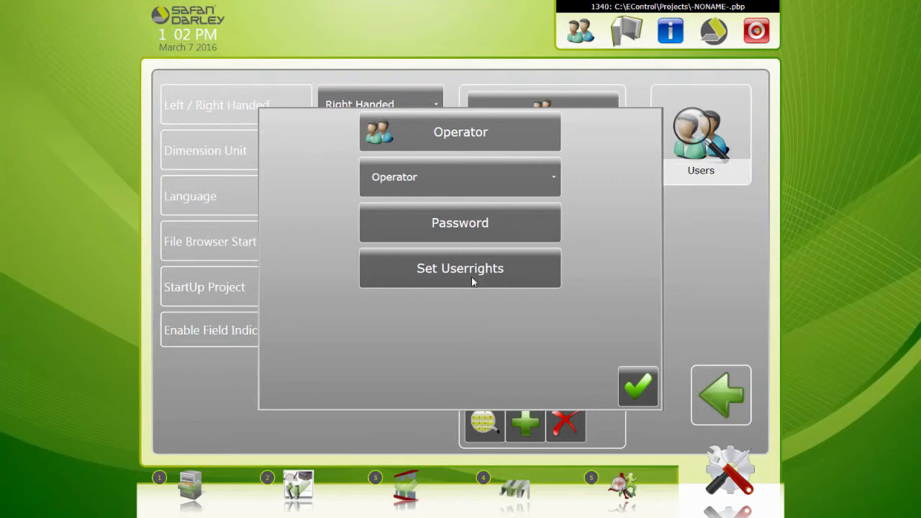
{"action": "mouse_move", "coordinate": [499, 291]}
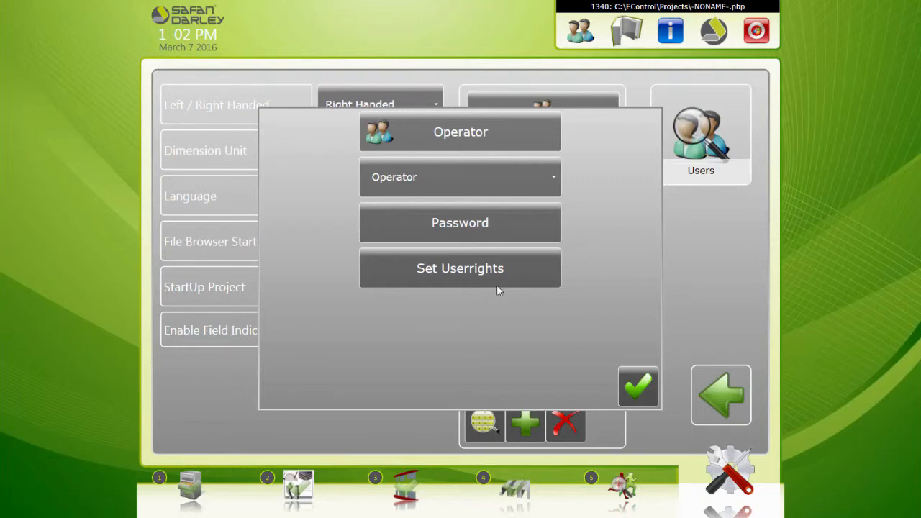
{"action": "left_click", "coordinate": [460, 267]}
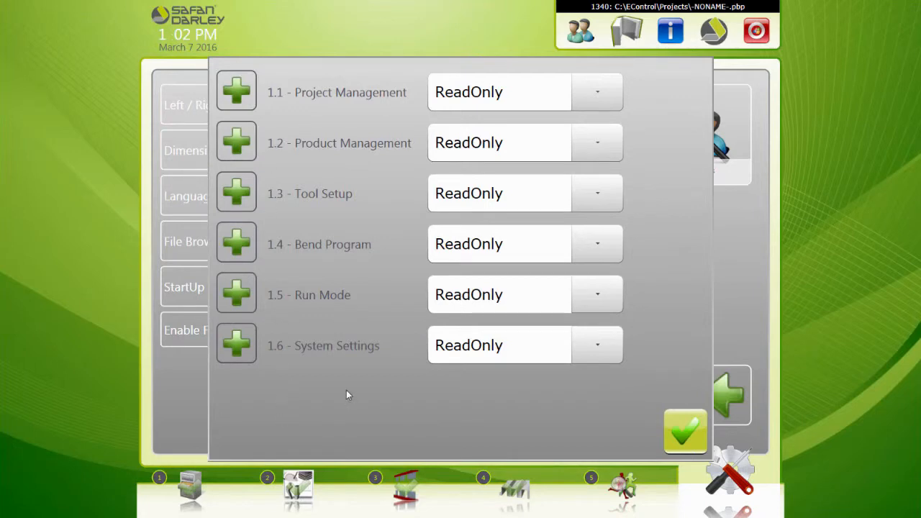
{"action": "mouse_move", "coordinate": [642, 98]}
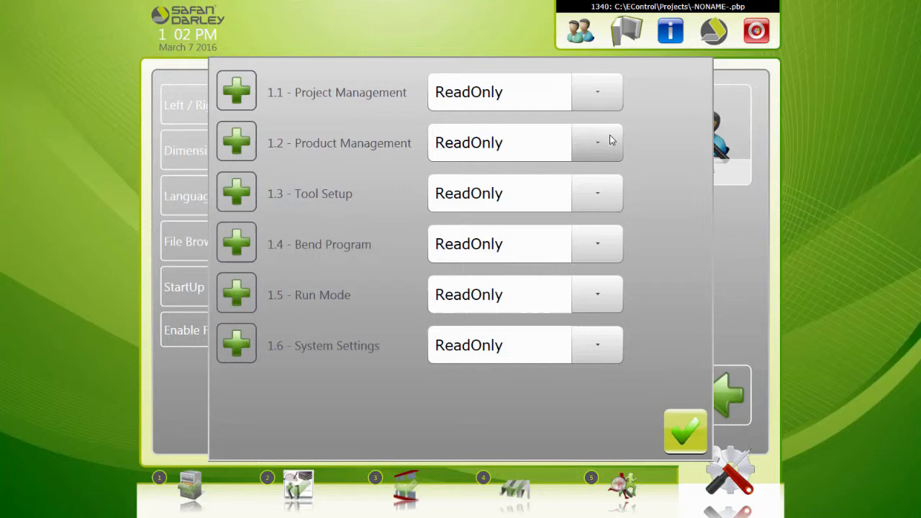
{"action": "mouse_move", "coordinate": [319, 150]}
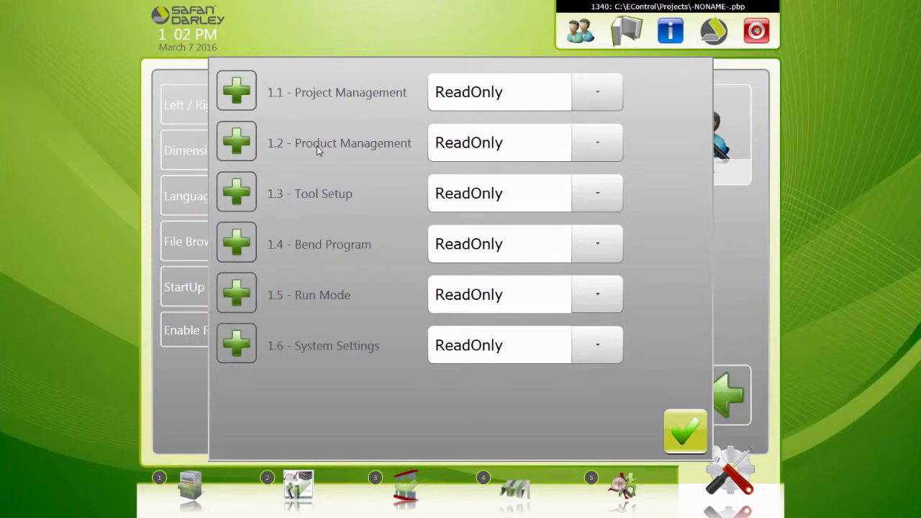
{"action": "mouse_move", "coordinate": [349, 167]}
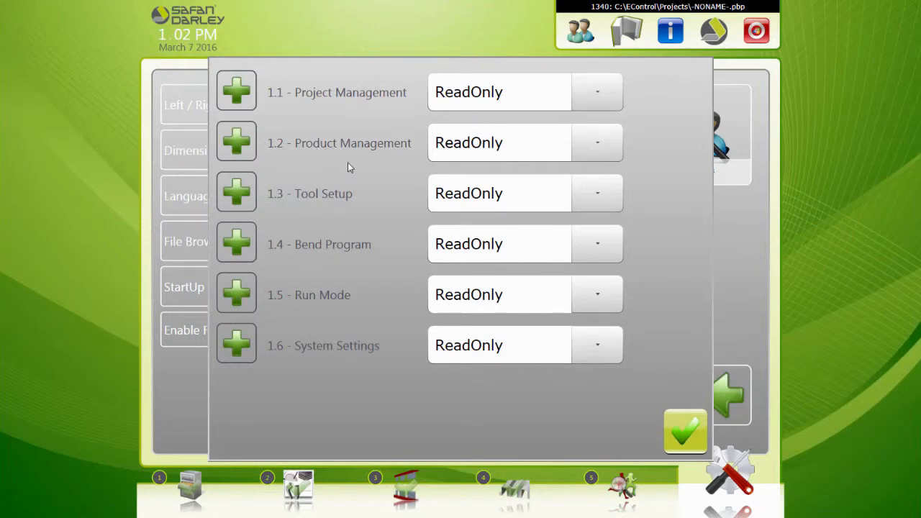
{"action": "mouse_move", "coordinate": [474, 164]}
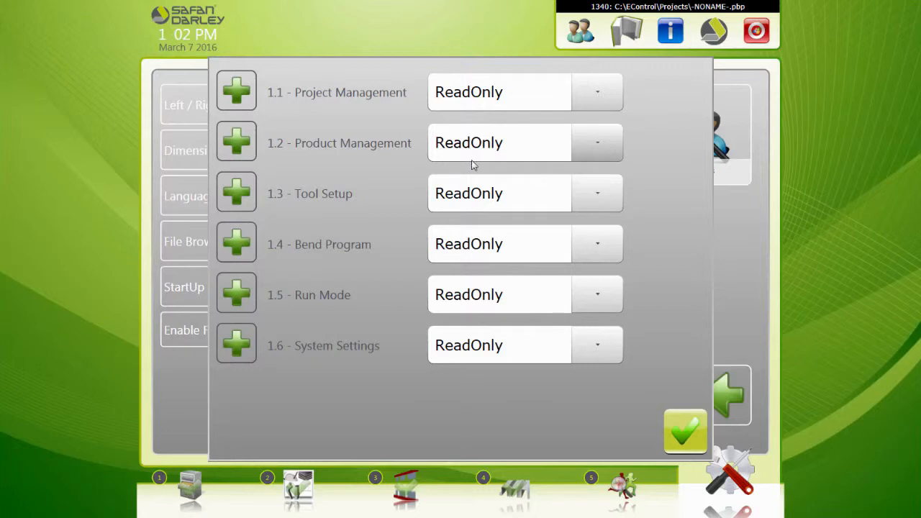
{"action": "mouse_move", "coordinate": [457, 204]}
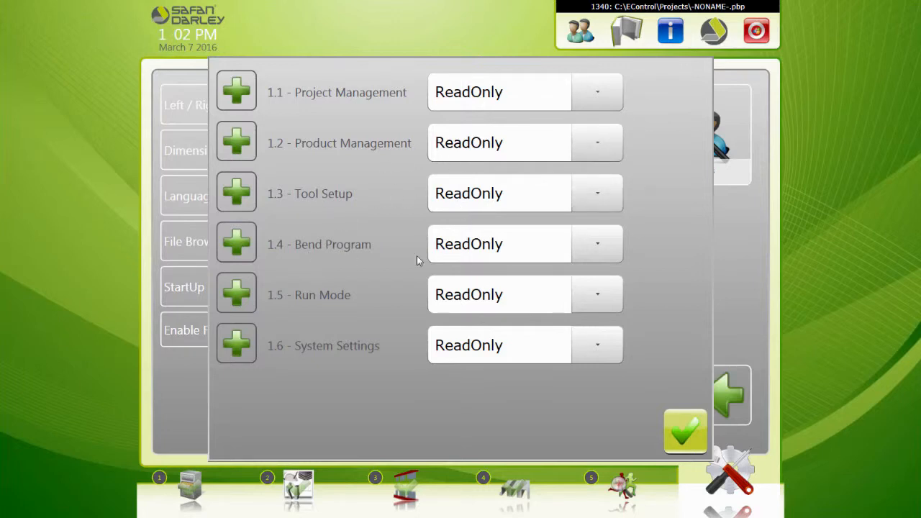
{"action": "mouse_move", "coordinate": [426, 262]}
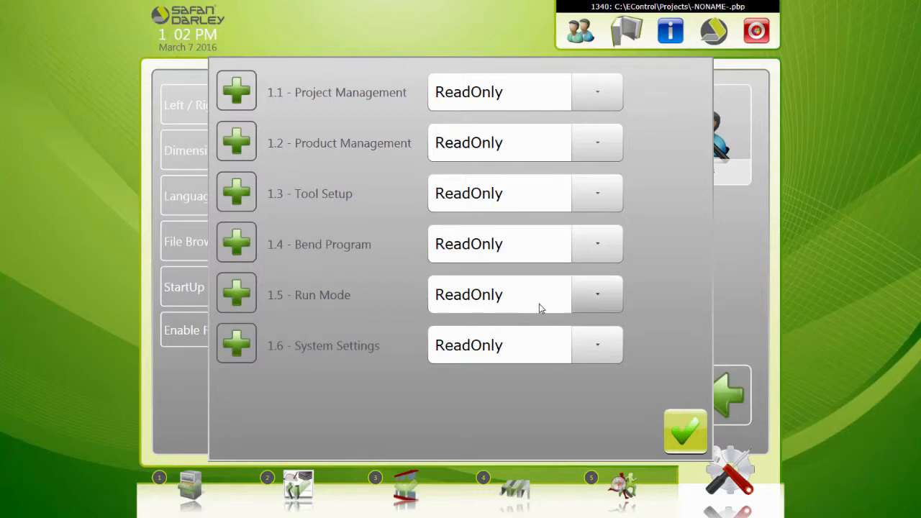
{"action": "mouse_move", "coordinate": [412, 309]}
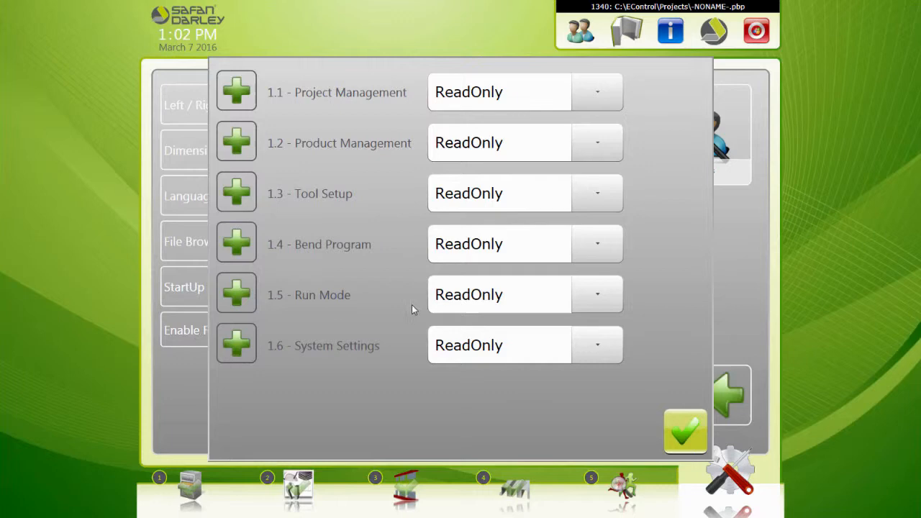
{"action": "mouse_move", "coordinate": [422, 311]}
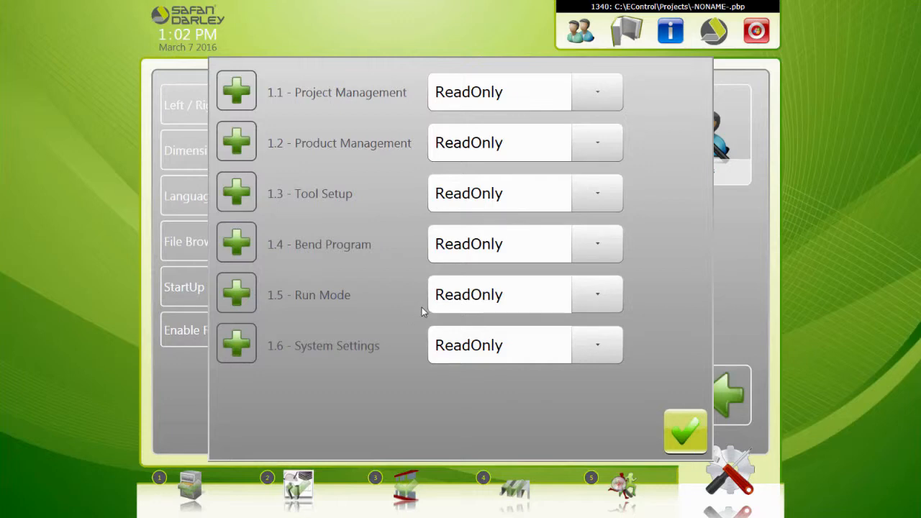
{"action": "mouse_move", "coordinate": [419, 295]}
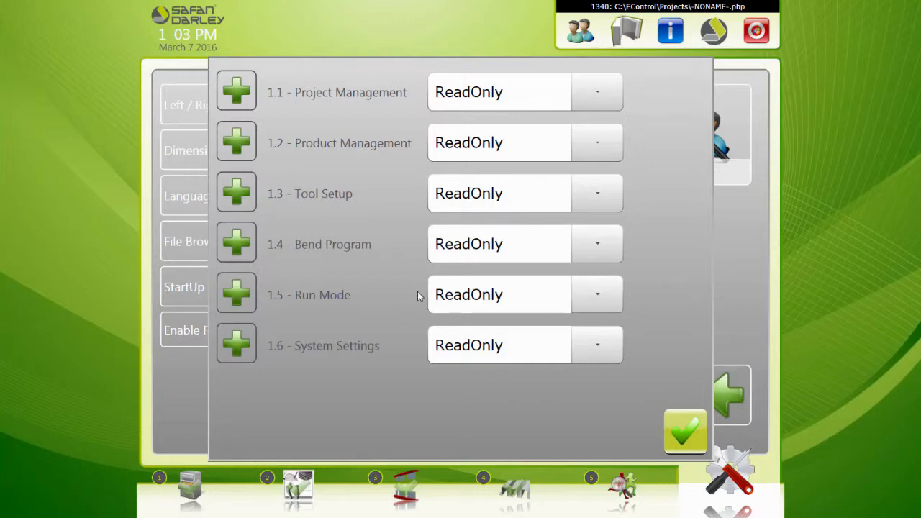
{"action": "mouse_move", "coordinate": [304, 350]}
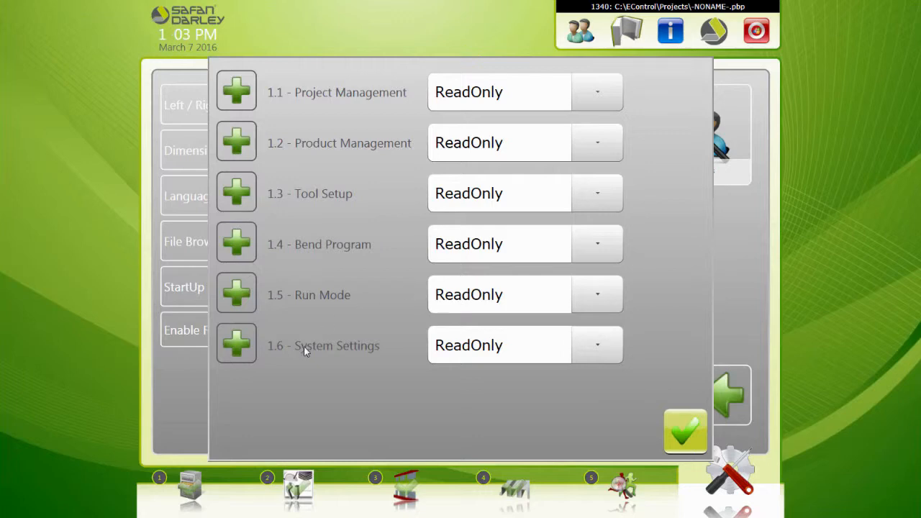
{"action": "mouse_move", "coordinate": [367, 364]}
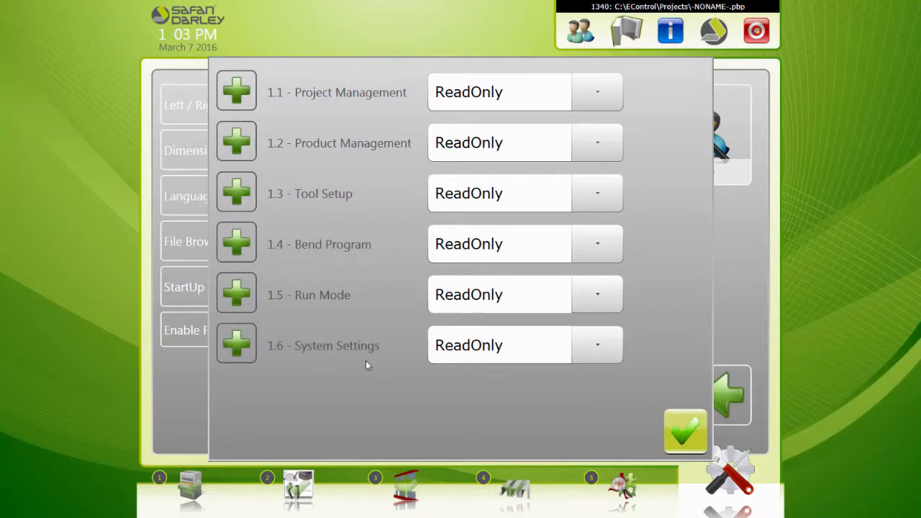
{"action": "mouse_move", "coordinate": [350, 330]}
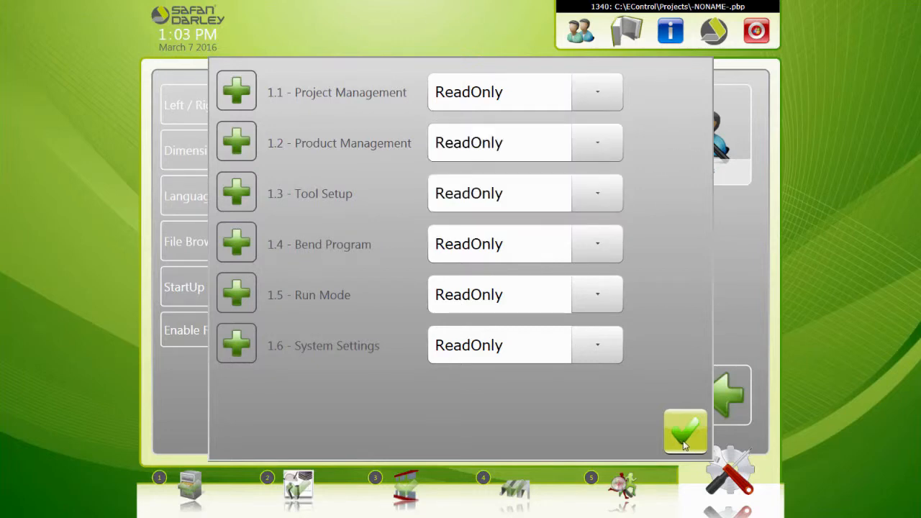
Confirm the Operator's all-ReadOnly module rights and return to the account details.
{"action": "left_click", "coordinate": [684, 432]}
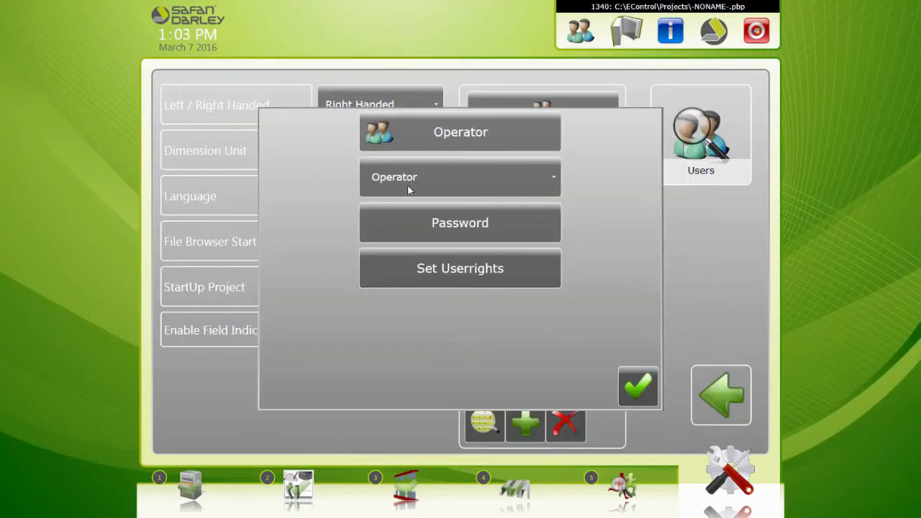
Keep the role as Operator from the role list and reopen the per-module user rights.
{"action": "left_click", "coordinate": [460, 177]}
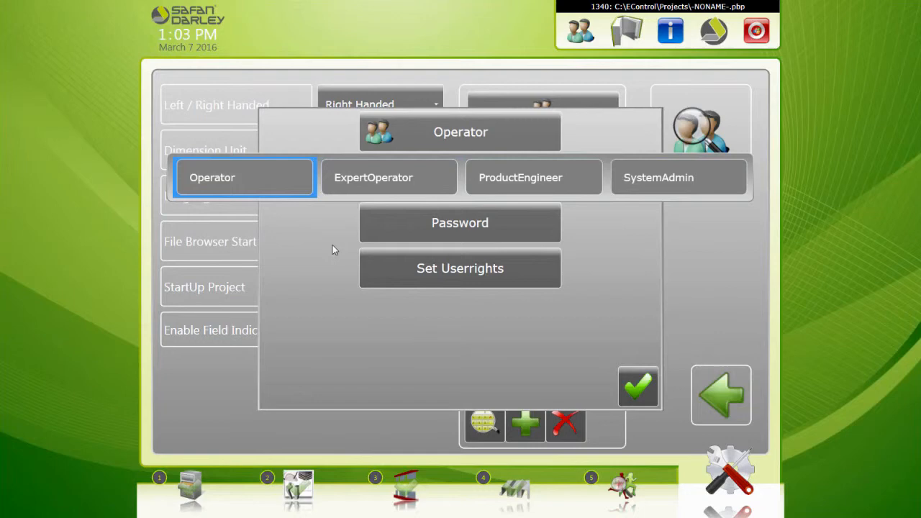
{"action": "mouse_move", "coordinate": [252, 201]}
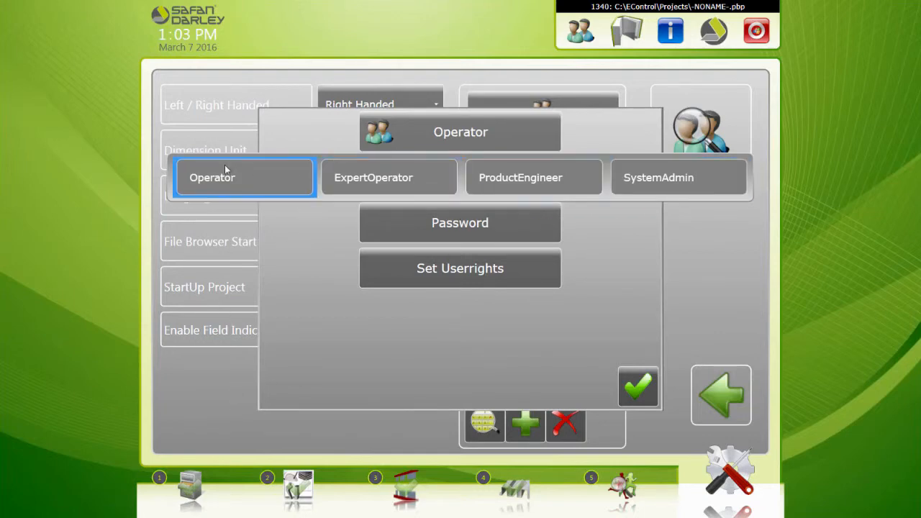
{"action": "left_click", "coordinate": [388, 177]}
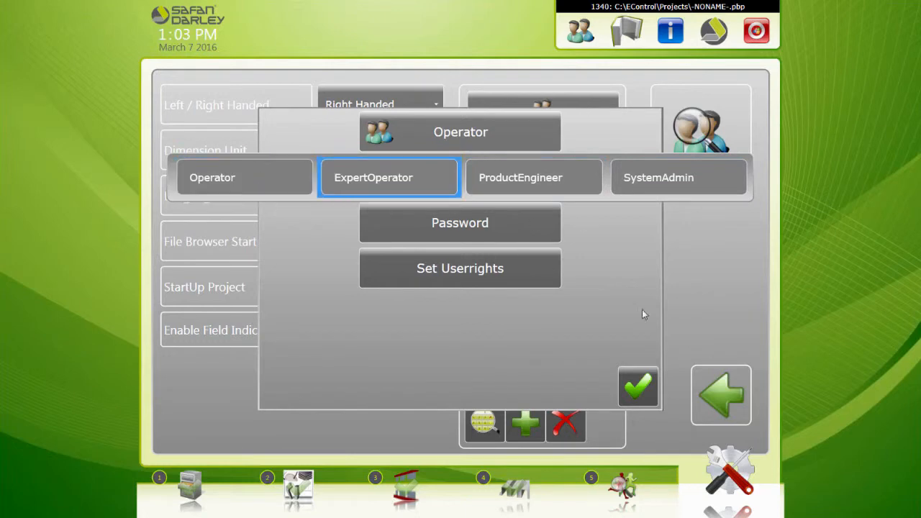
{"action": "left_click", "coordinate": [460, 268]}
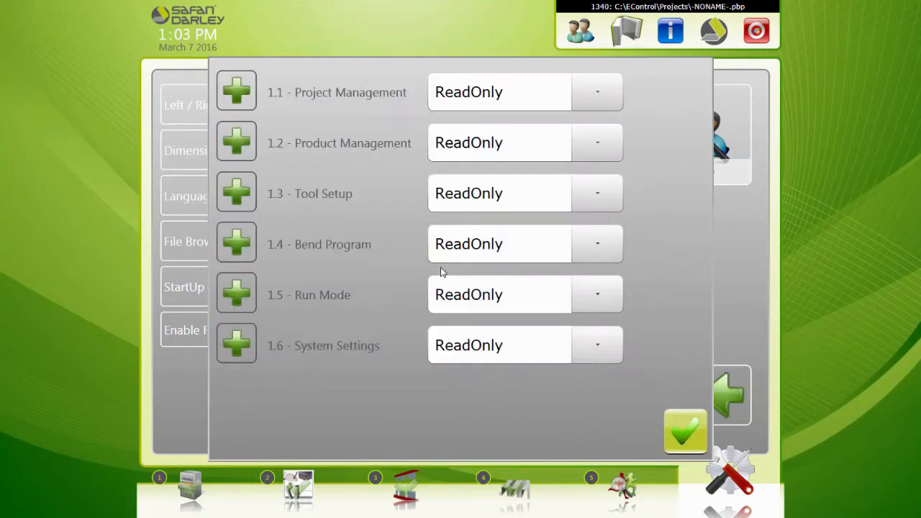
View the Inherited/ReadOnly/ReadWrite levels for Product Management, leave all modules ReadOnly and confirm.
{"action": "left_click", "coordinate": [596, 143]}
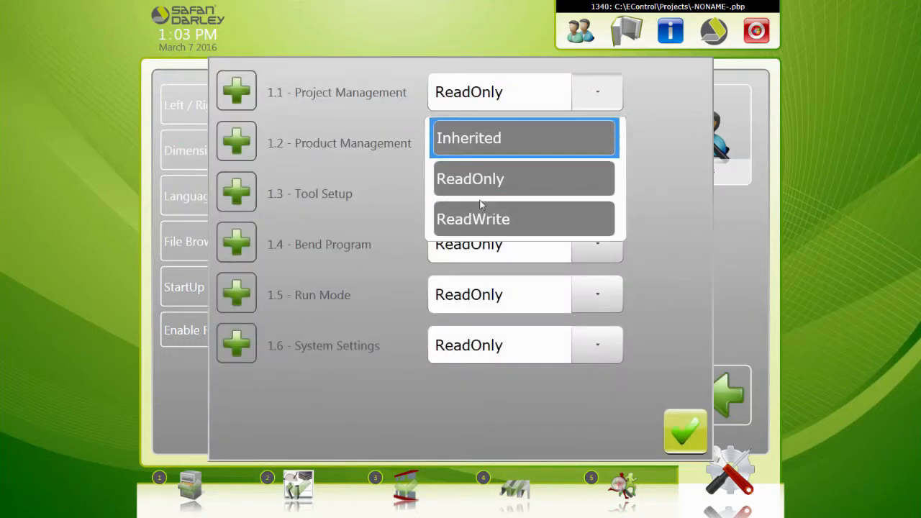
{"action": "mouse_move", "coordinate": [695, 180]}
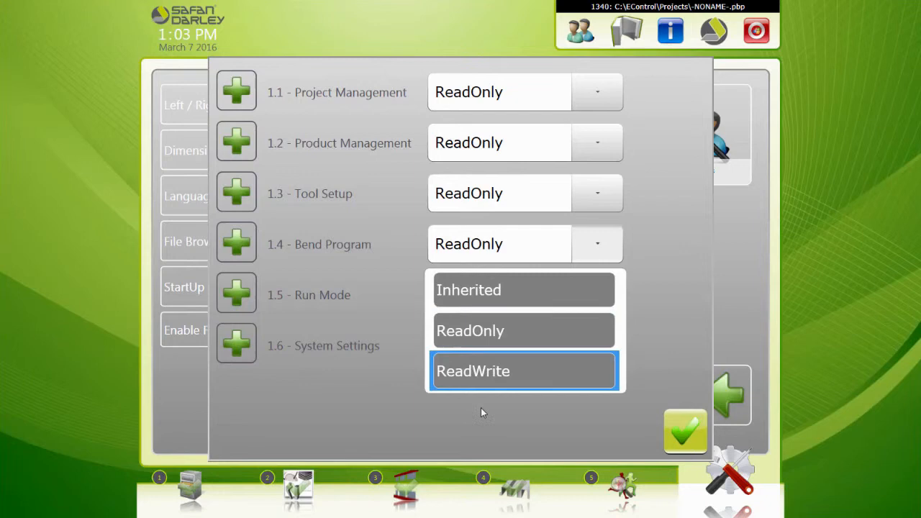
{"action": "left_click", "coordinate": [523, 330]}
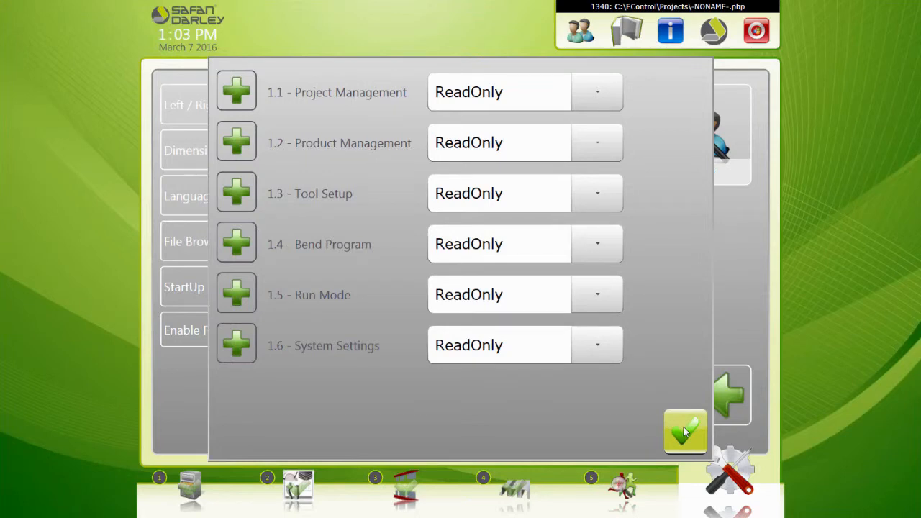
{"action": "left_click", "coordinate": [684, 432]}
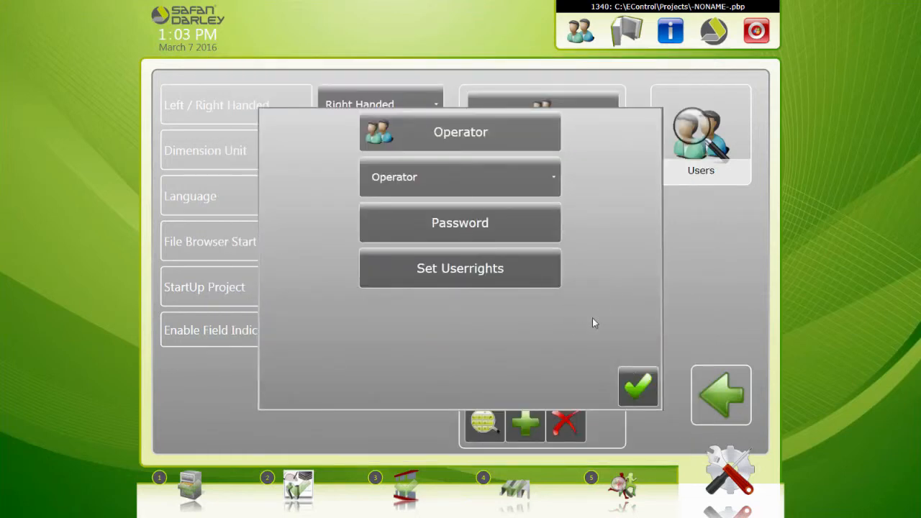
{"action": "mouse_move", "coordinate": [442, 188]}
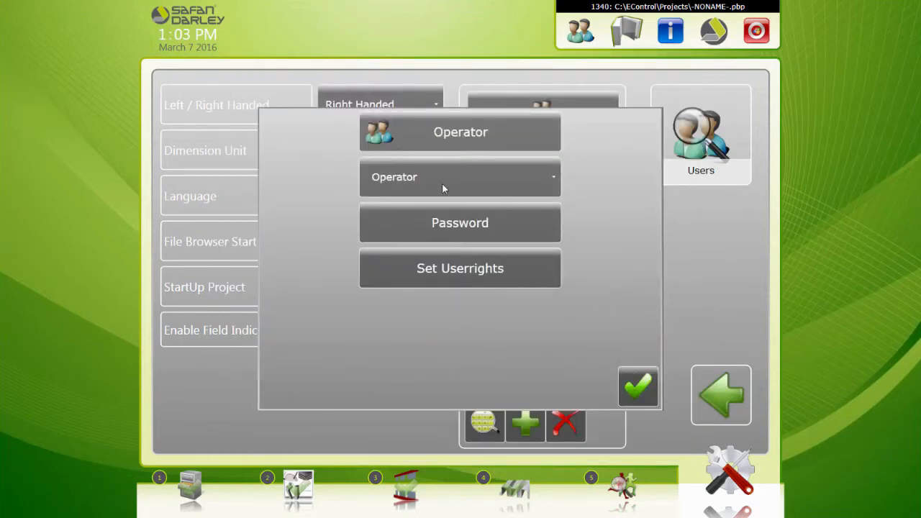
{"action": "mouse_move", "coordinate": [473, 126]}
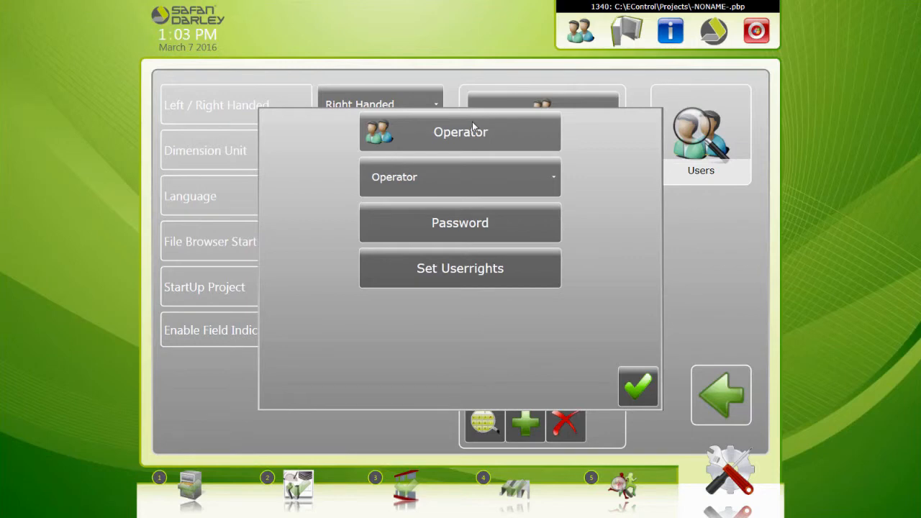
{"action": "mouse_move", "coordinate": [484, 168]}
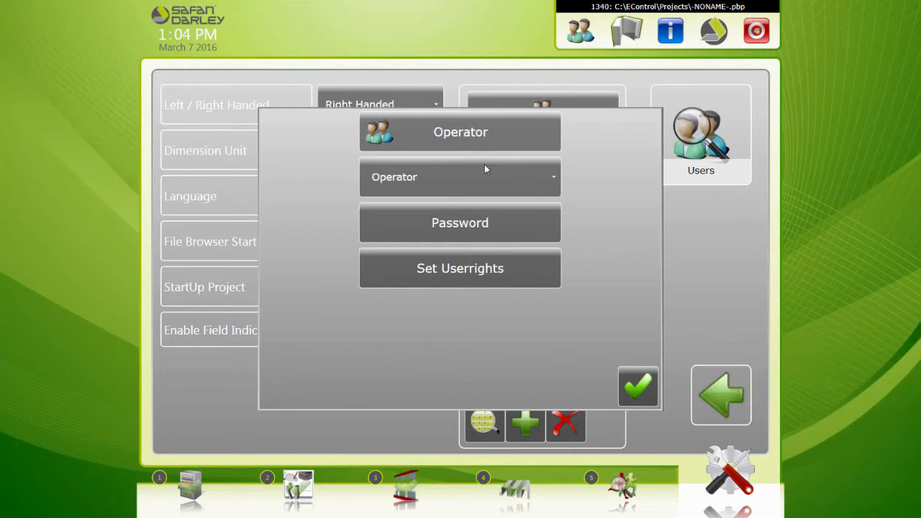
{"action": "mouse_move", "coordinate": [568, 364]}
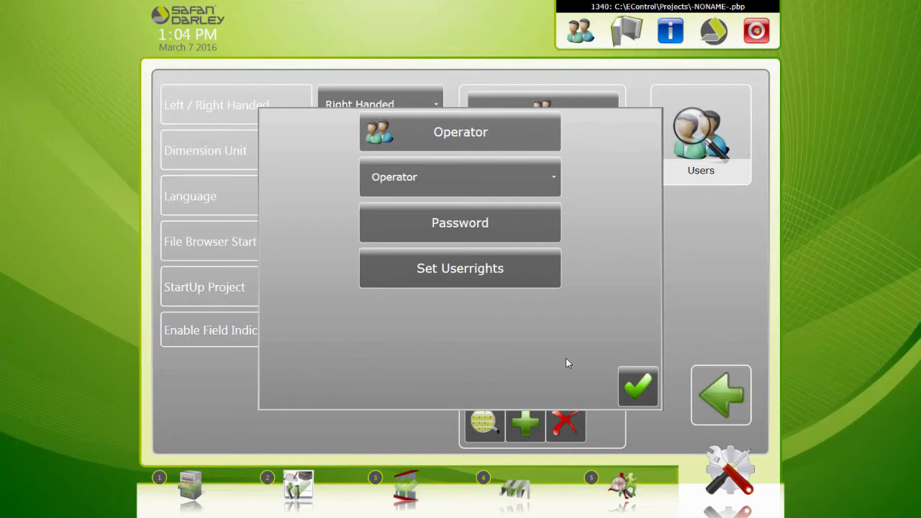
{"action": "mouse_move", "coordinate": [480, 136]}
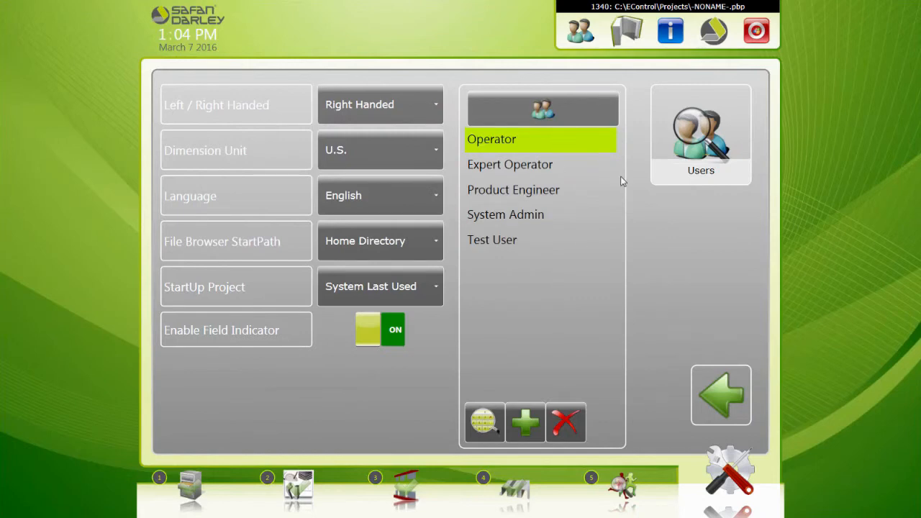
{"action": "mouse_move", "coordinate": [638, 268]}
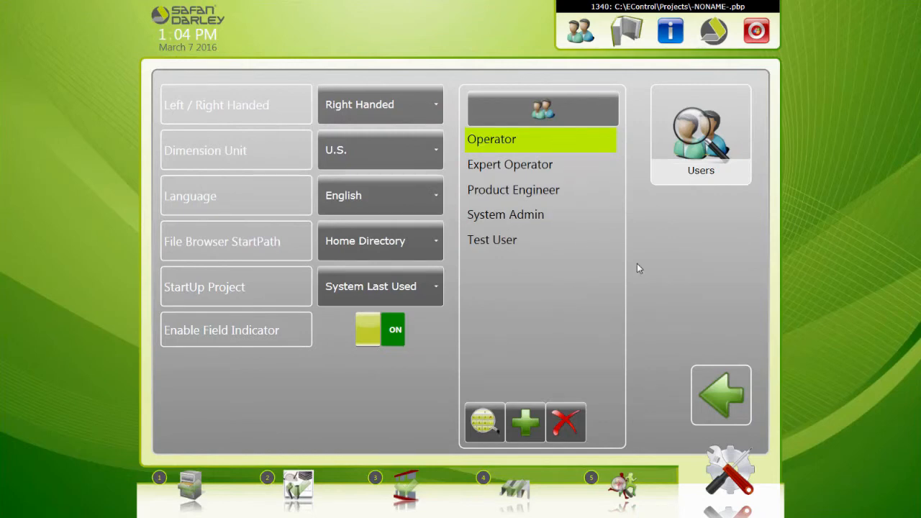
{"action": "mouse_move", "coordinate": [484, 393]}
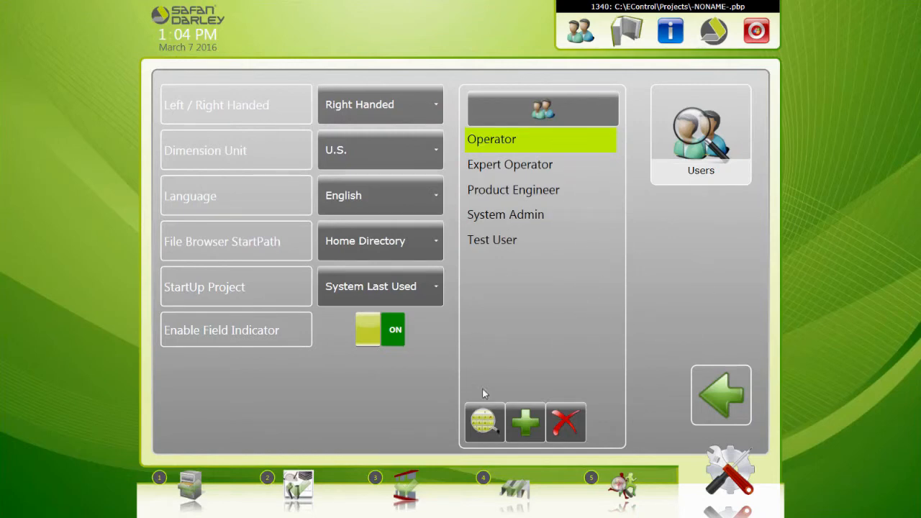
{"action": "mouse_move", "coordinate": [525, 71]}
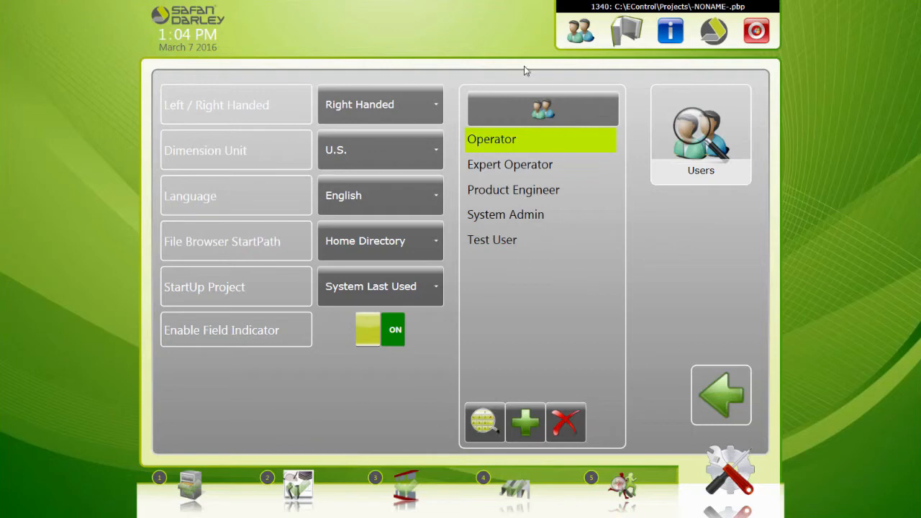
{"action": "mouse_move", "coordinate": [509, 192]}
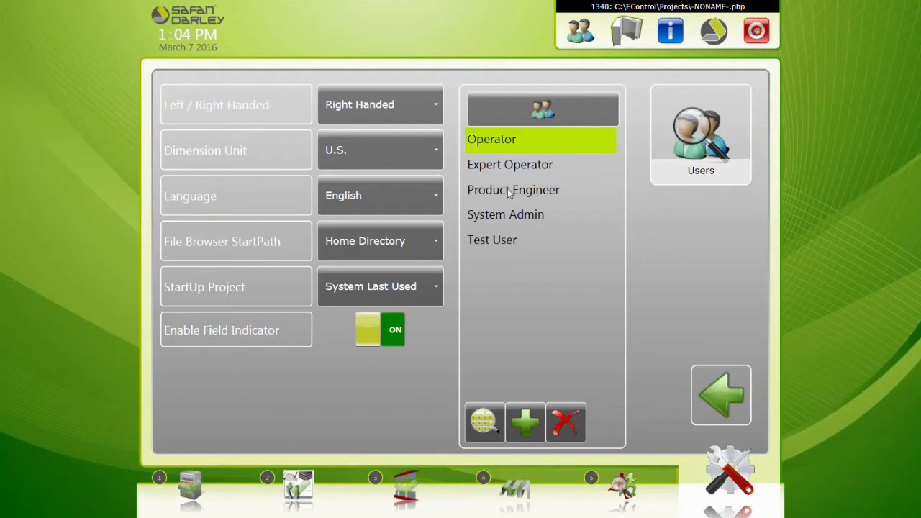
{"action": "mouse_move", "coordinate": [515, 210]}
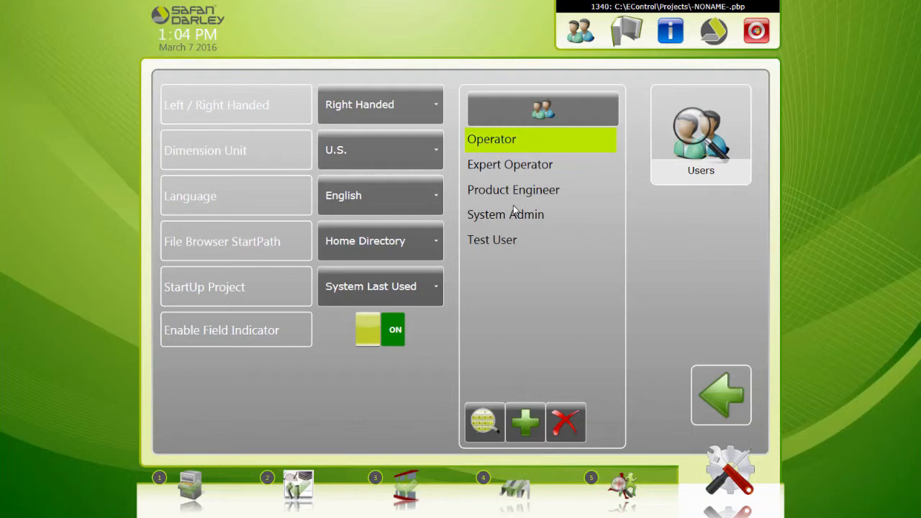
{"action": "mouse_move", "coordinate": [751, 369]}
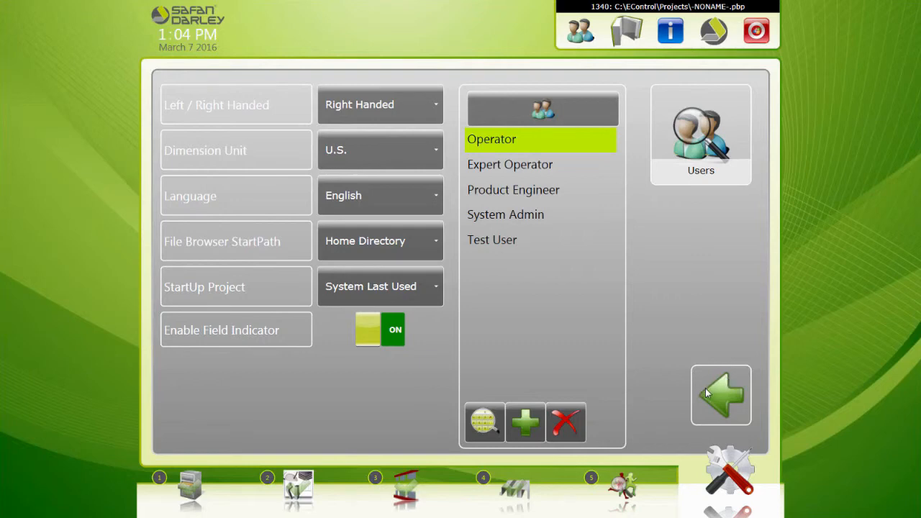
Return to the settings home screen with Users, Settings, Tools and Material.
{"action": "left_click", "coordinate": [720, 394]}
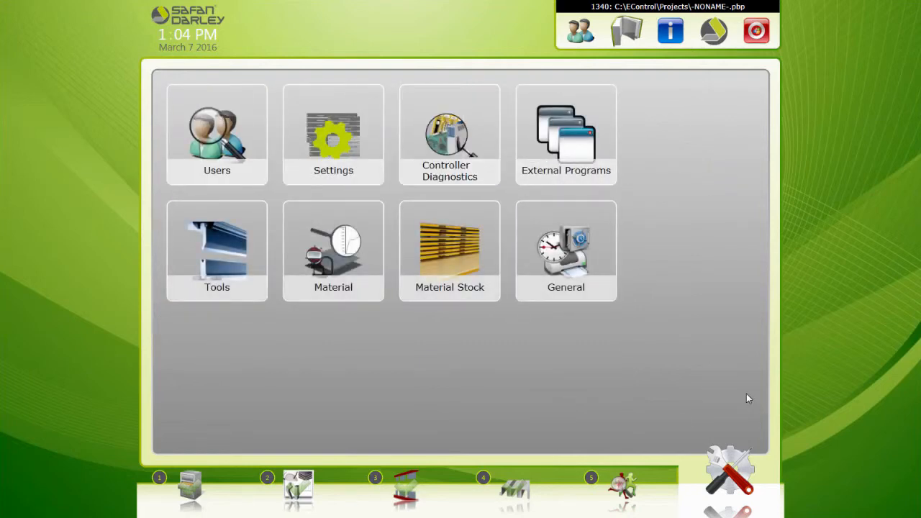